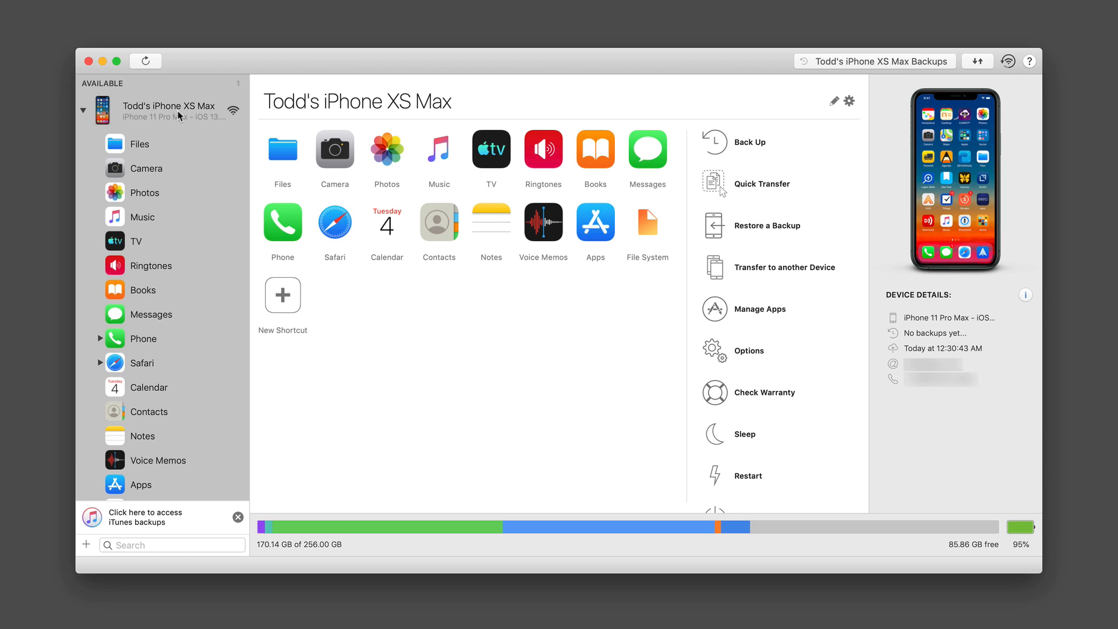
{"action": "mouse_move", "coordinate": [144, 149]}
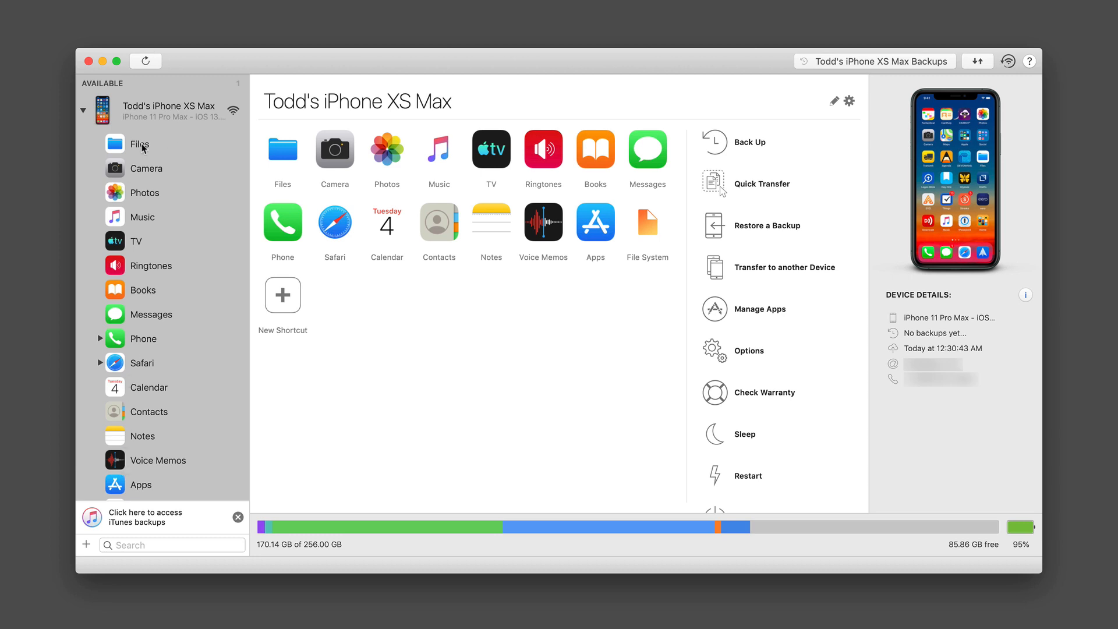
{"action": "mouse_move", "coordinate": [194, 203]}
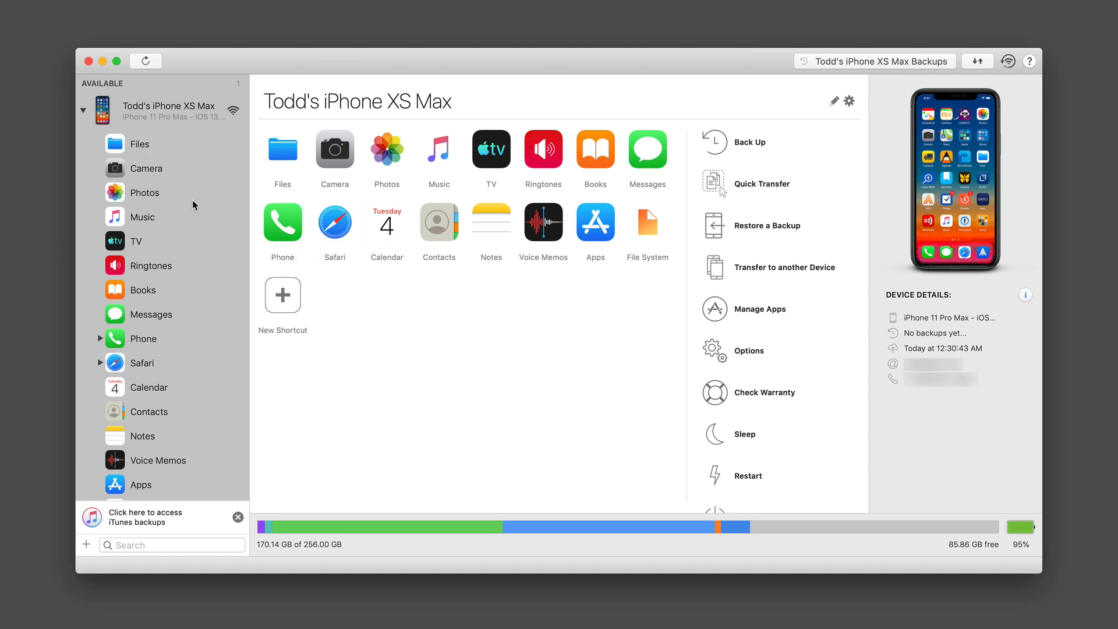
{"action": "left_click", "coordinate": [82, 109]}
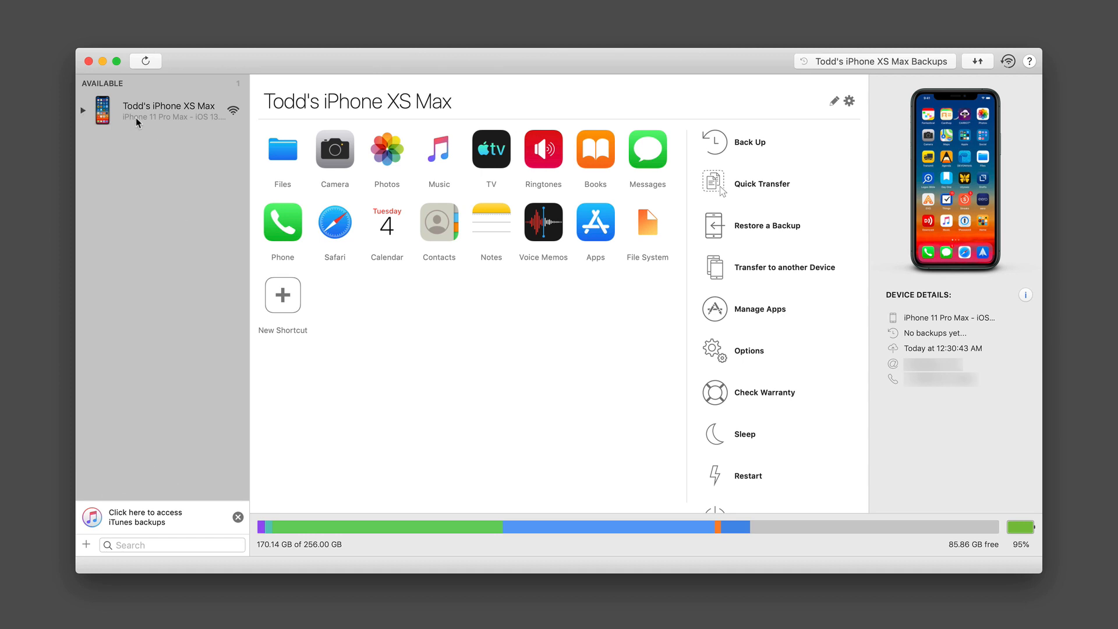
{"action": "mouse_move", "coordinate": [130, 385]}
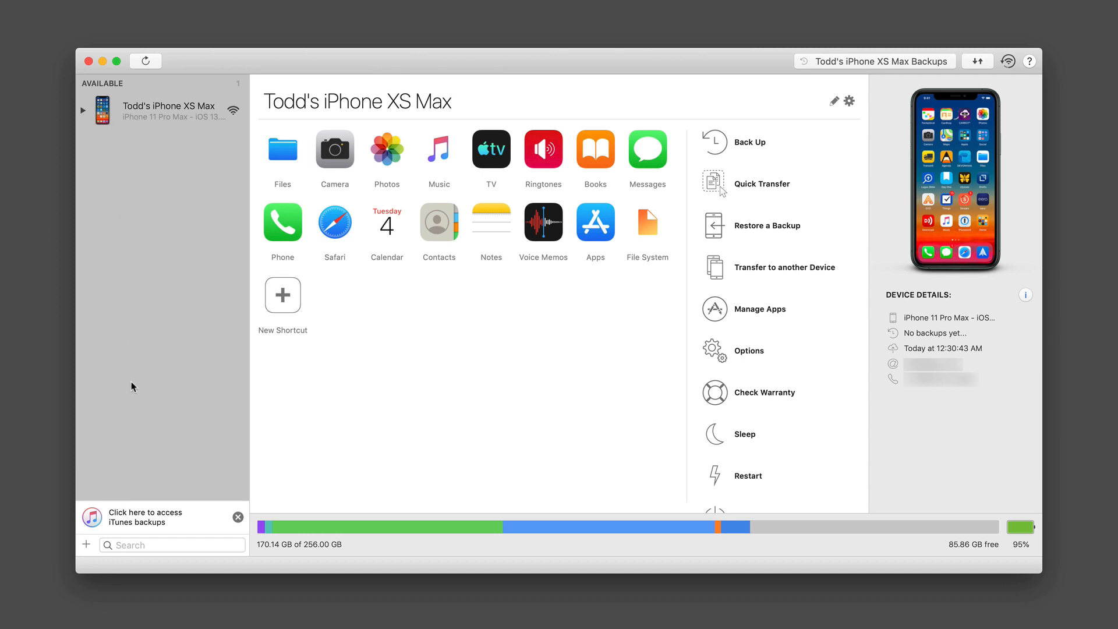
{"action": "mouse_move", "coordinate": [142, 317]}
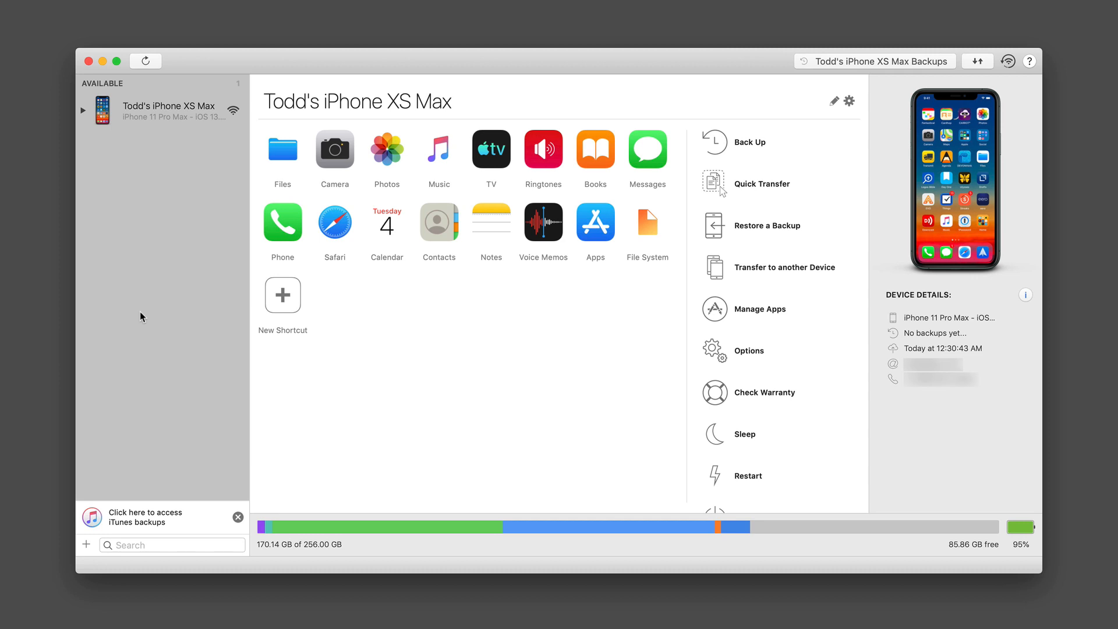
{"action": "mouse_move", "coordinate": [211, 244]}
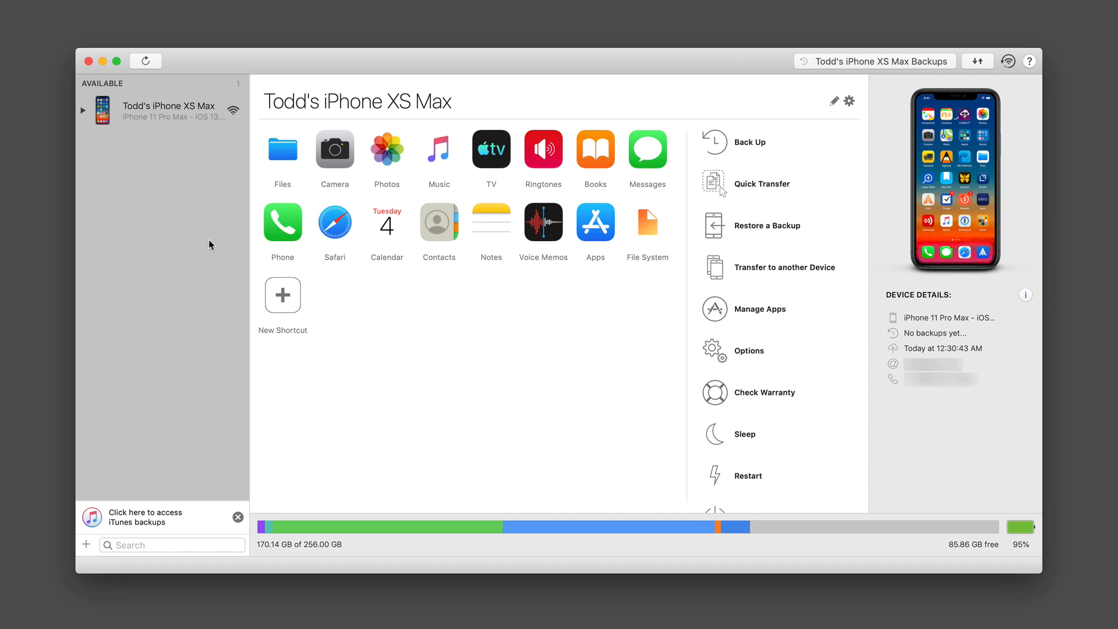
{"action": "mouse_move", "coordinate": [237, 124]}
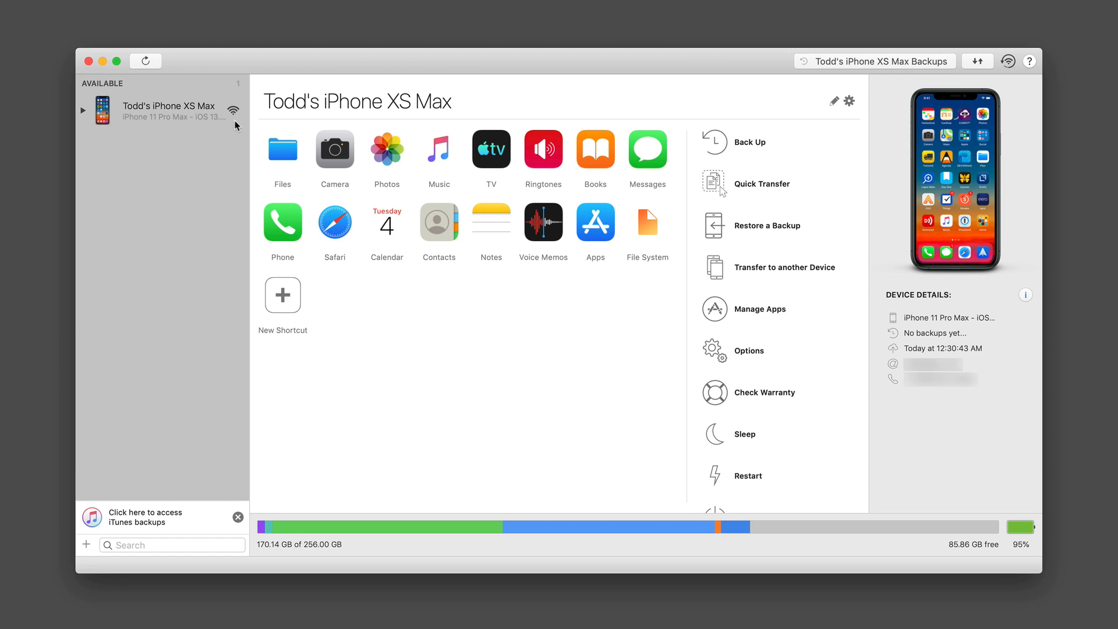
{"action": "mouse_move", "coordinate": [494, 354]}
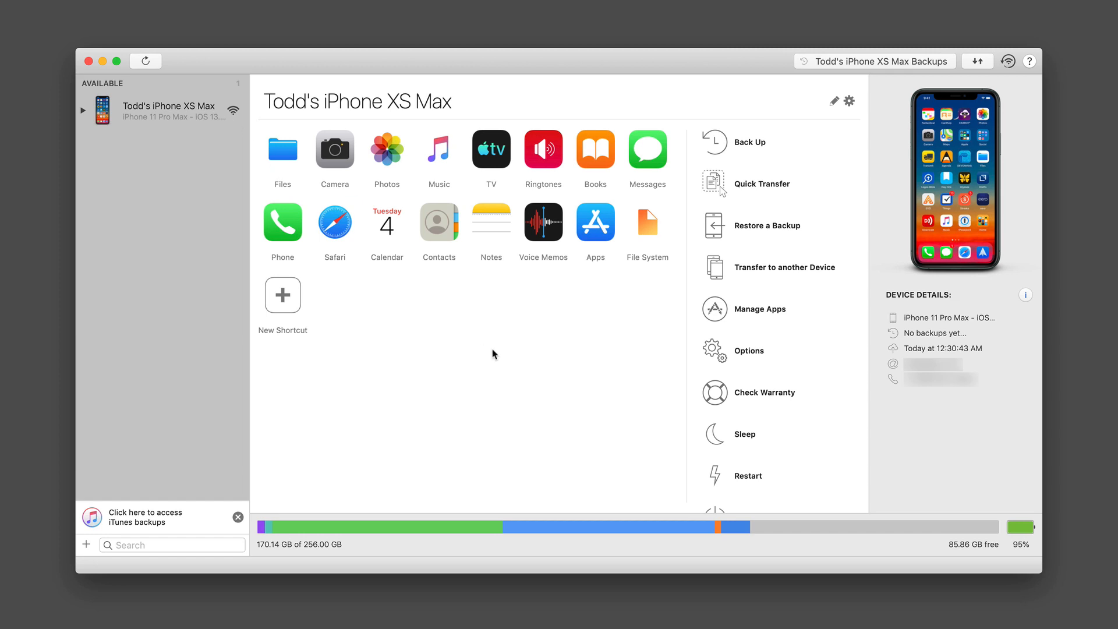
{"action": "mouse_move", "coordinate": [499, 329]}
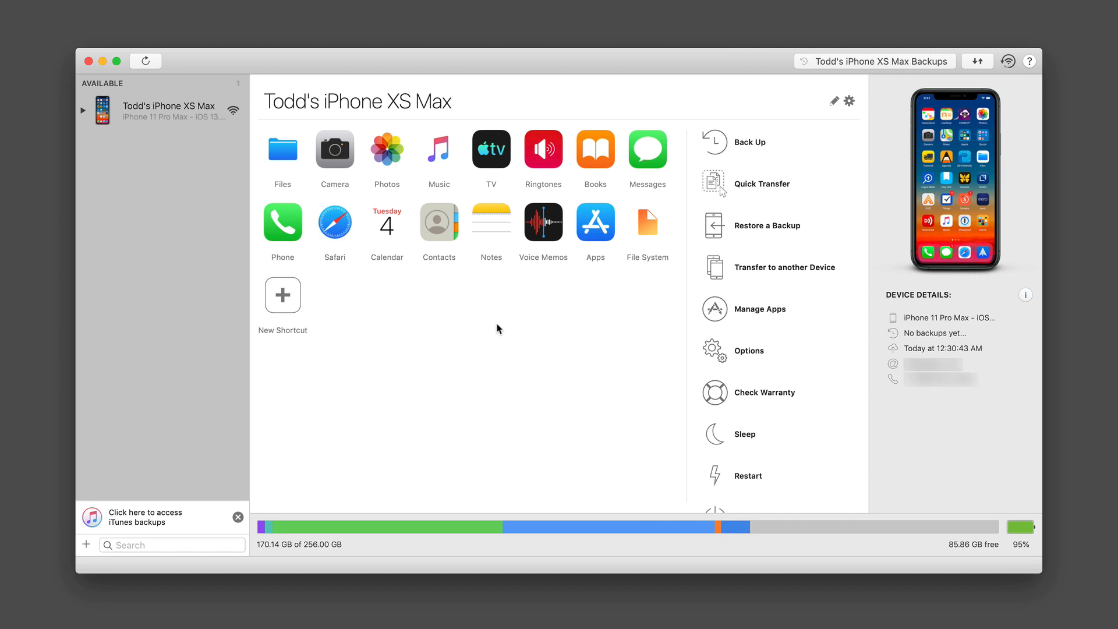
{"action": "mouse_move", "coordinate": [757, 237]}
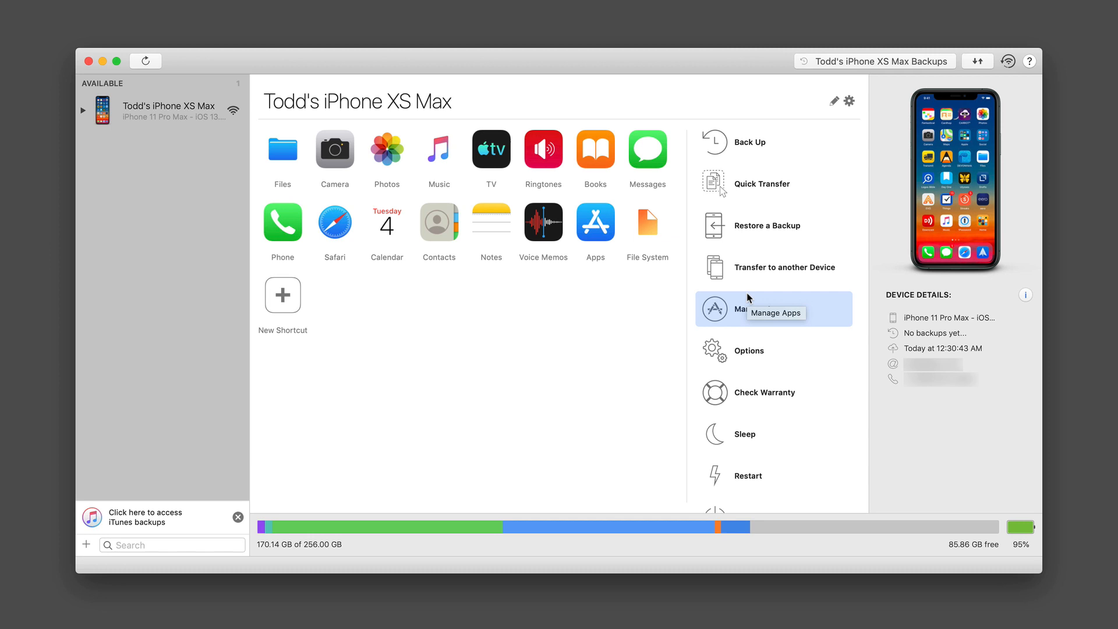
{"action": "mouse_move", "coordinate": [923, 431]}
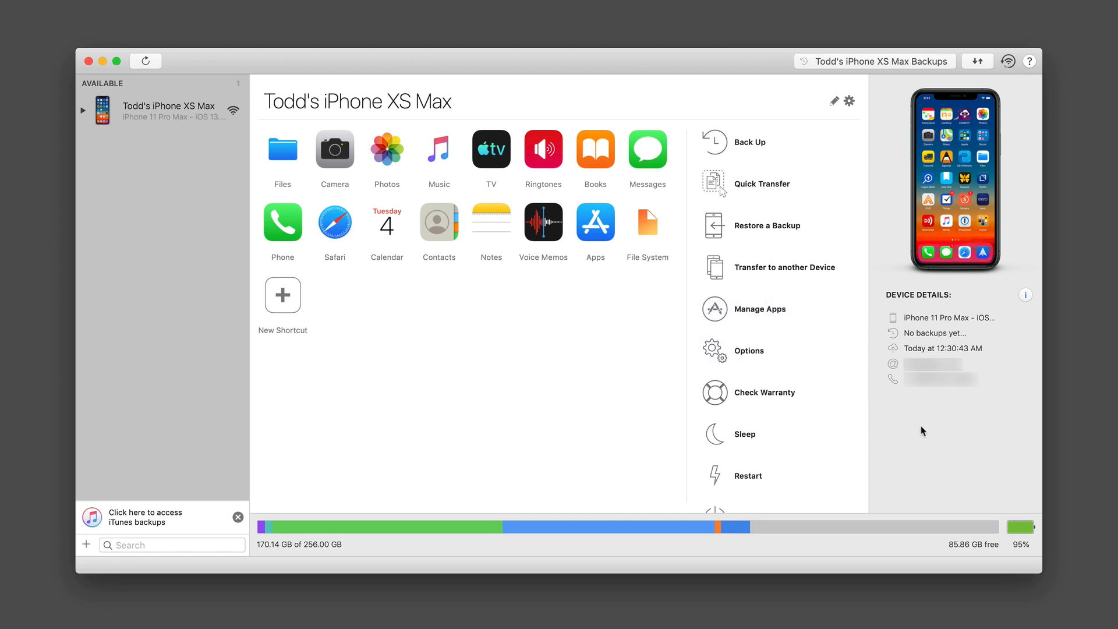
{"action": "mouse_move", "coordinate": [945, 425]}
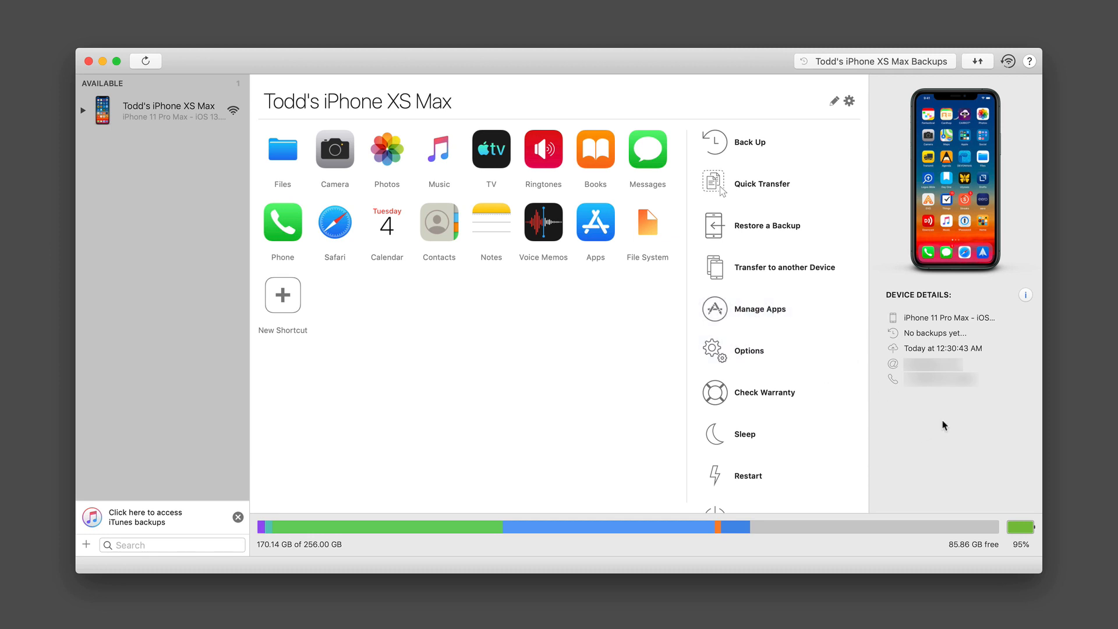
{"action": "mouse_move", "coordinate": [571, 550]}
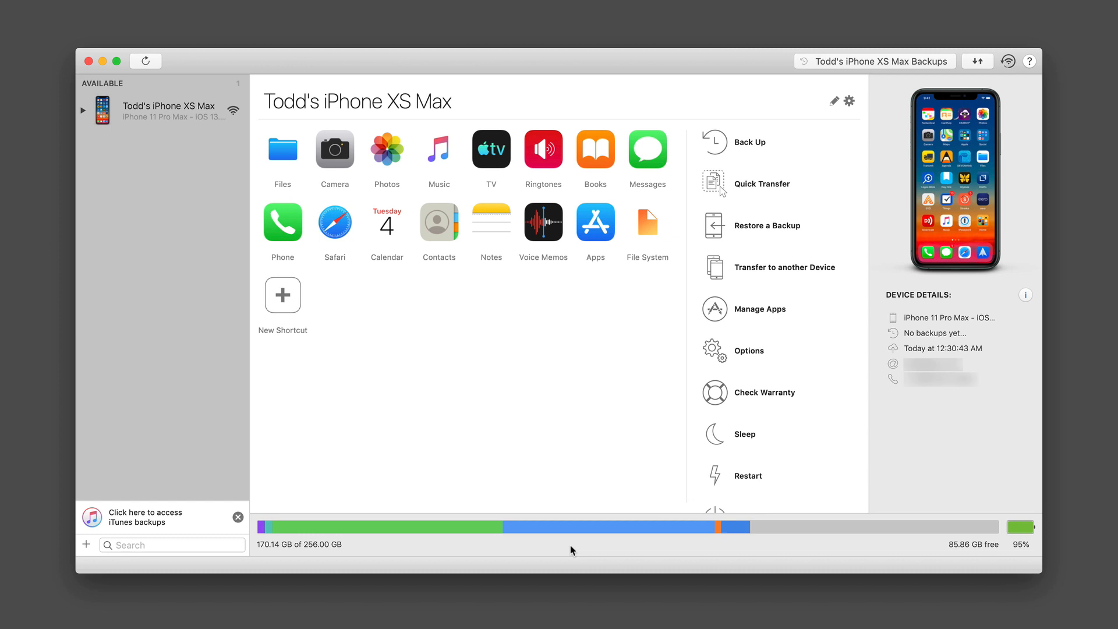
{"action": "mouse_move", "coordinate": [437, 571]}
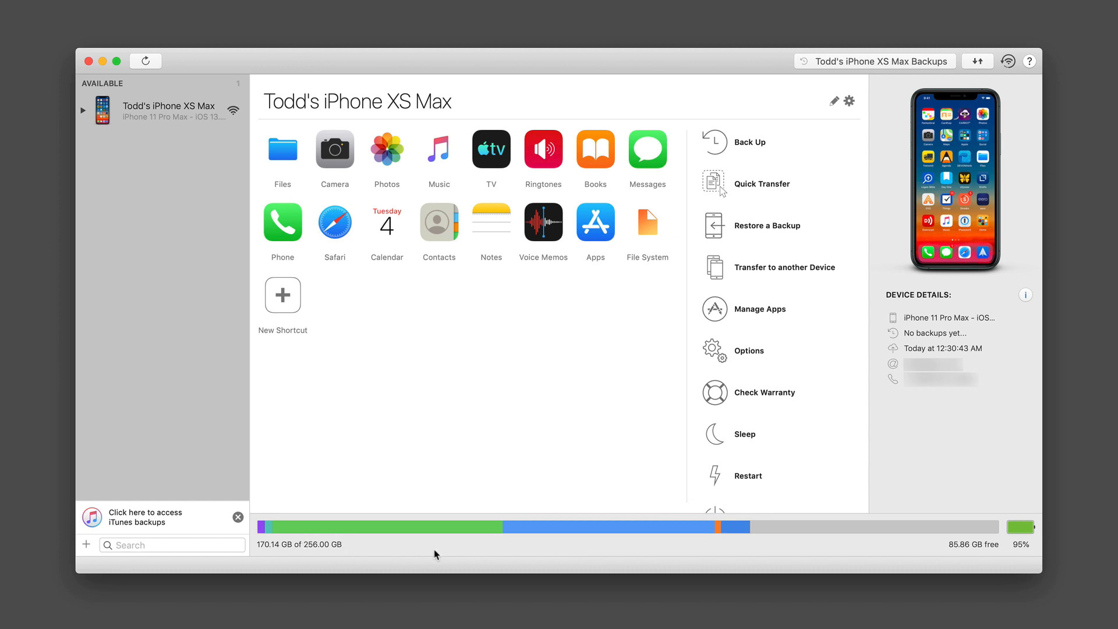
{"action": "mouse_move", "coordinate": [1023, 563]}
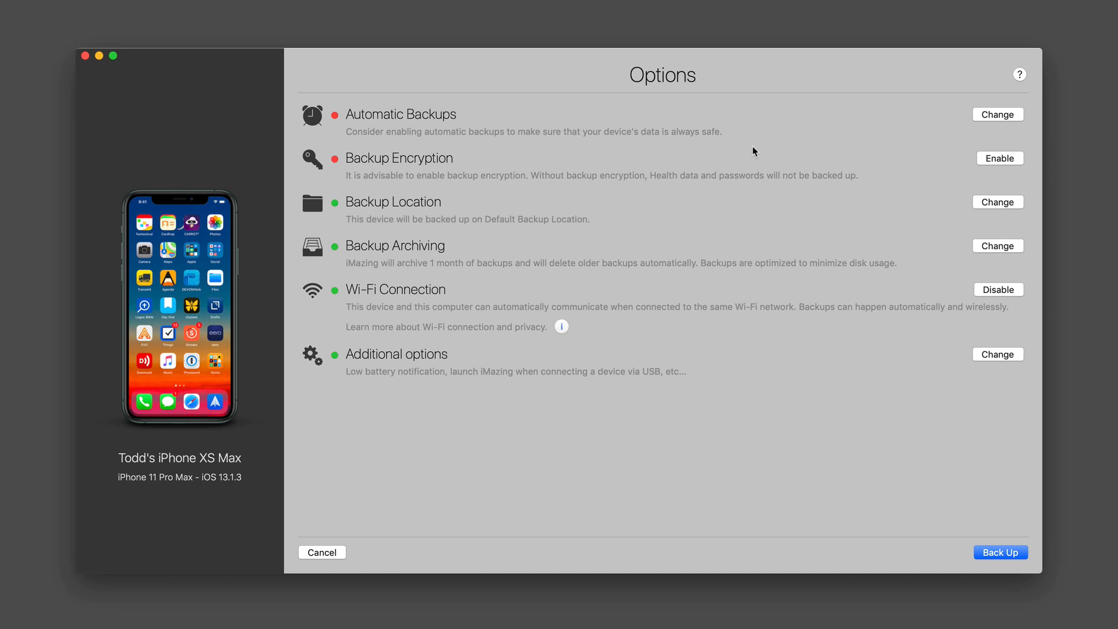
{"action": "mouse_move", "coordinate": [575, 133]}
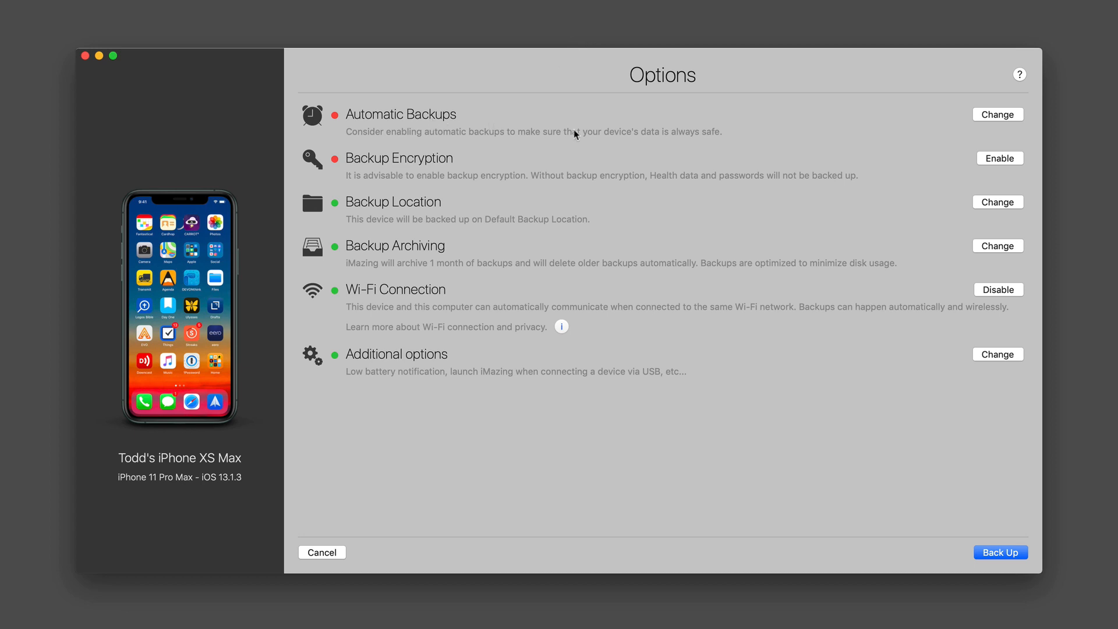
Review the Automatic Backups schedule, keeping it at Don't Back Up Automatically
{"action": "left_click", "coordinate": [997, 114]}
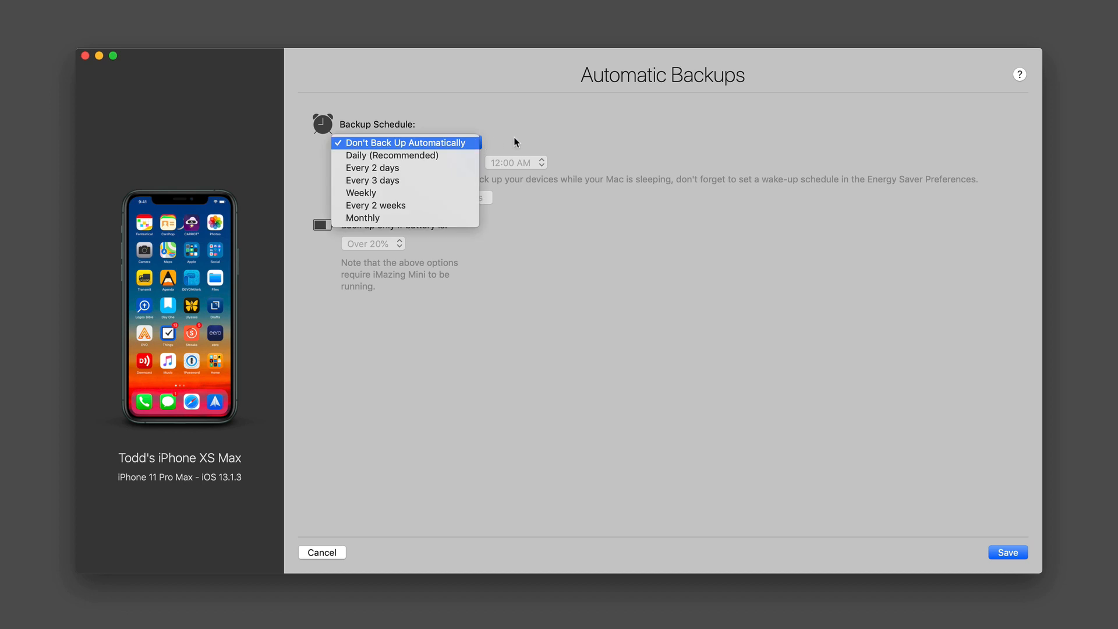
{"action": "left_click", "coordinate": [406, 142]}
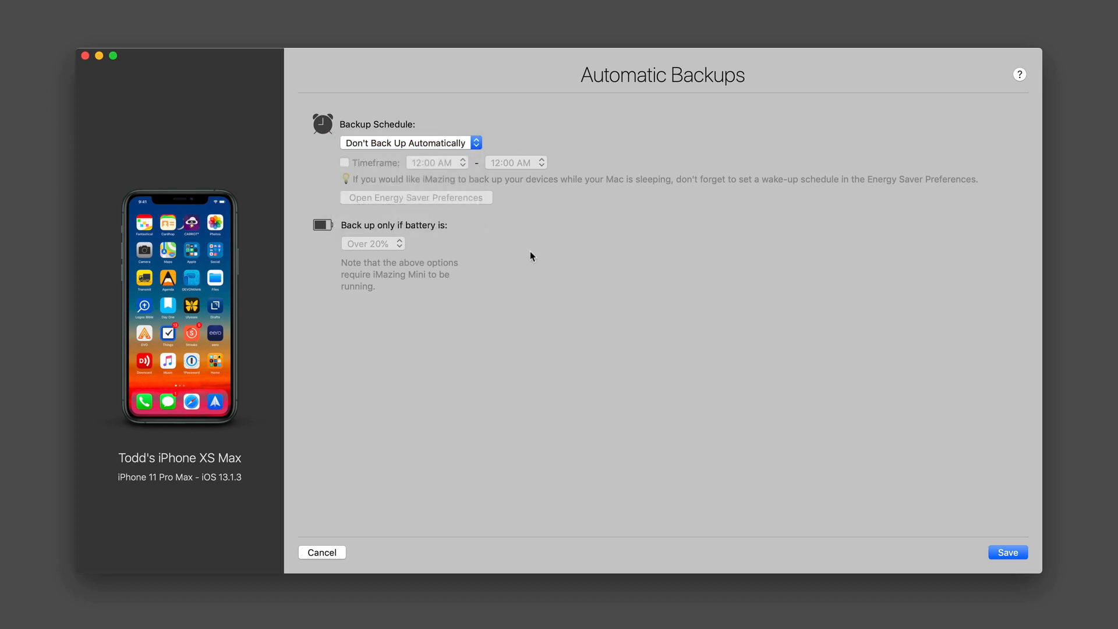
{"action": "mouse_move", "coordinate": [384, 427]}
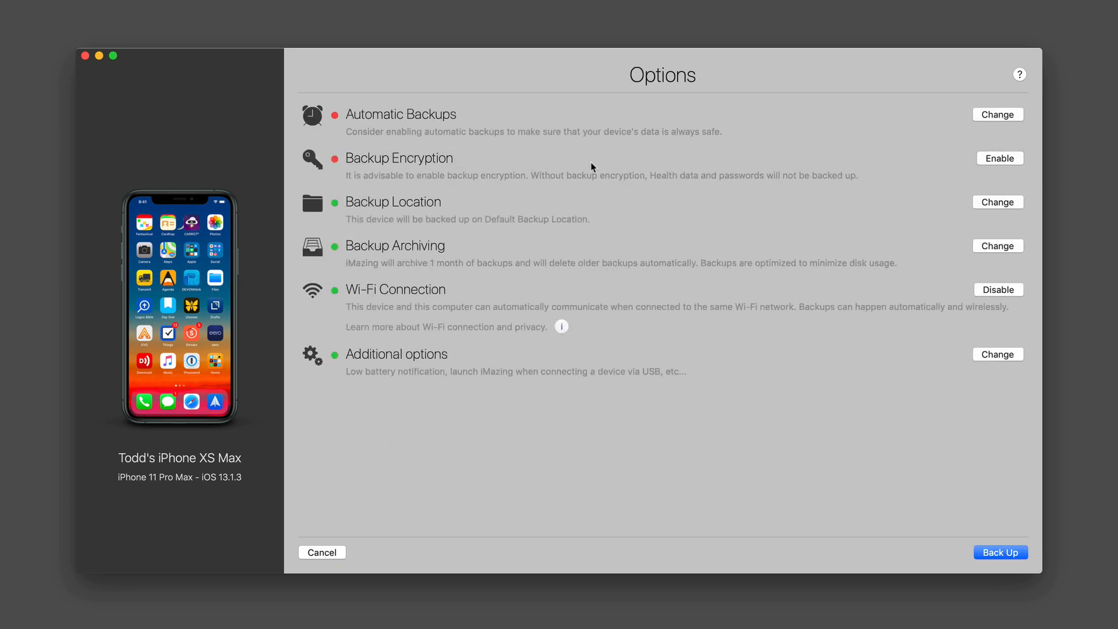
{"action": "mouse_move", "coordinate": [999, 163]}
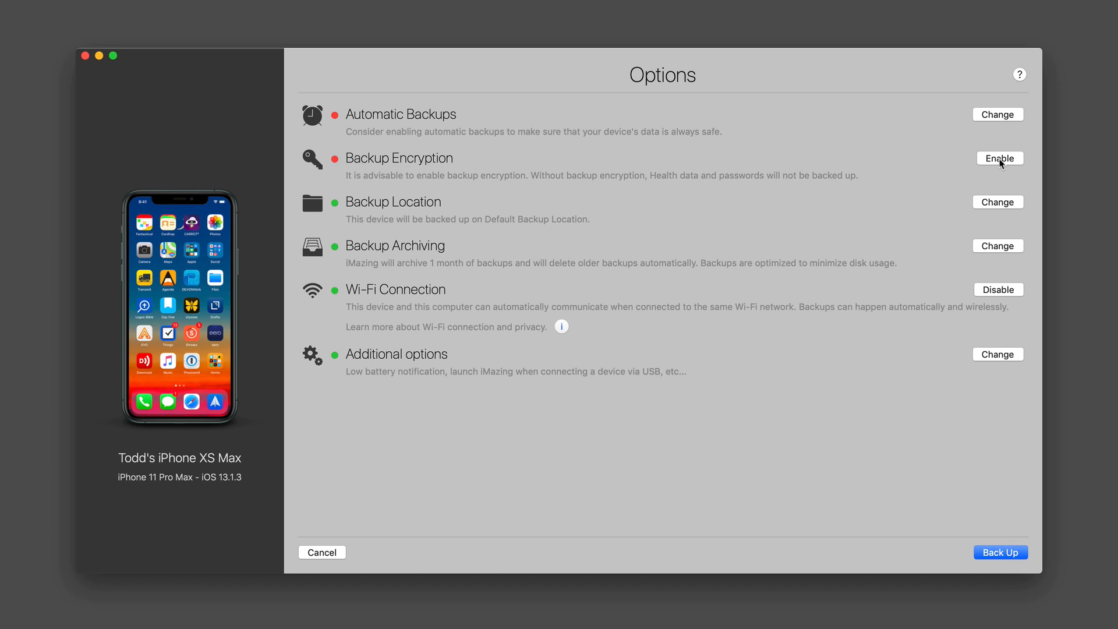
{"action": "mouse_move", "coordinate": [611, 197]}
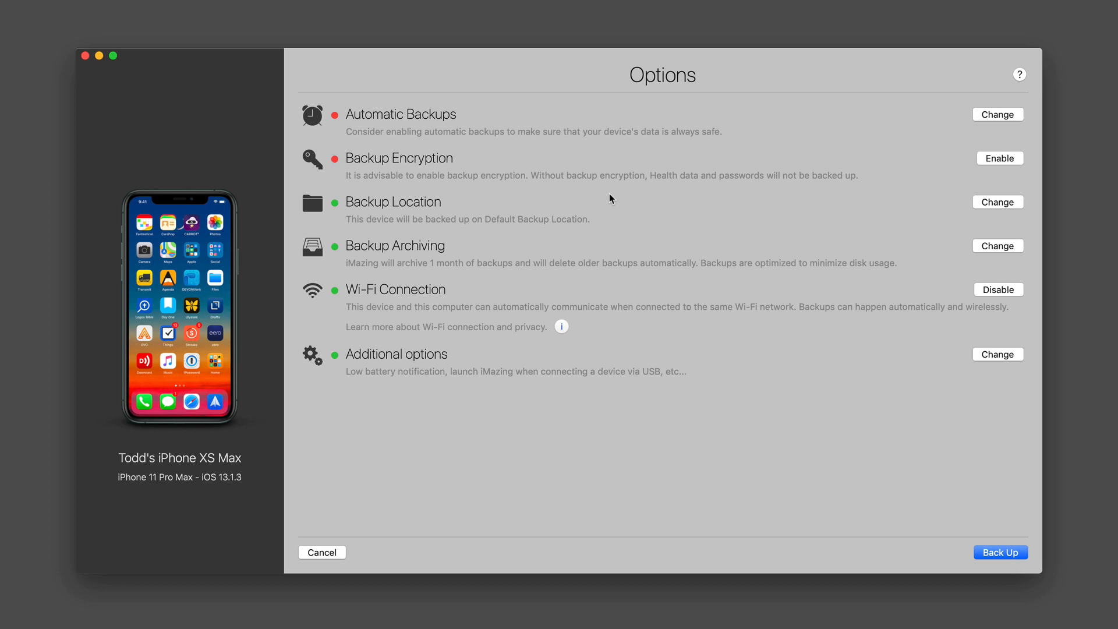
{"action": "mouse_move", "coordinate": [780, 187]}
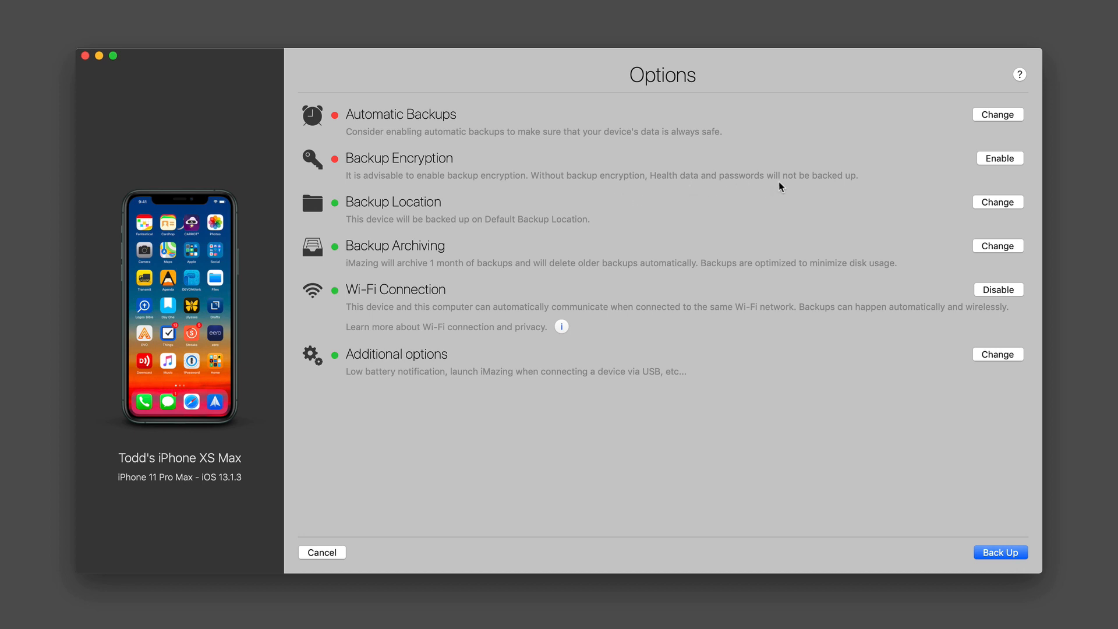
{"action": "mouse_move", "coordinate": [628, 178]}
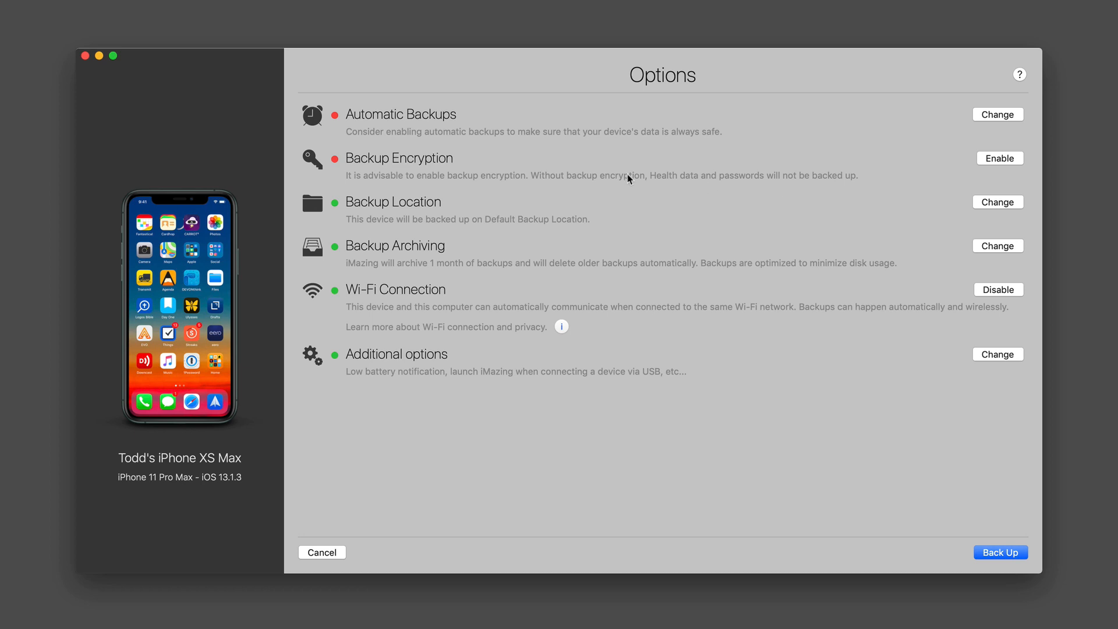
{"action": "mouse_move", "coordinate": [572, 182]}
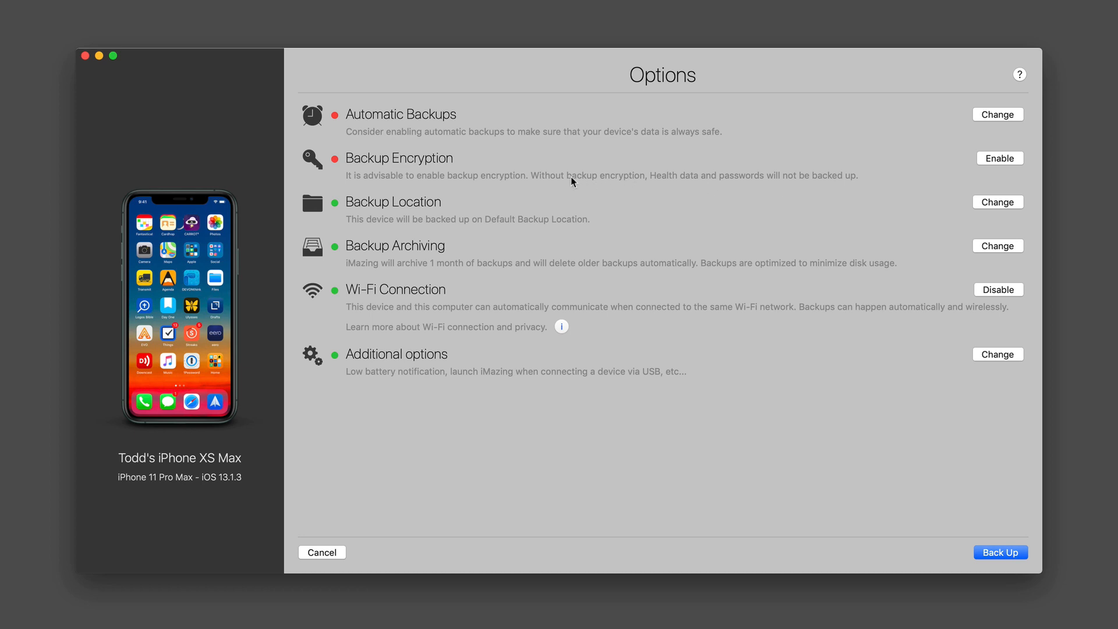
{"action": "mouse_move", "coordinate": [991, 165]}
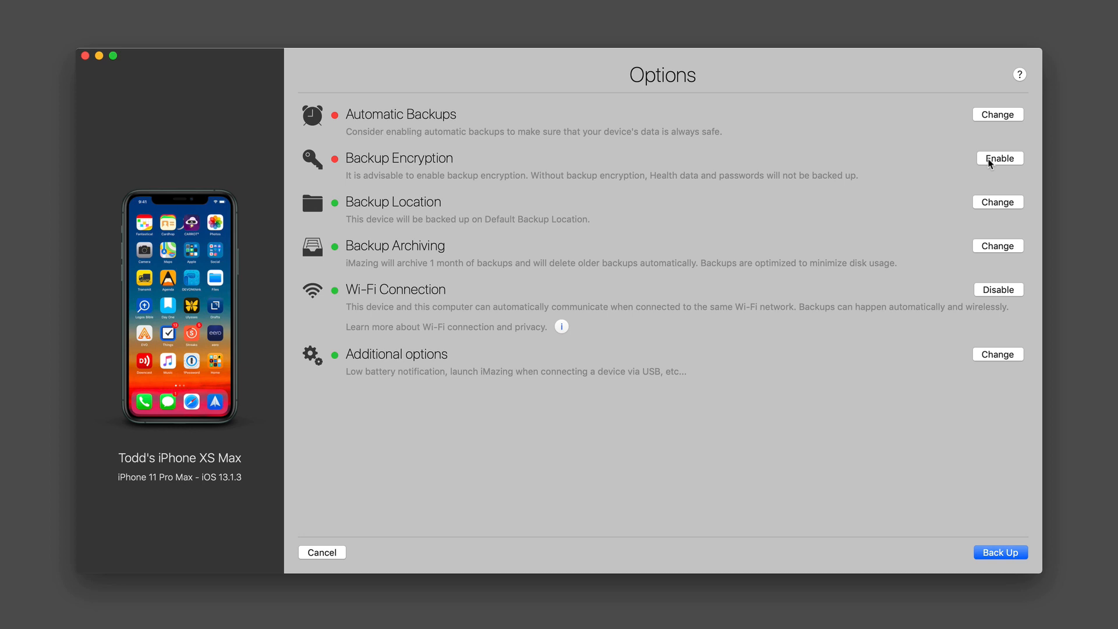
{"action": "left_click", "coordinate": [999, 158]}
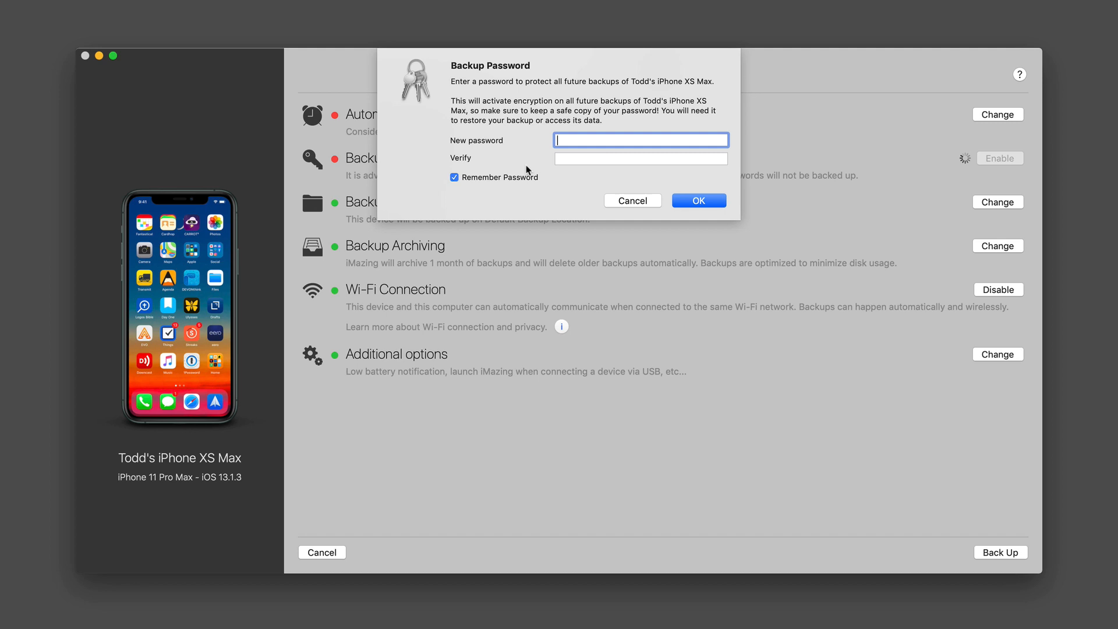
{"action": "left_click", "coordinate": [632, 200]}
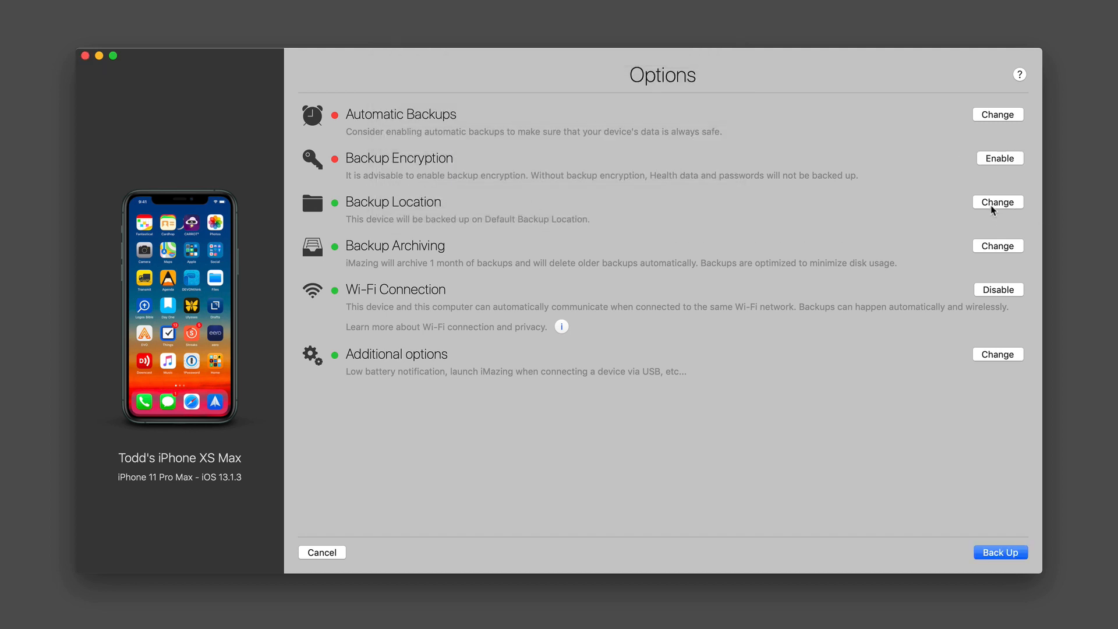
{"action": "left_click", "coordinate": [997, 203]}
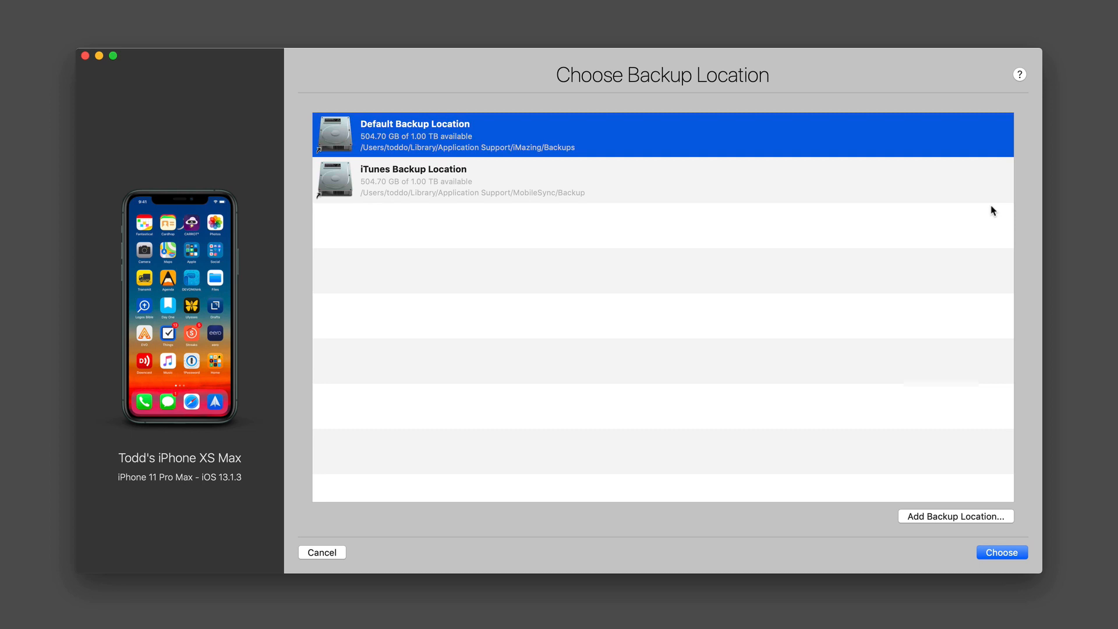
{"action": "mouse_move", "coordinate": [969, 220]}
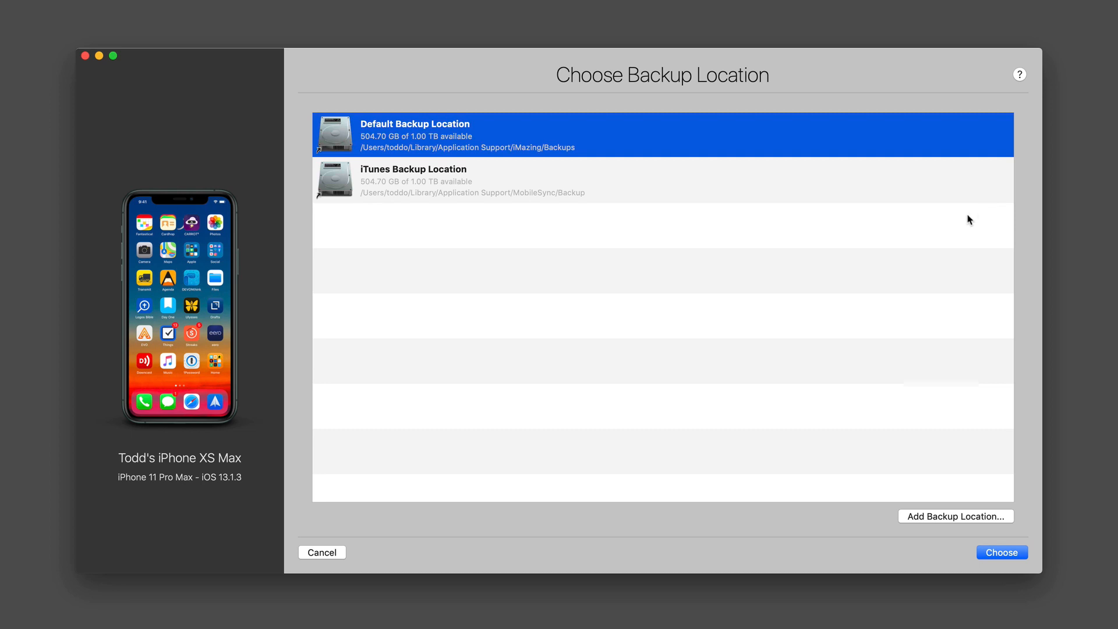
{"action": "mouse_move", "coordinate": [522, 153]}
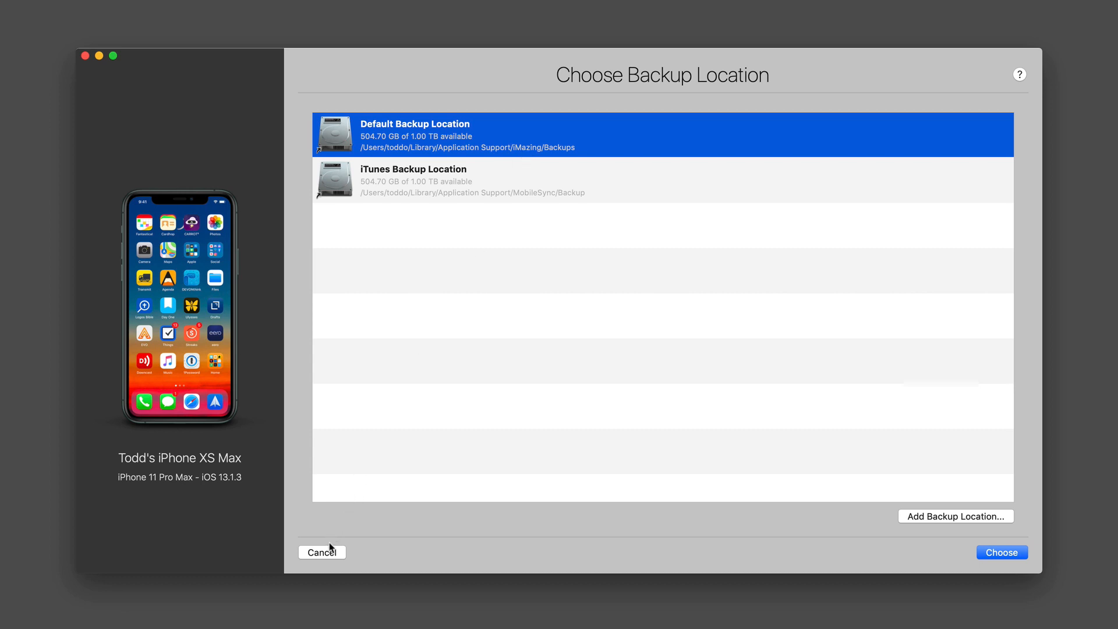
{"action": "left_click", "coordinate": [1002, 552]}
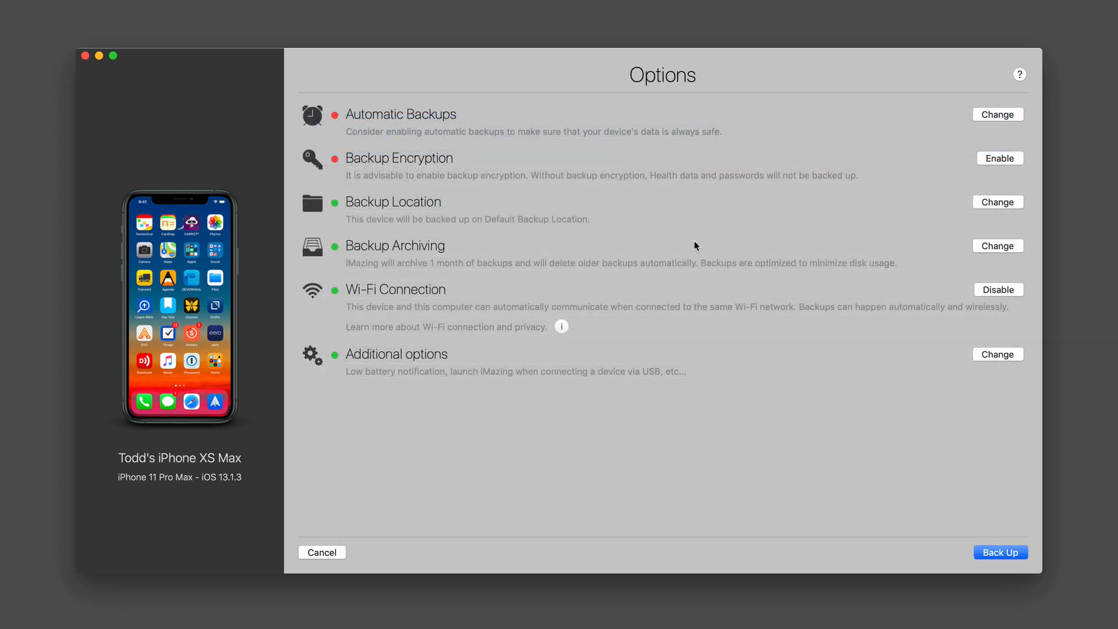
{"action": "left_click", "coordinate": [997, 246]}
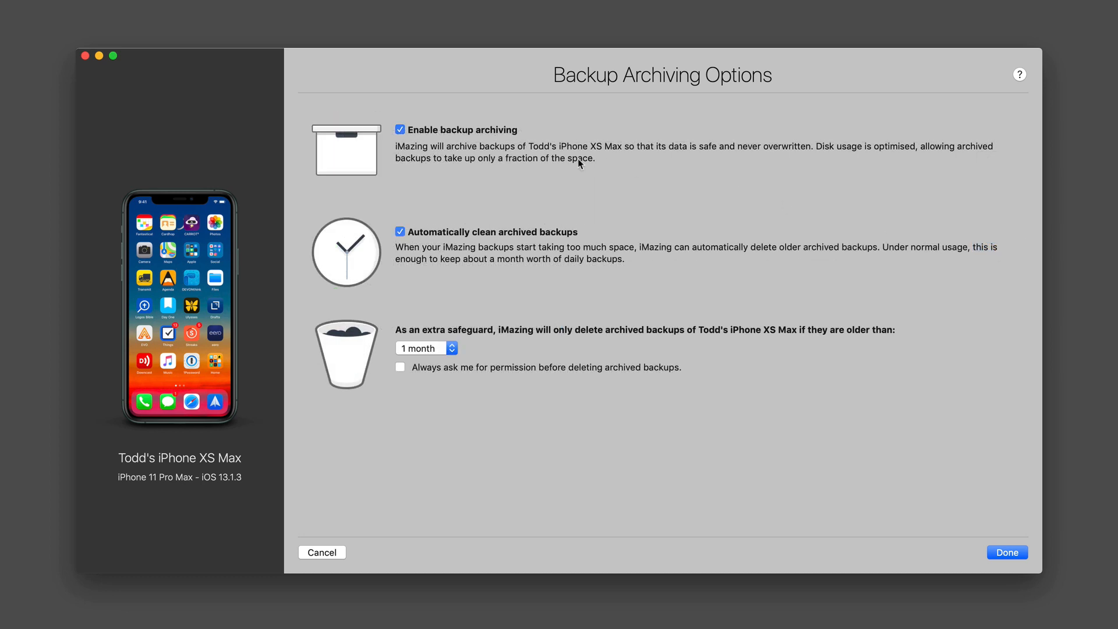
{"action": "mouse_move", "coordinate": [581, 169]}
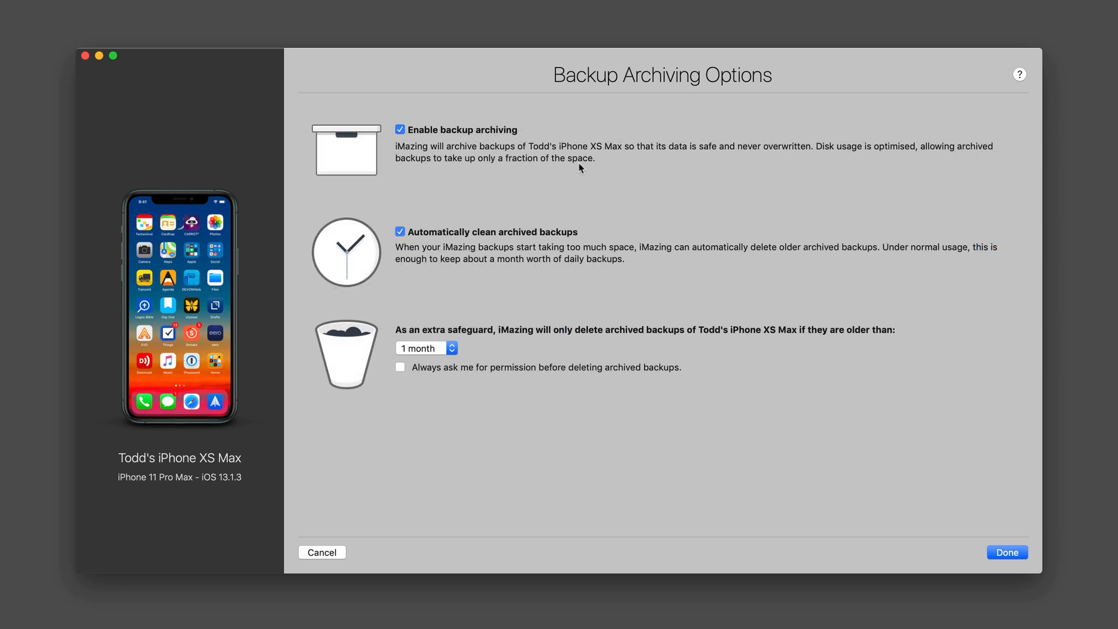
{"action": "mouse_move", "coordinate": [559, 250]}
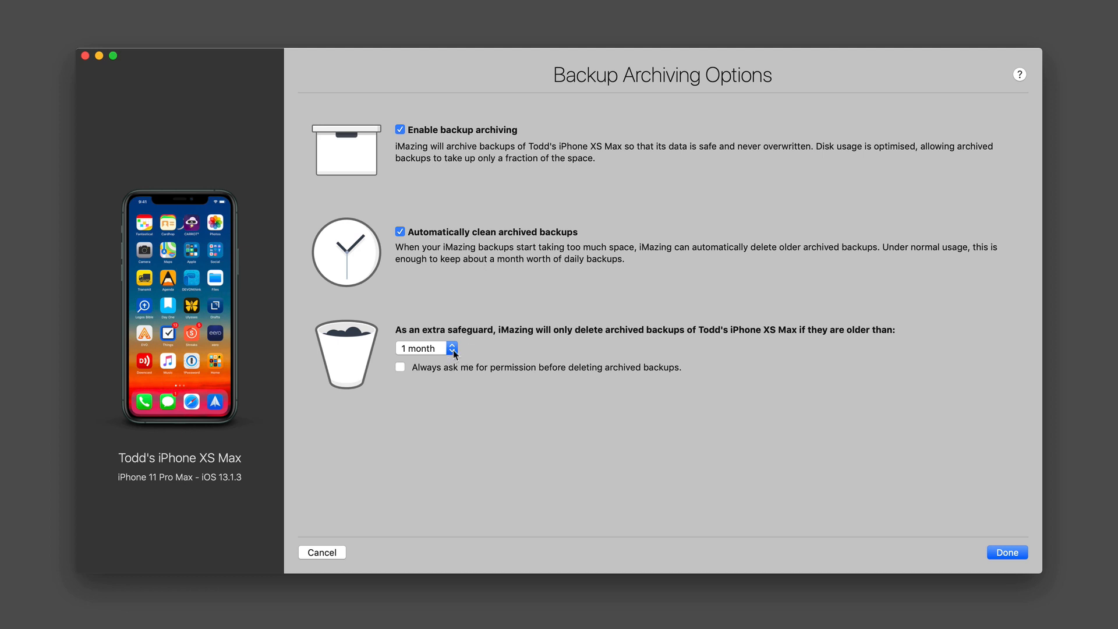
{"action": "left_click", "coordinate": [452, 348]}
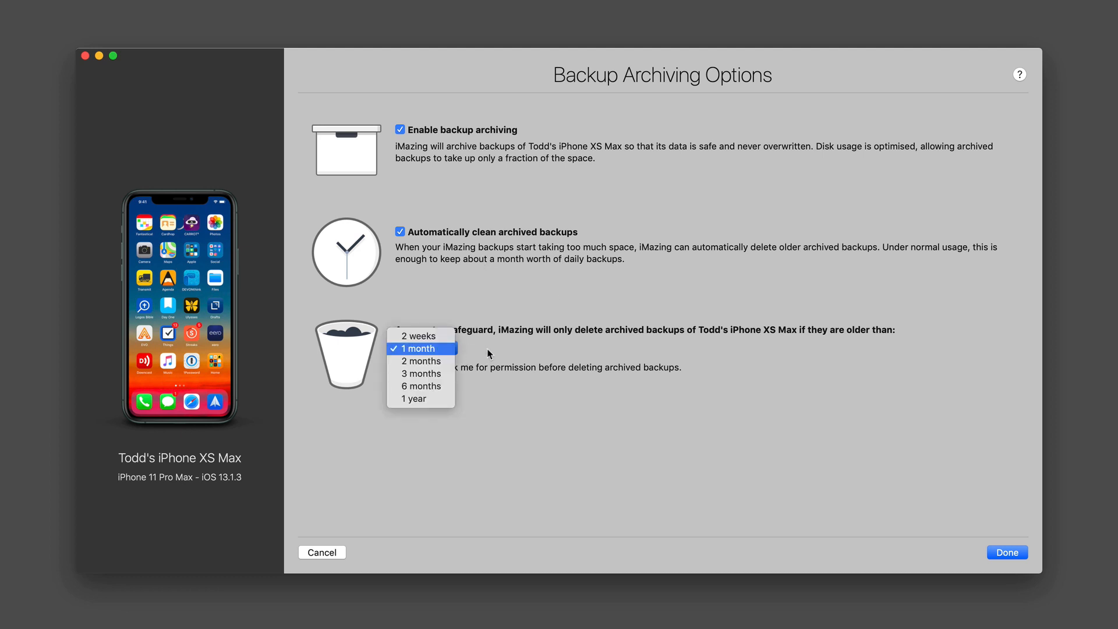
{"action": "left_click", "coordinate": [420, 348]}
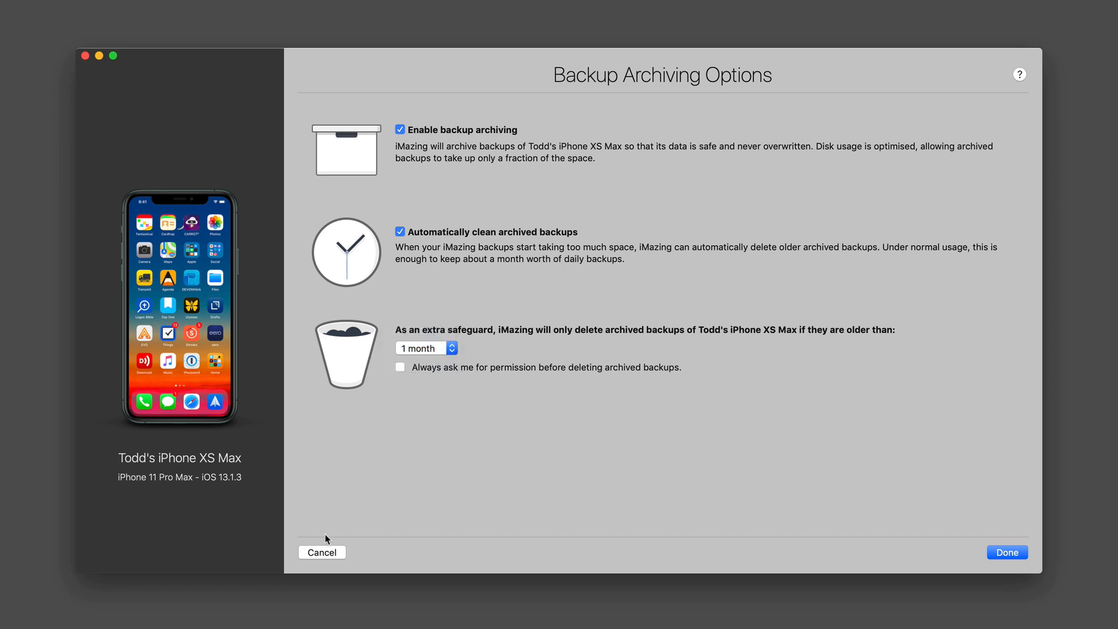
{"action": "left_click", "coordinate": [1006, 552]}
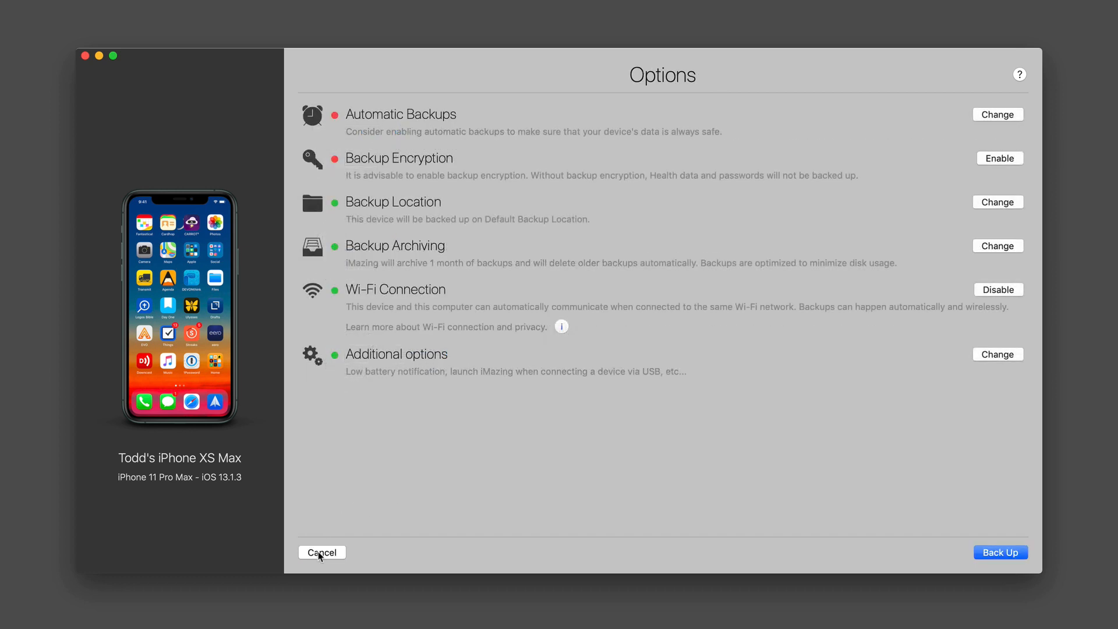
{"action": "mouse_move", "coordinate": [448, 317]}
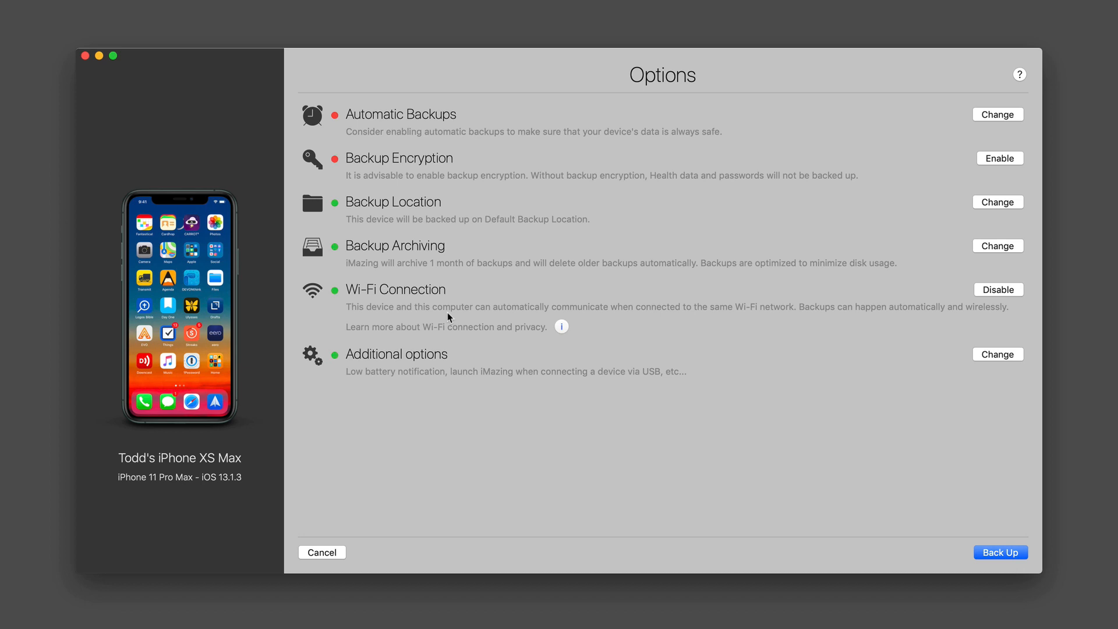
{"action": "mouse_move", "coordinate": [771, 319]}
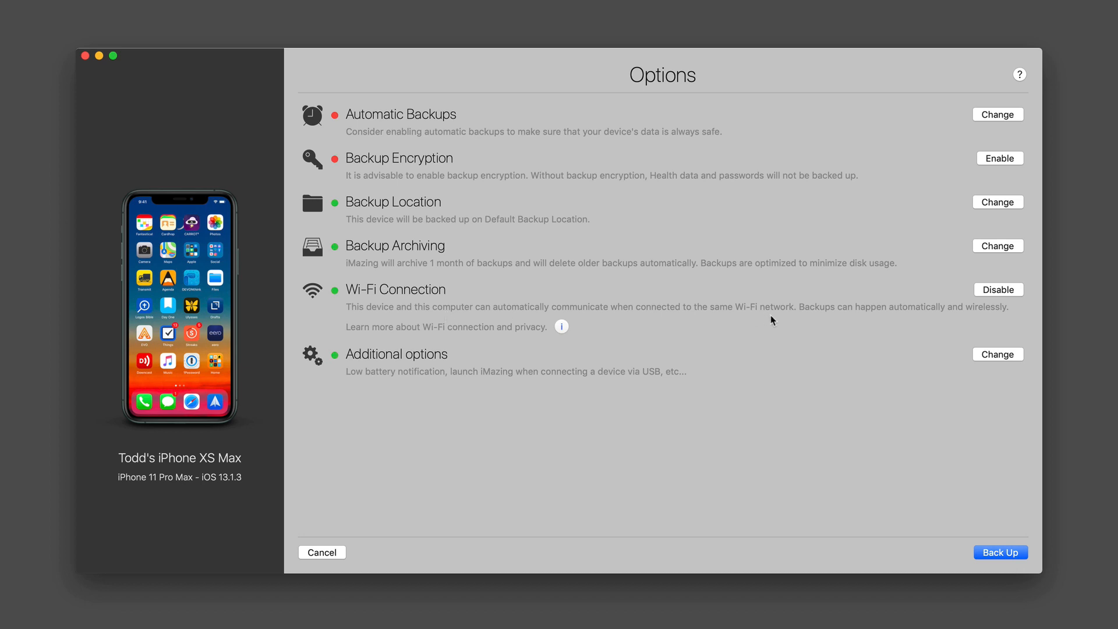
{"action": "left_click", "coordinate": [997, 354]}
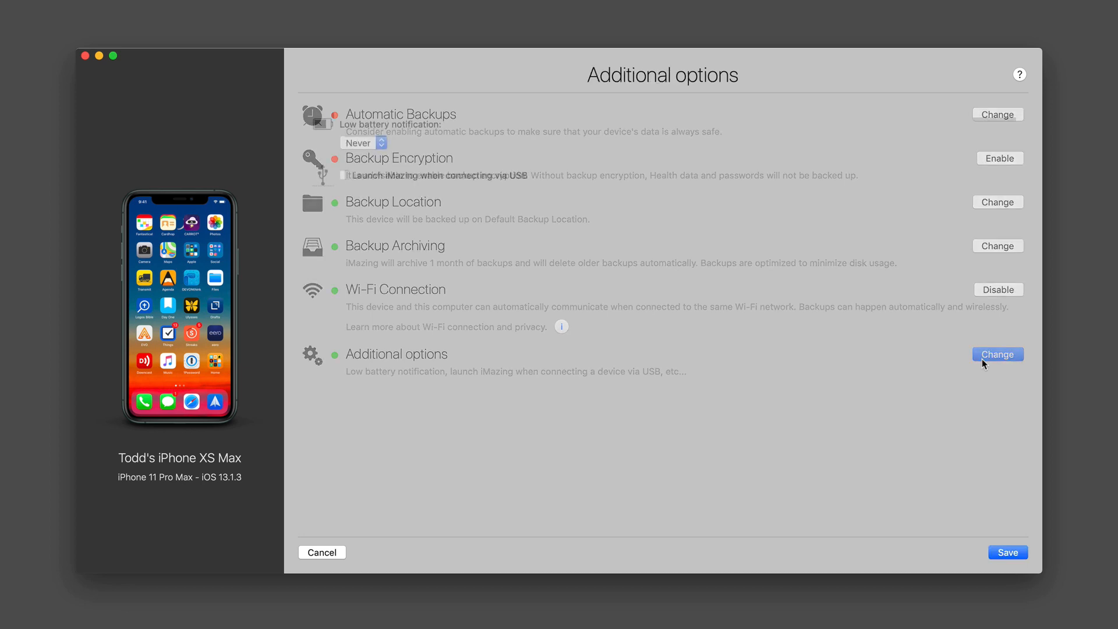
{"action": "left_click", "coordinate": [998, 354]}
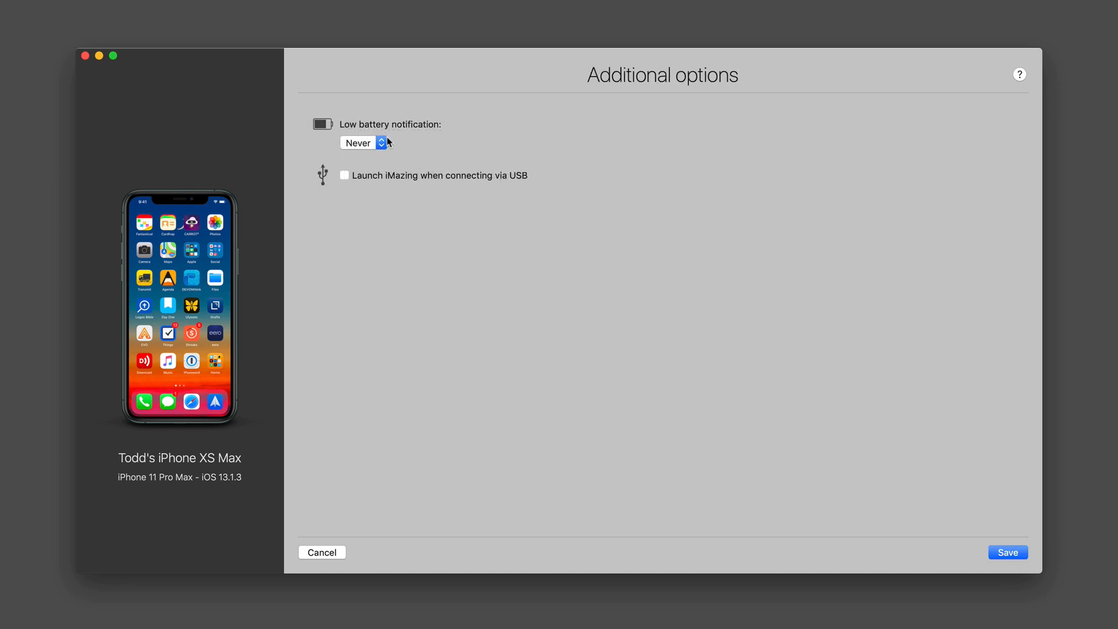
{"action": "left_click", "coordinate": [380, 142]}
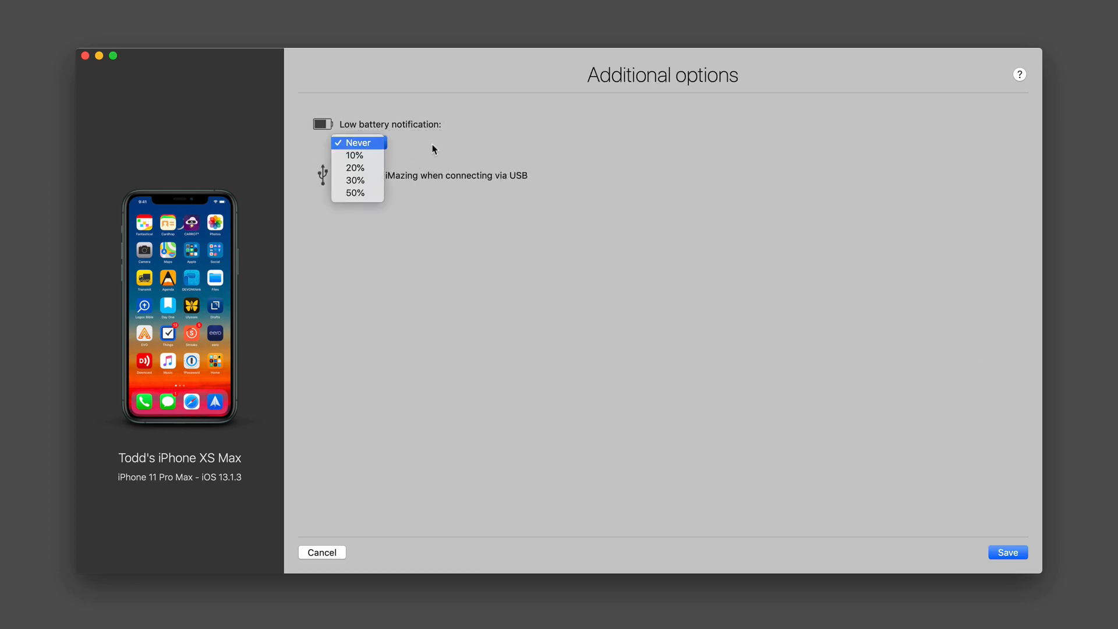
{"action": "left_click", "coordinate": [358, 142]}
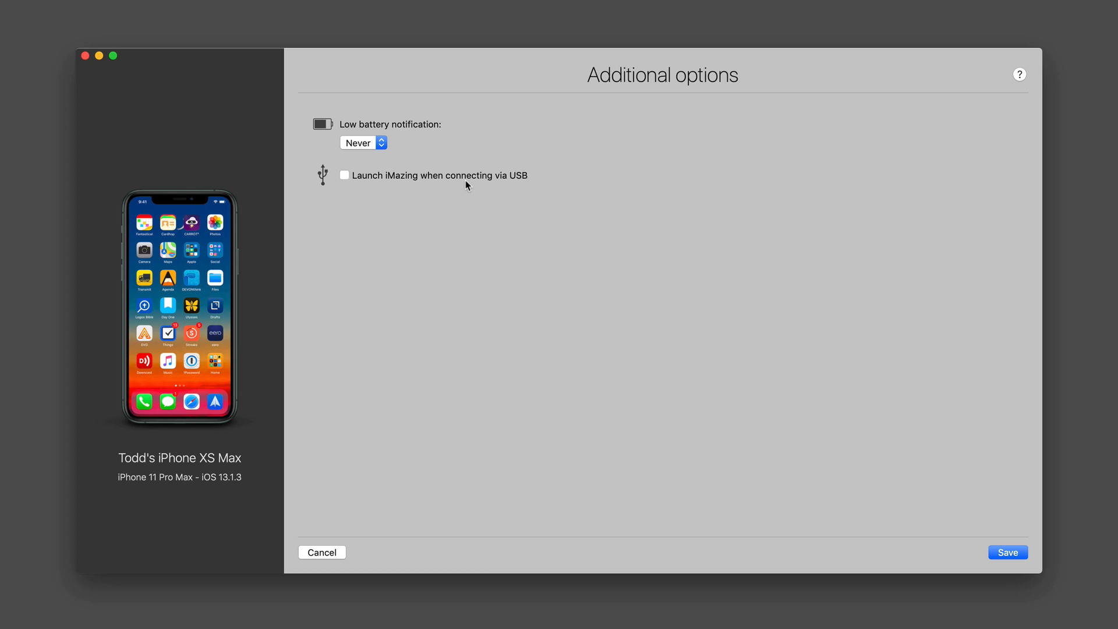
{"action": "left_click", "coordinate": [321, 552]}
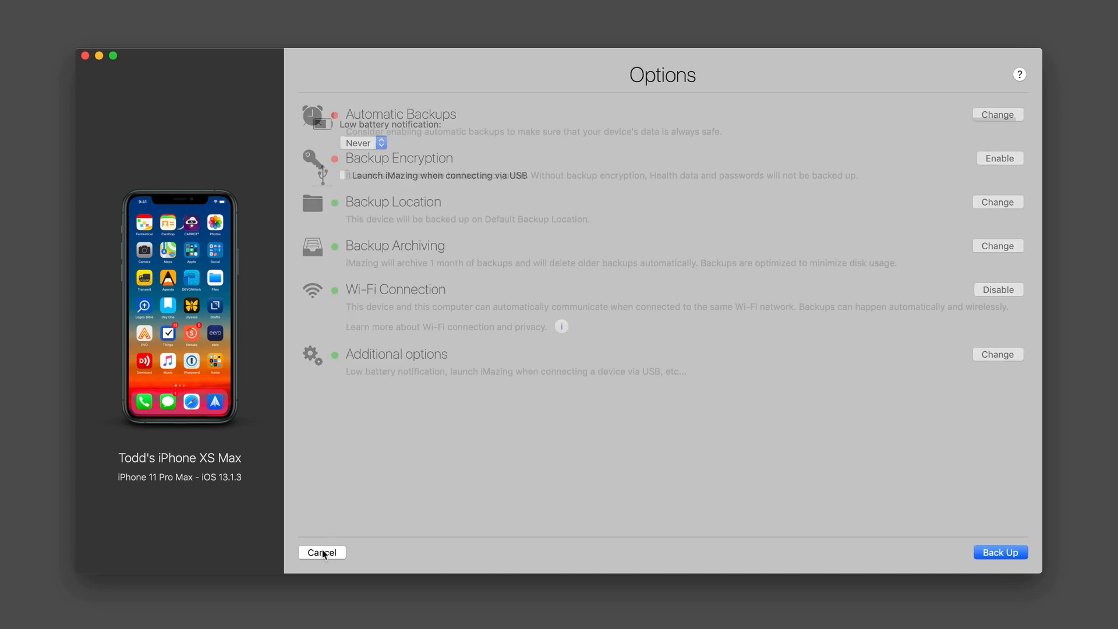
Quick Transfer one file to DEVONthink on the iPhone and close the finished transfer window
{"action": "left_click", "coordinate": [322, 552]}
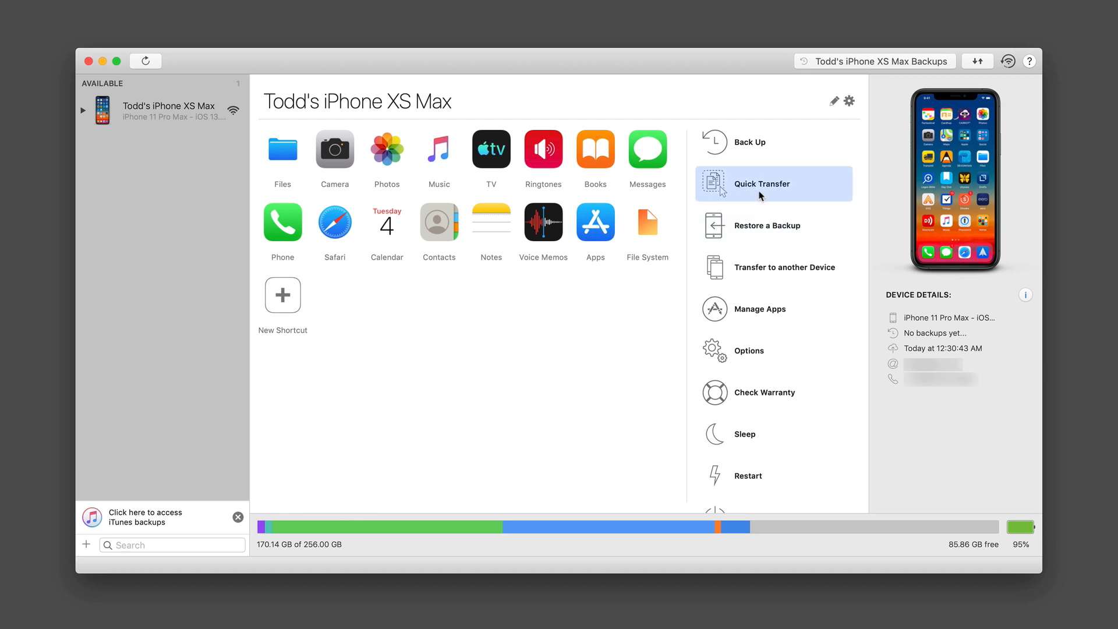
{"action": "left_click", "coordinate": [762, 184]}
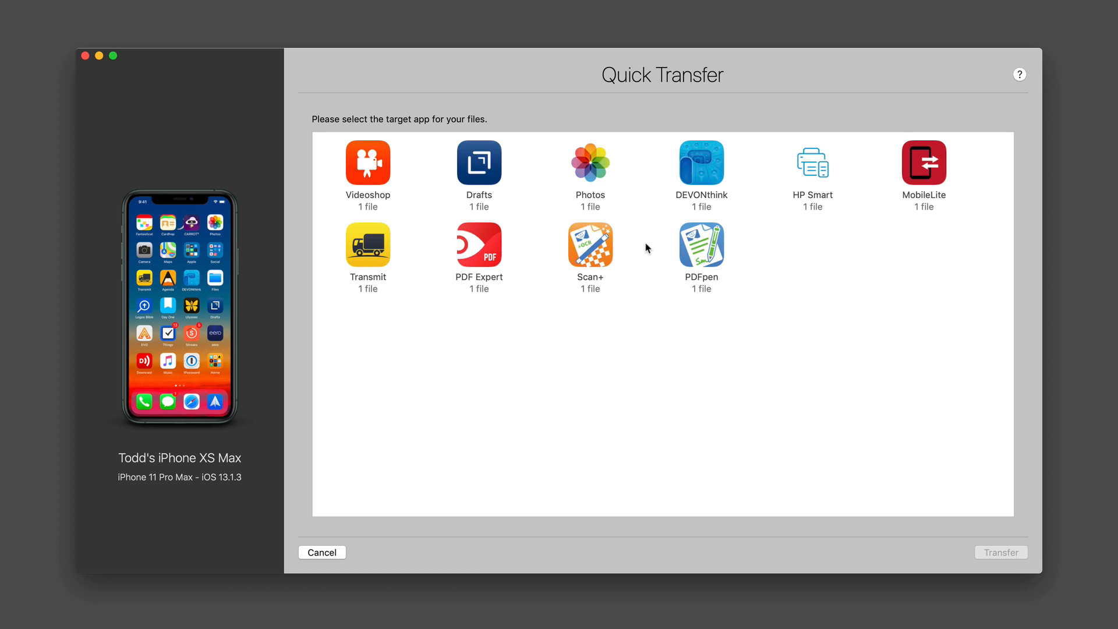
{"action": "mouse_move", "coordinate": [449, 274]}
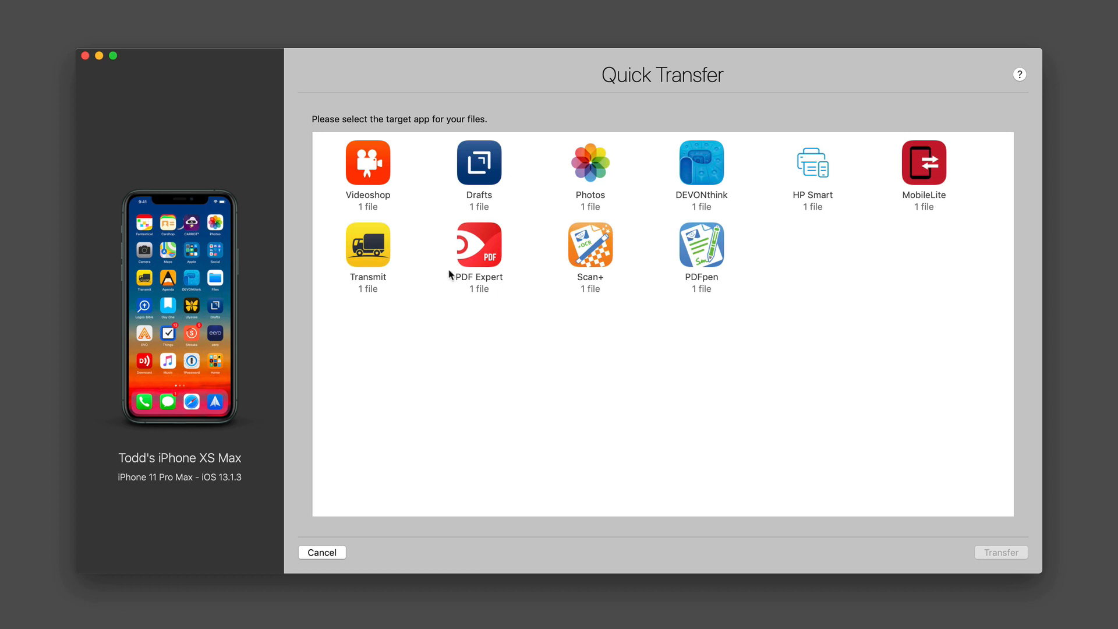
{"action": "mouse_move", "coordinate": [428, 193]}
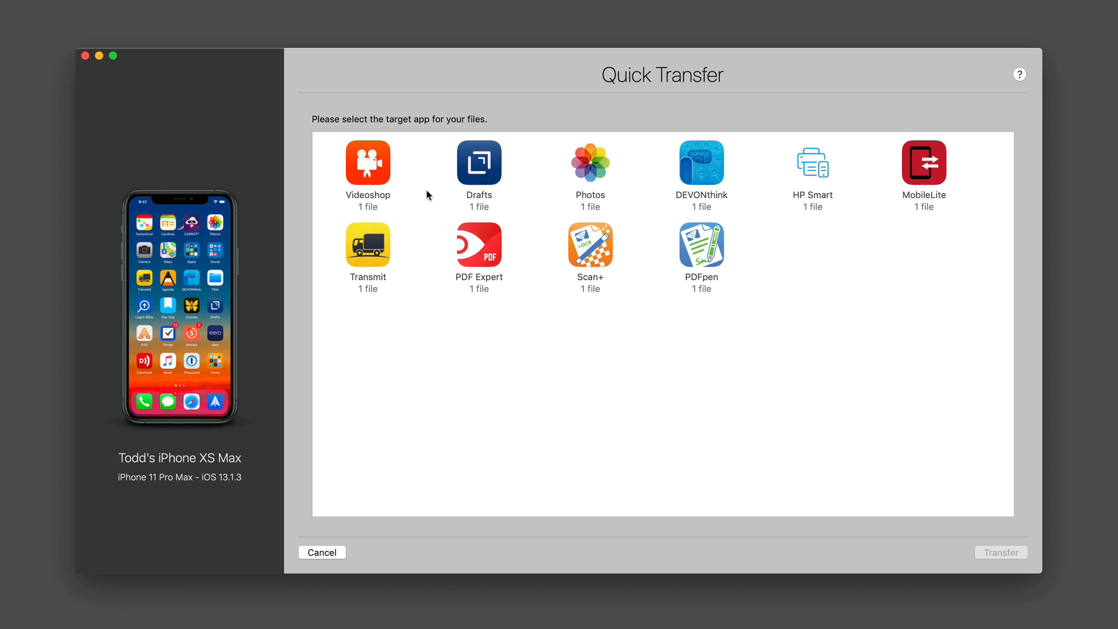
{"action": "mouse_move", "coordinate": [673, 228]}
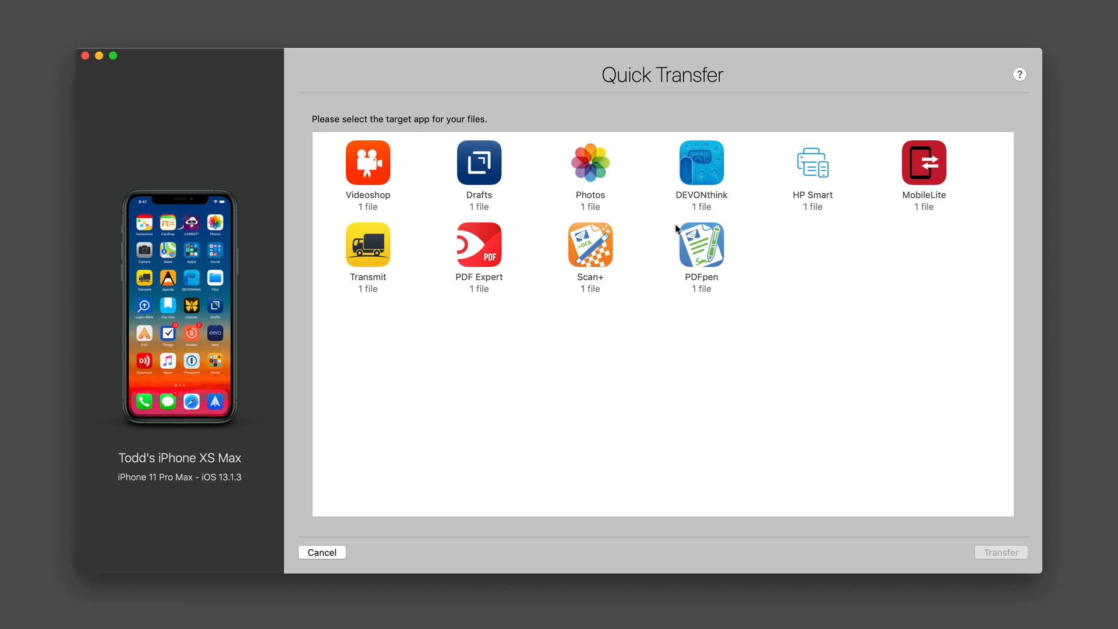
{"action": "left_click", "coordinate": [702, 165]}
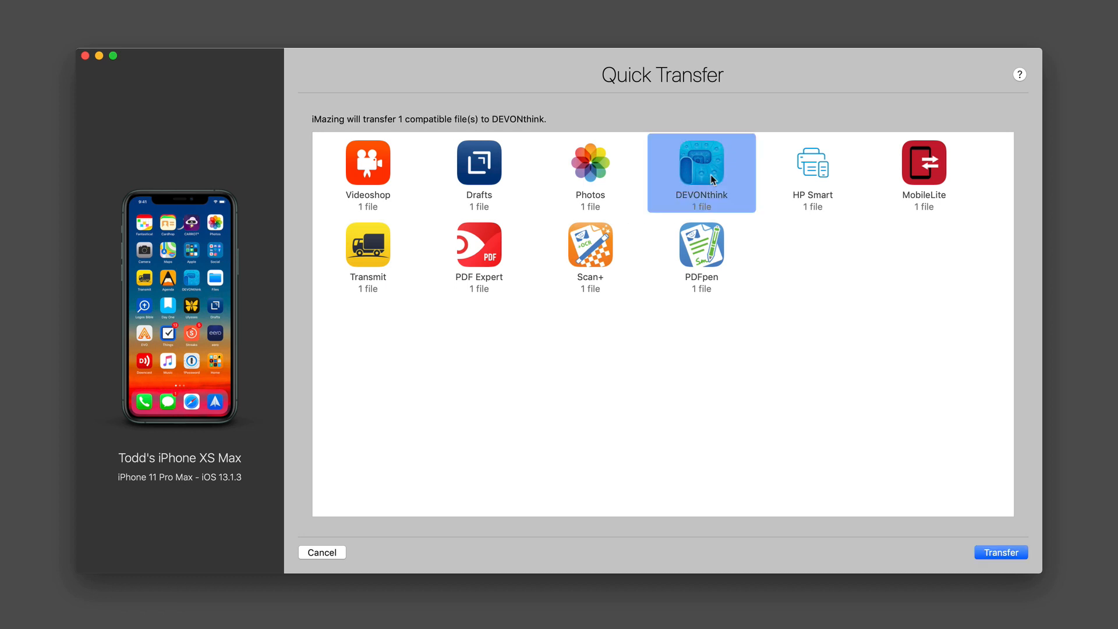
{"action": "left_click", "coordinate": [1001, 552]}
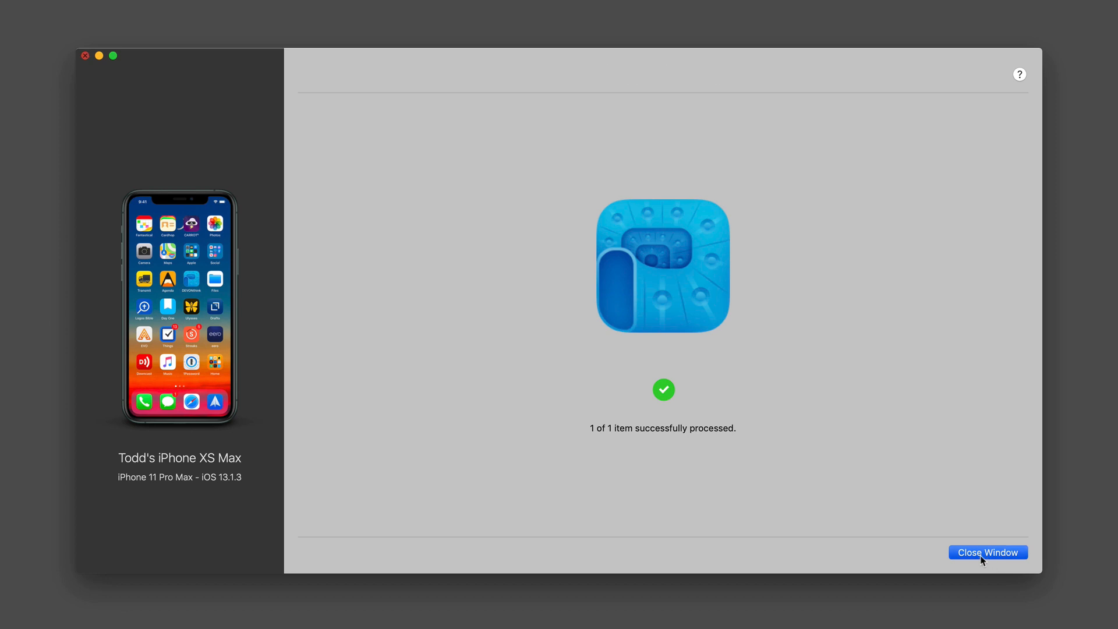
{"action": "left_click", "coordinate": [988, 553]}
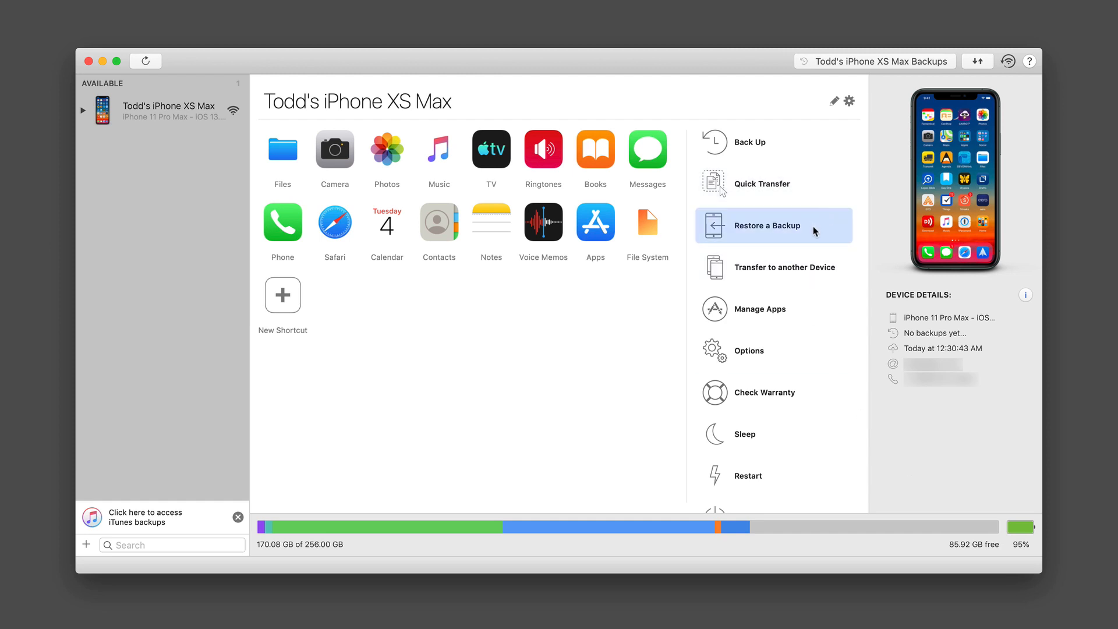
{"action": "left_click", "coordinate": [767, 226]}
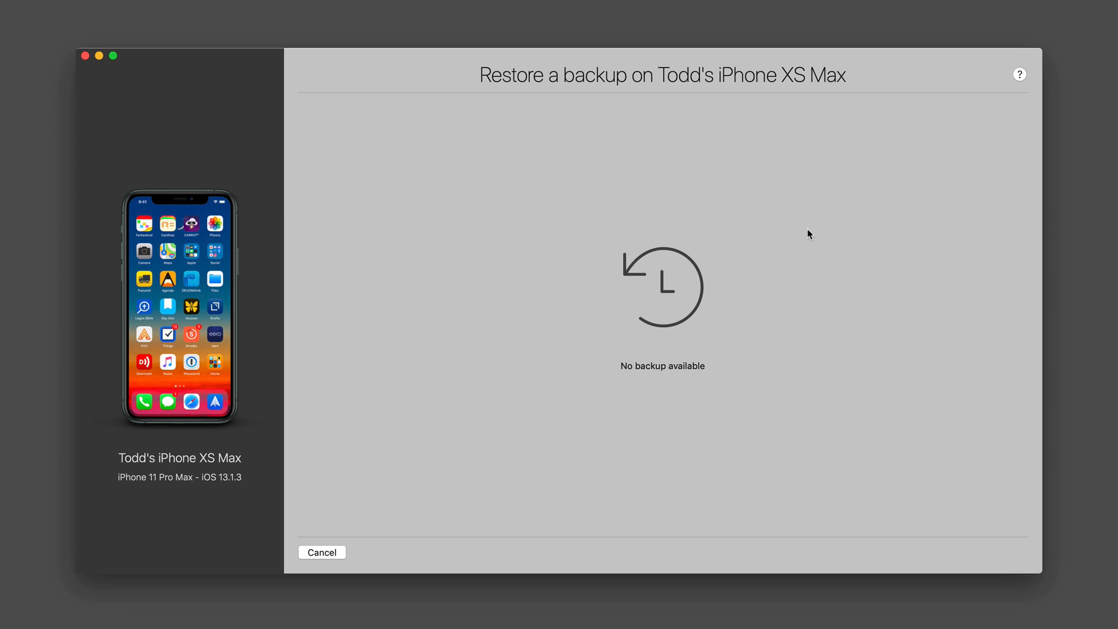
{"action": "mouse_move", "coordinate": [352, 528]}
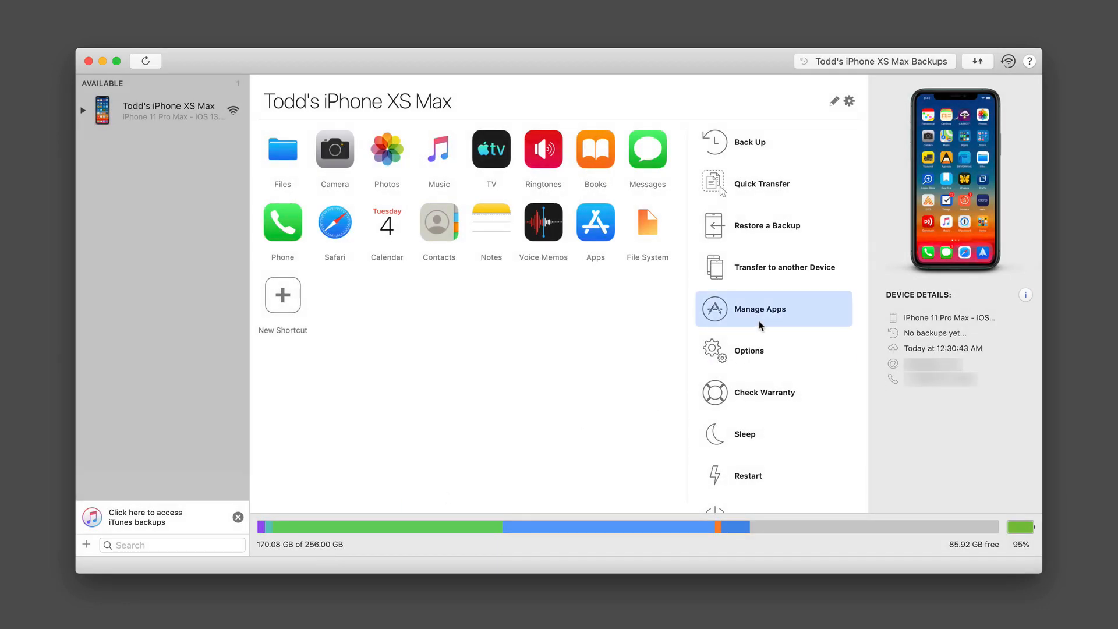
{"action": "mouse_move", "coordinate": [788, 275]}
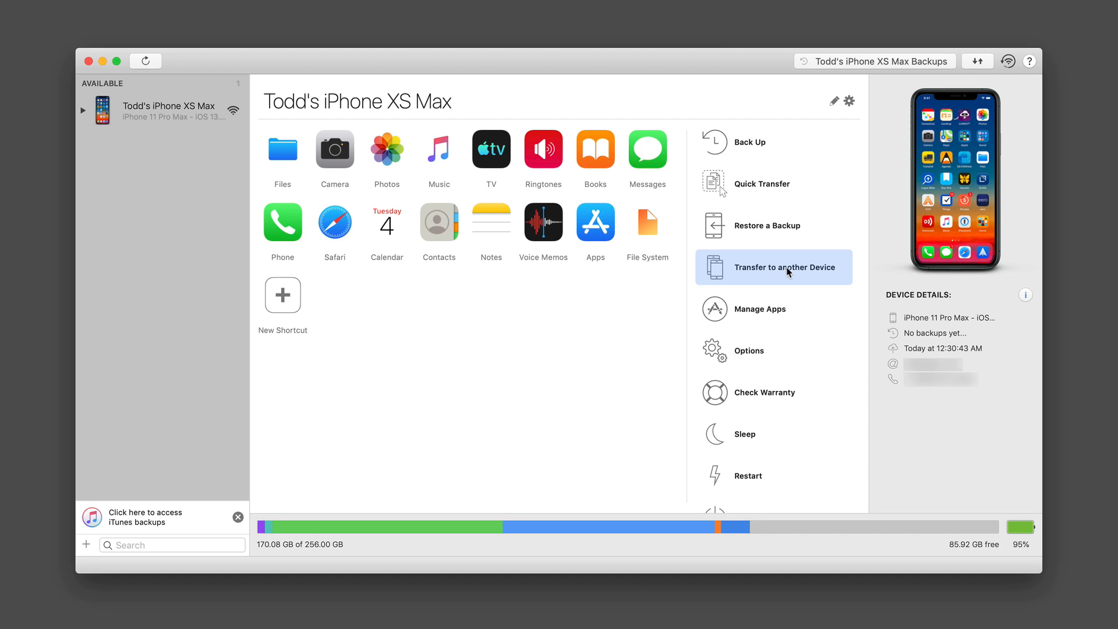
{"action": "mouse_move", "coordinate": [788, 272]}
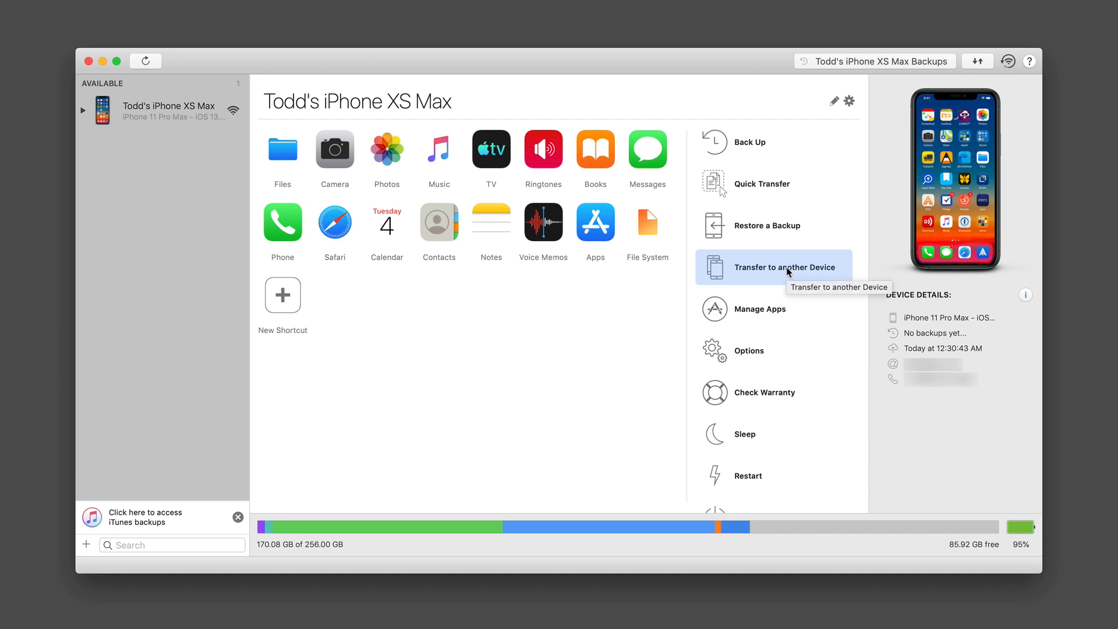
{"action": "mouse_move", "coordinate": [774, 310]}
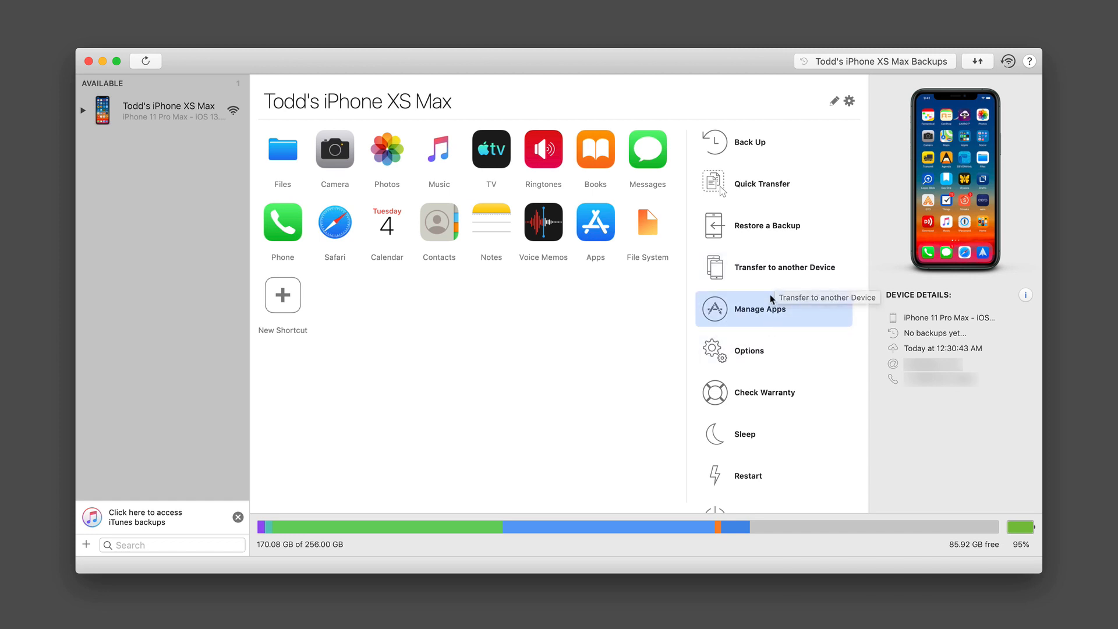
{"action": "left_click", "coordinate": [784, 268]}
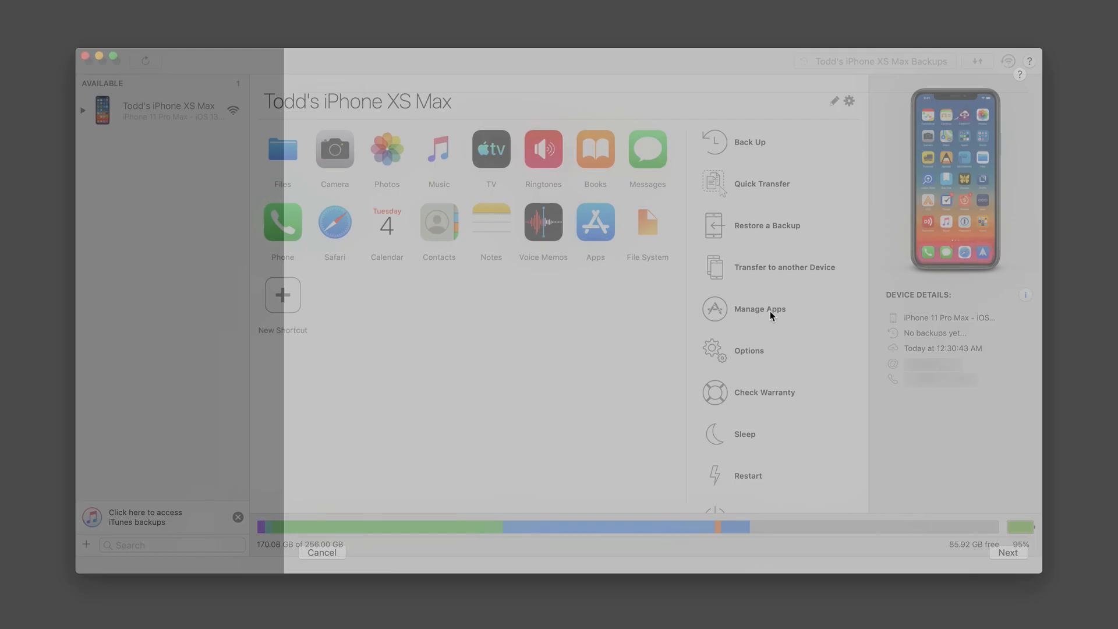
Open Manage Apps, showing the library's installed apps such as 1Password, 500px and Airtable
{"action": "left_click", "coordinate": [760, 310]}
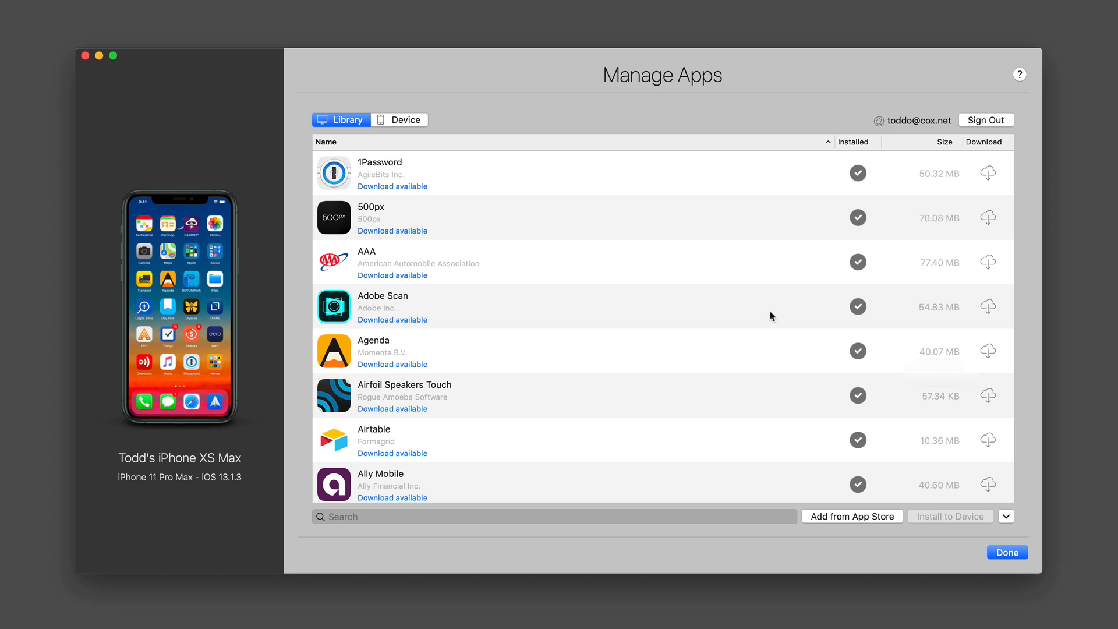
{"action": "mouse_move", "coordinate": [496, 324]}
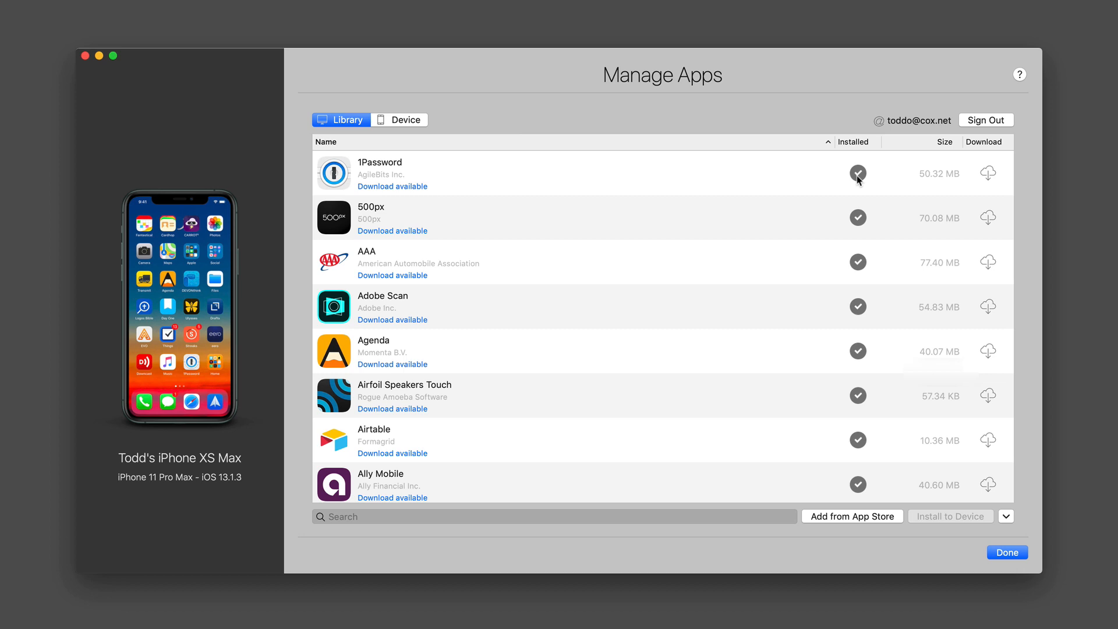
{"action": "mouse_move", "coordinate": [780, 181]}
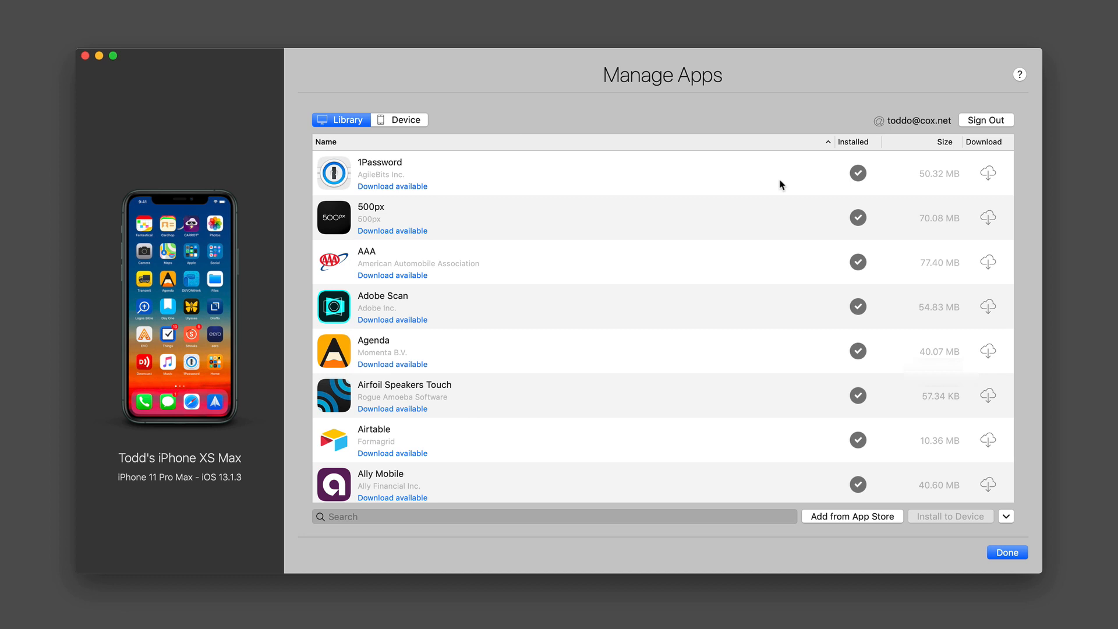
Show the apps installed on the device and bring up the actions for 1Password
{"action": "left_click", "coordinate": [401, 120]}
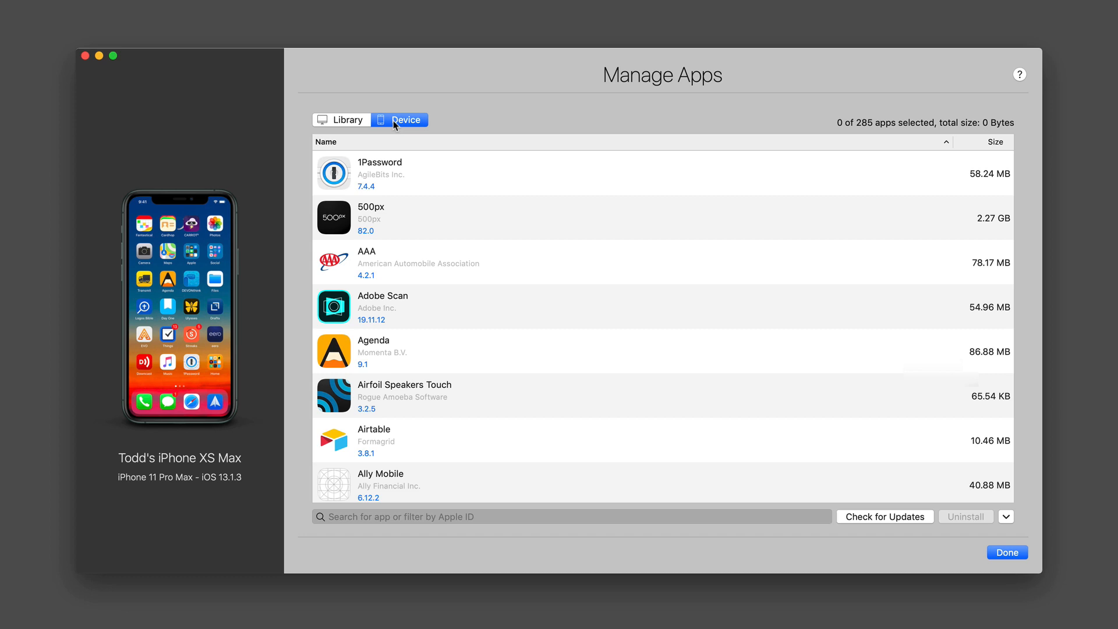
{"action": "mouse_move", "coordinate": [427, 189]}
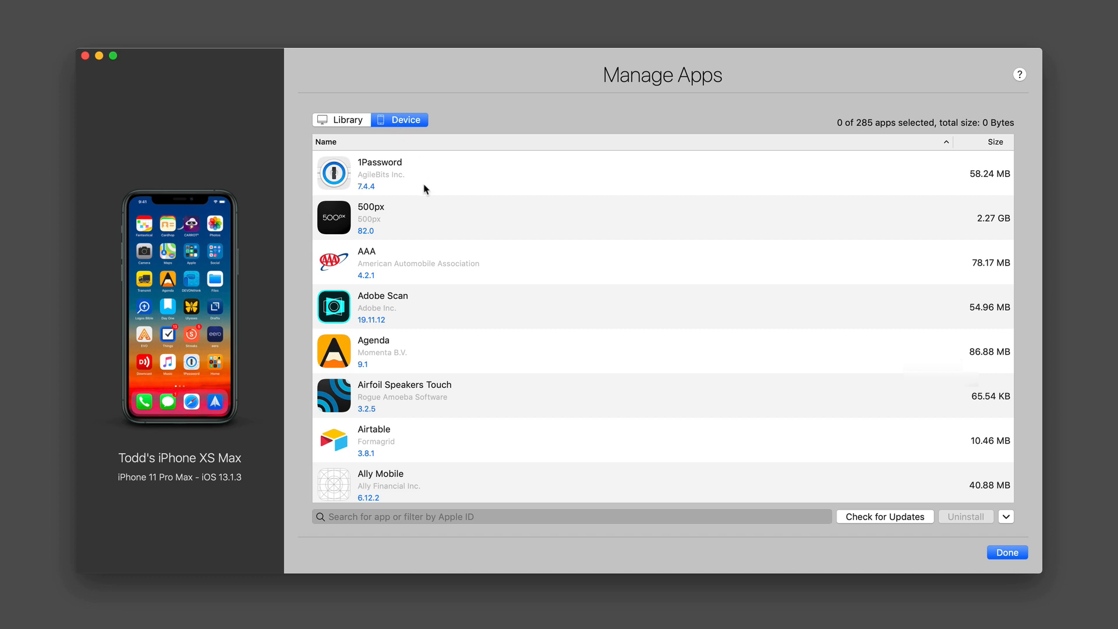
{"action": "mouse_move", "coordinate": [502, 180]}
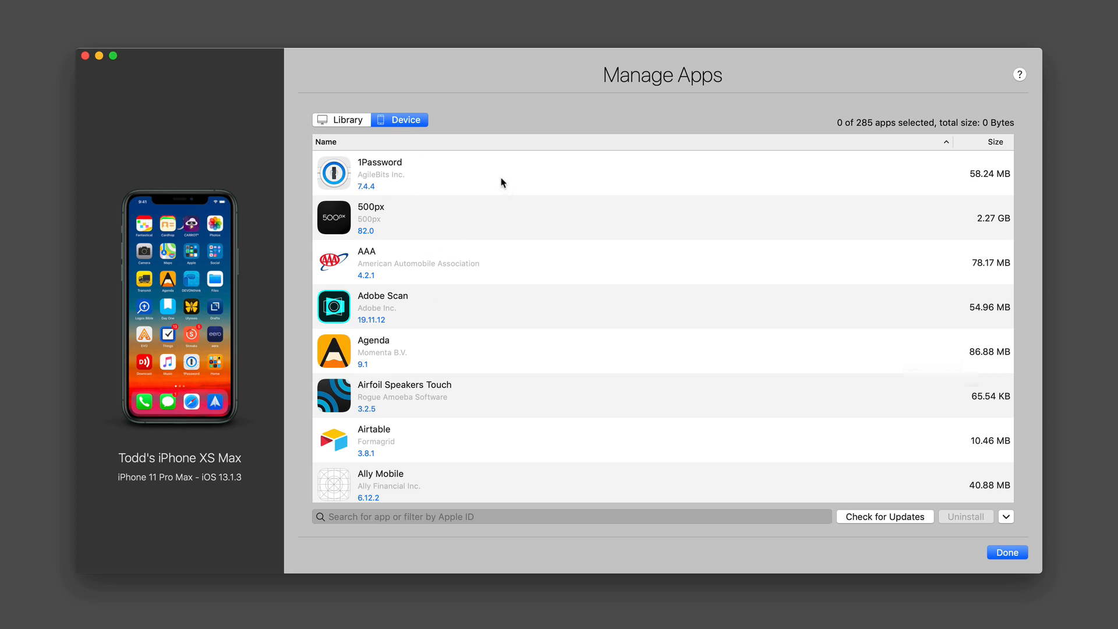
{"action": "left_click", "coordinate": [517, 175]}
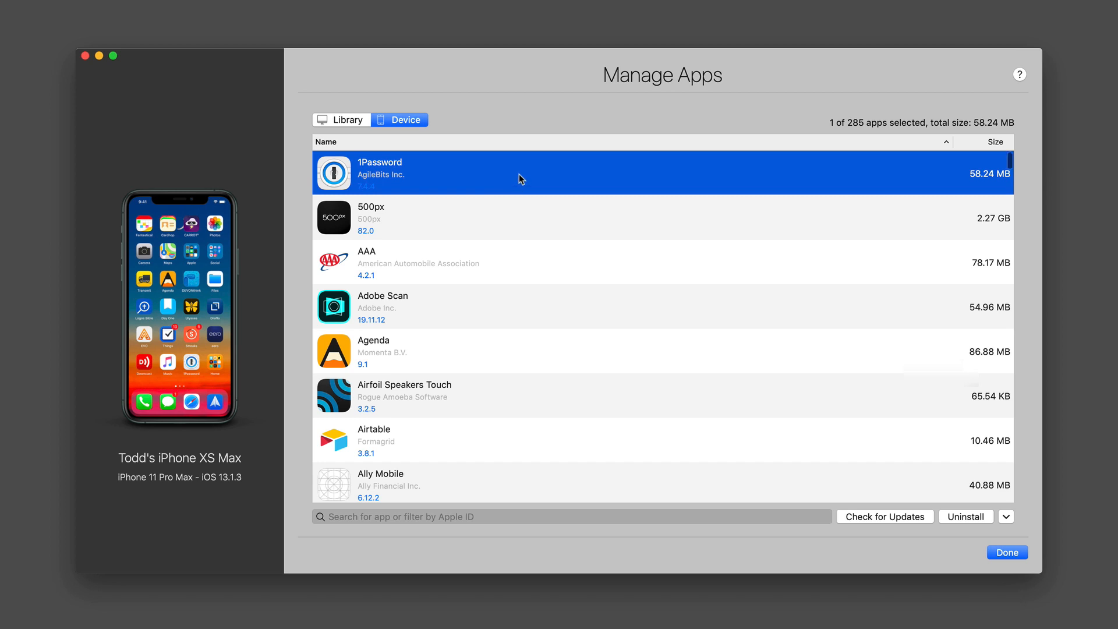
{"action": "right_click", "coordinate": [521, 179]}
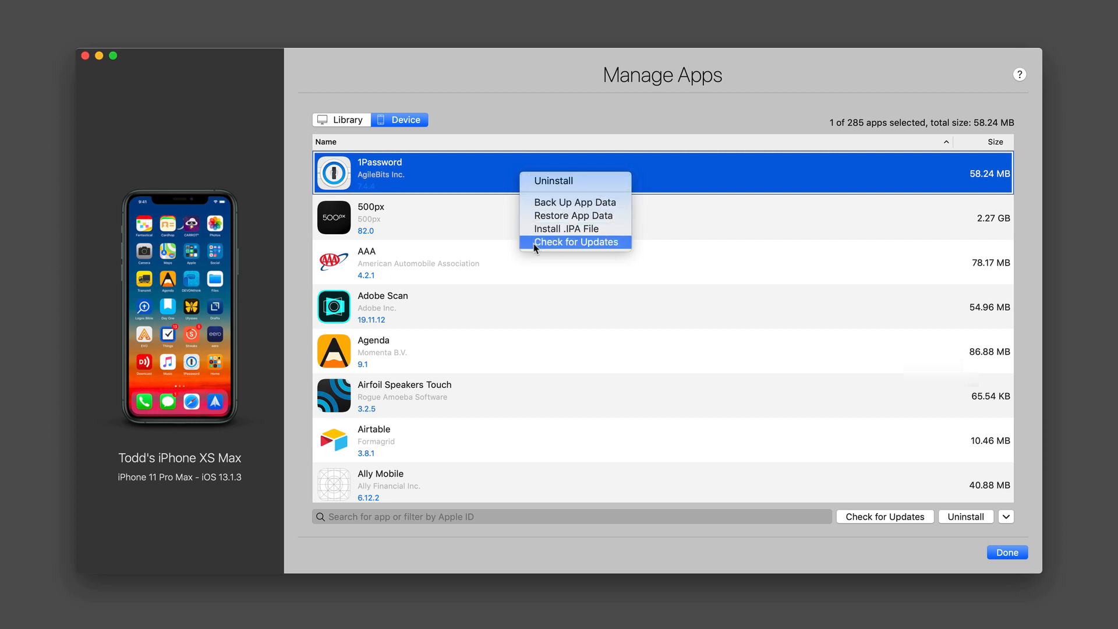
{"action": "mouse_move", "coordinate": [467, 175]}
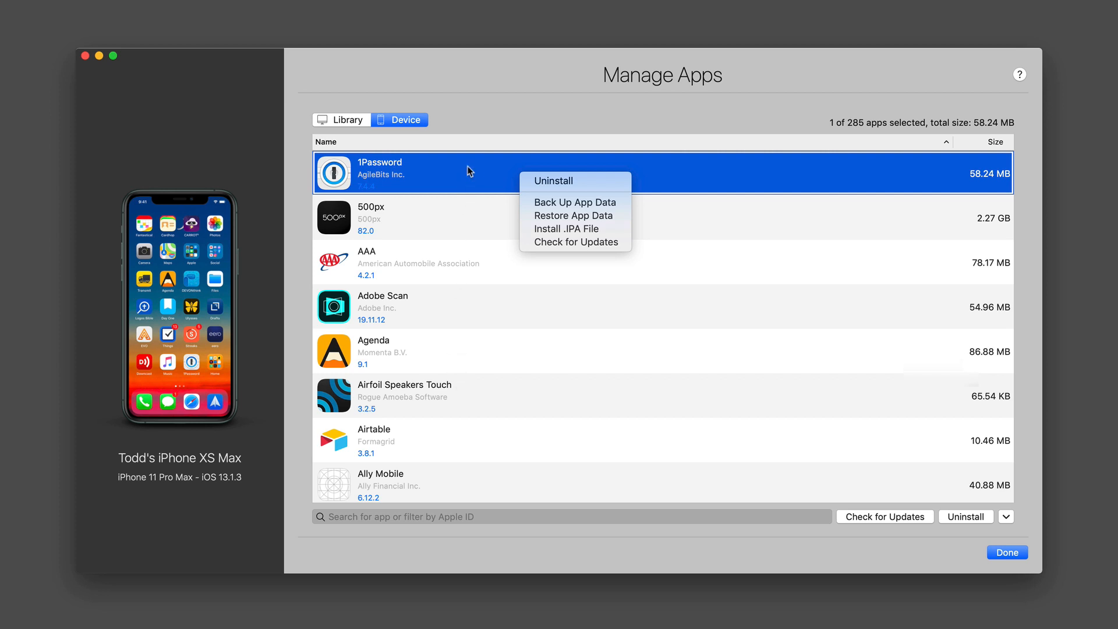
{"action": "mouse_move", "coordinate": [462, 139]}
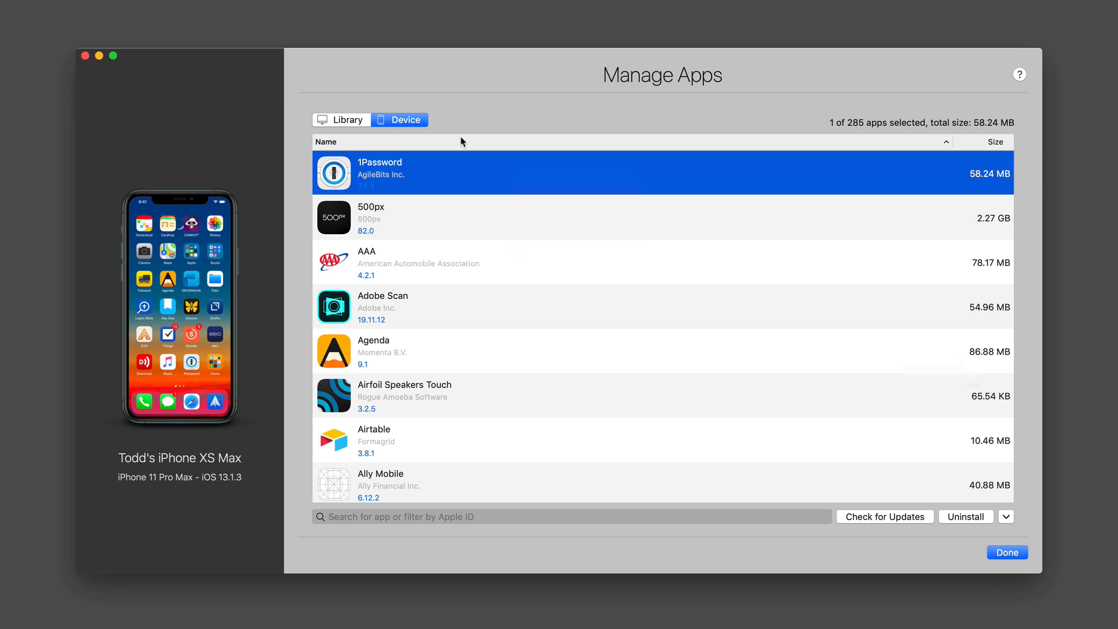
{"action": "mouse_move", "coordinate": [309, 238]}
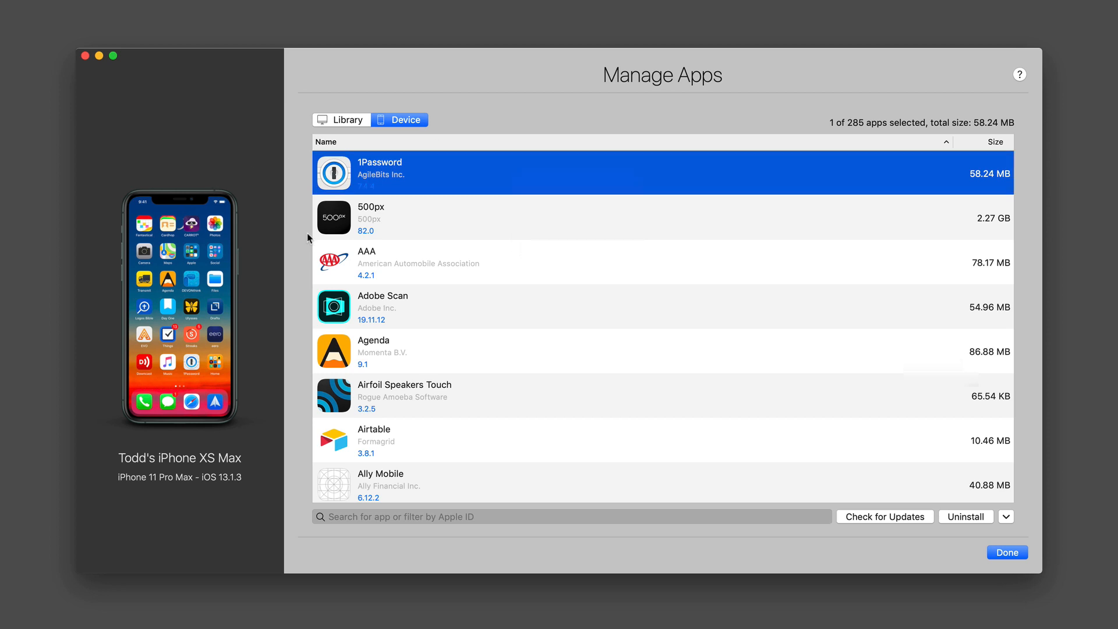
{"action": "mouse_move", "coordinate": [421, 395]}
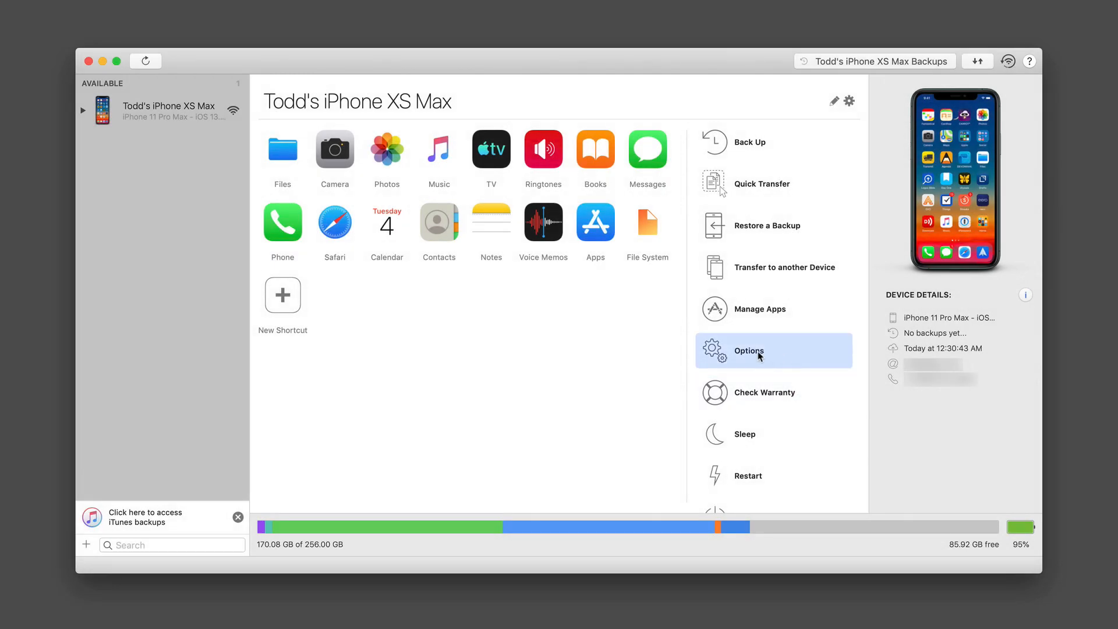
Visit the device's Options screen and return to the iPhone overview
{"action": "left_click", "coordinate": [749, 350]}
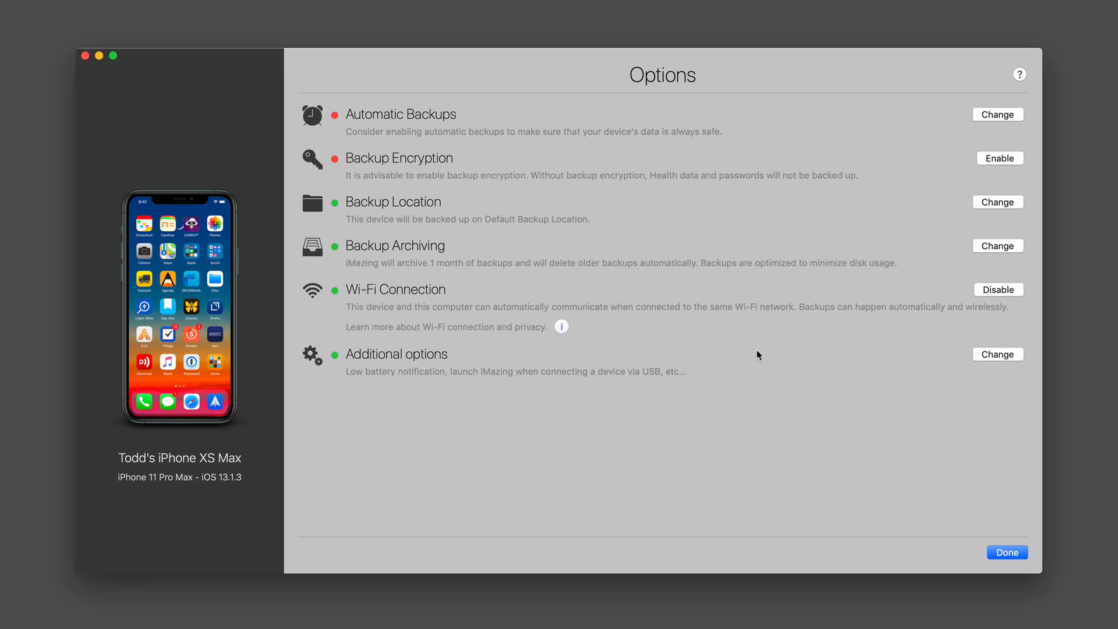
{"action": "mouse_move", "coordinate": [1020, 553]}
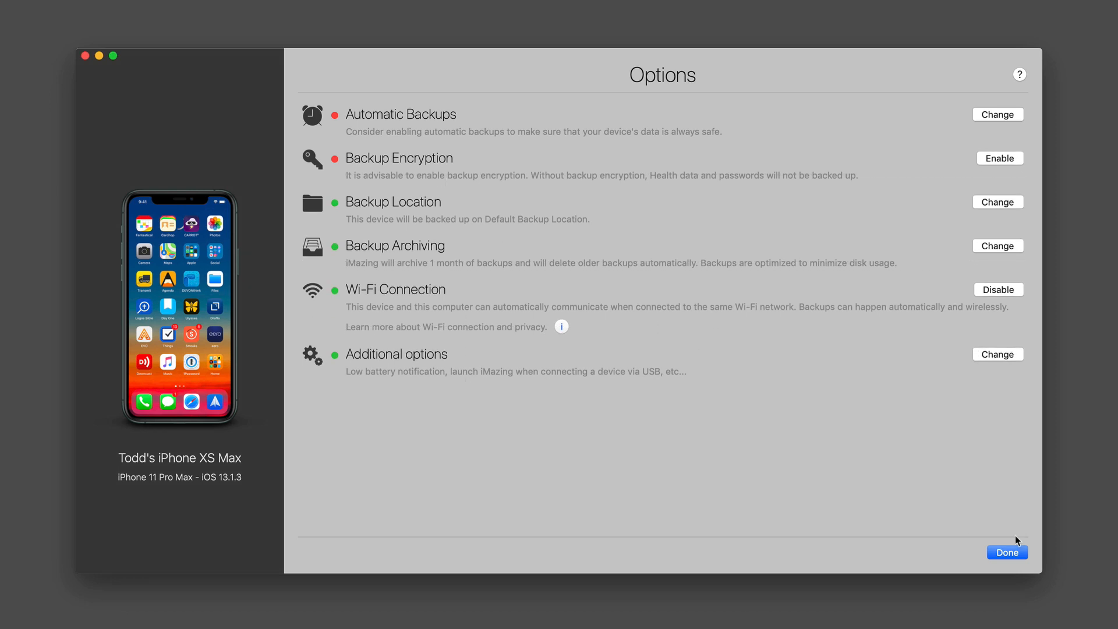
{"action": "left_click", "coordinate": [1006, 552]}
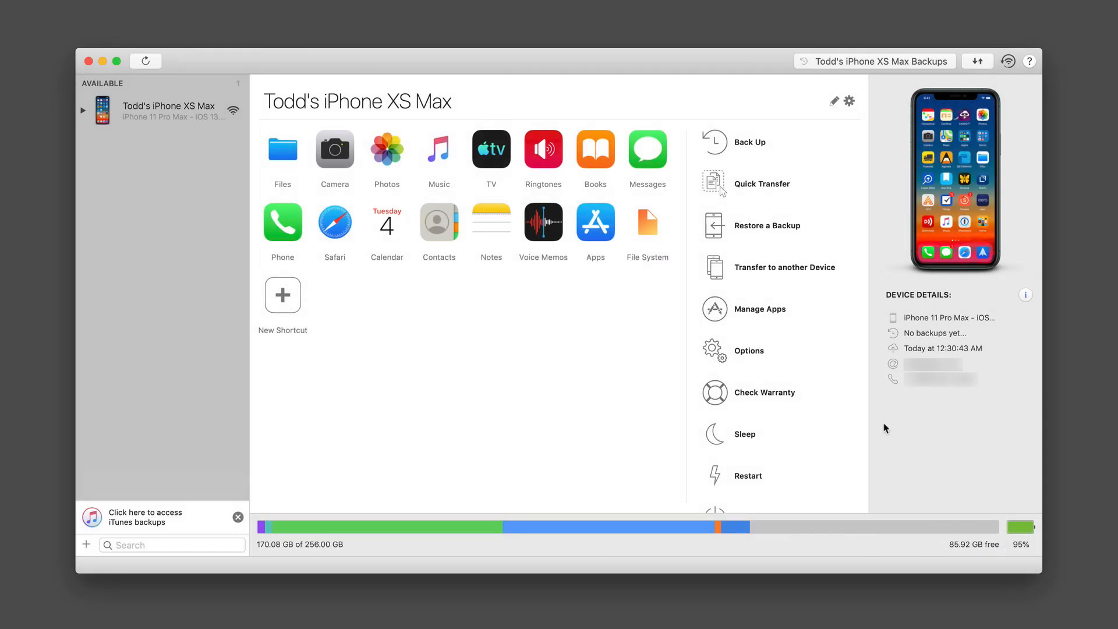
{"action": "scroll", "scroll_direction": "down", "scroll_amount": 3}
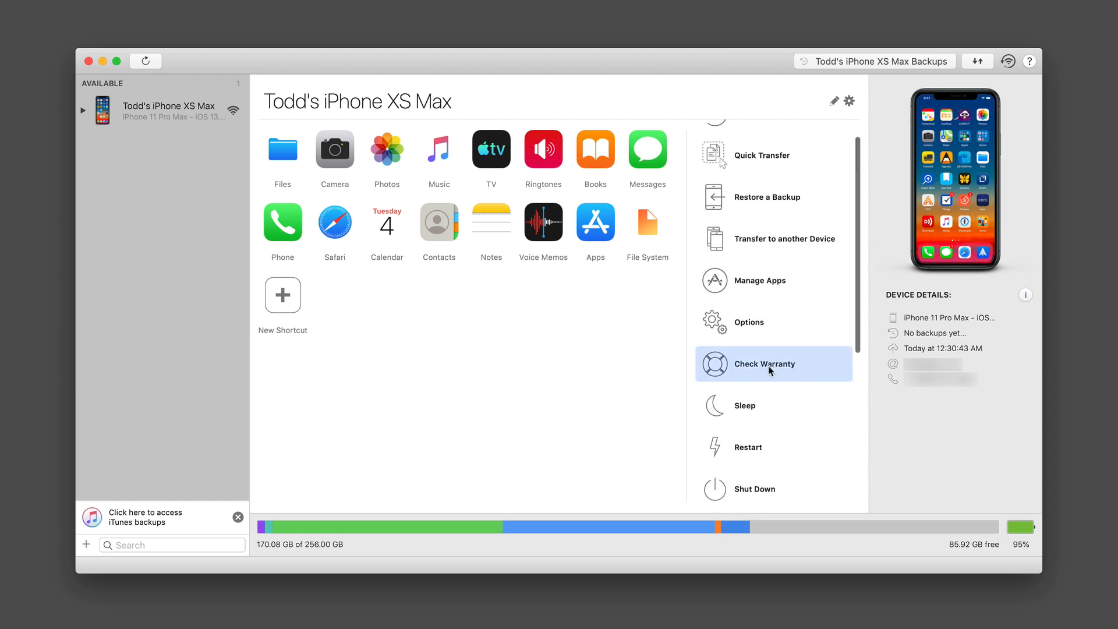
Check the iPhone's warranty coverage, then launch the live device console
{"action": "left_click", "coordinate": [764, 364]}
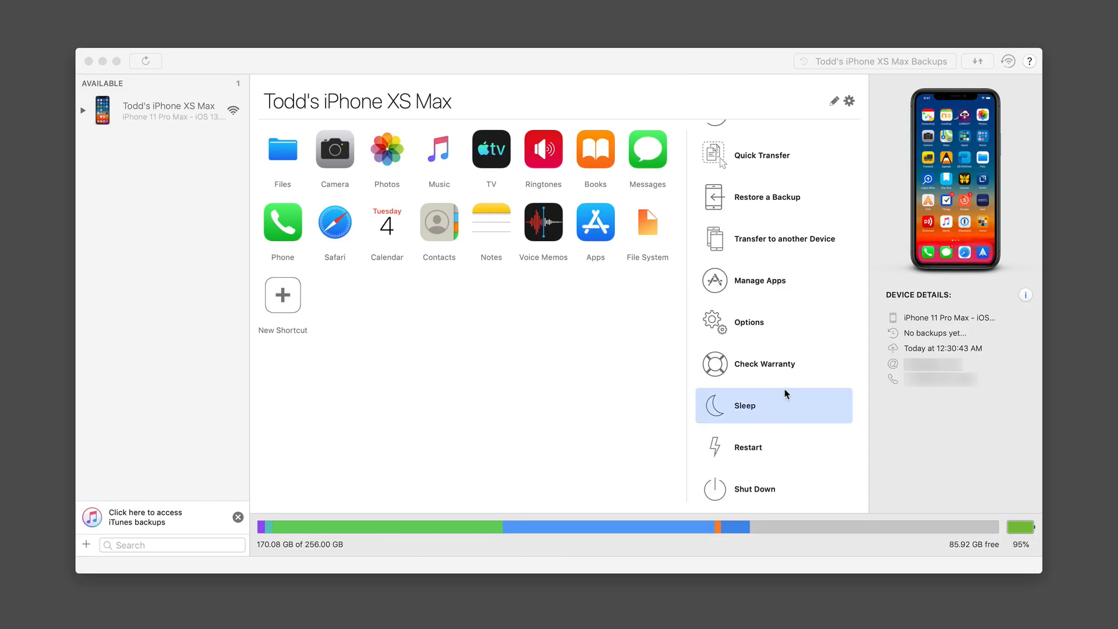
{"action": "scroll", "scroll_direction": "down", "scroll_amount": 3}
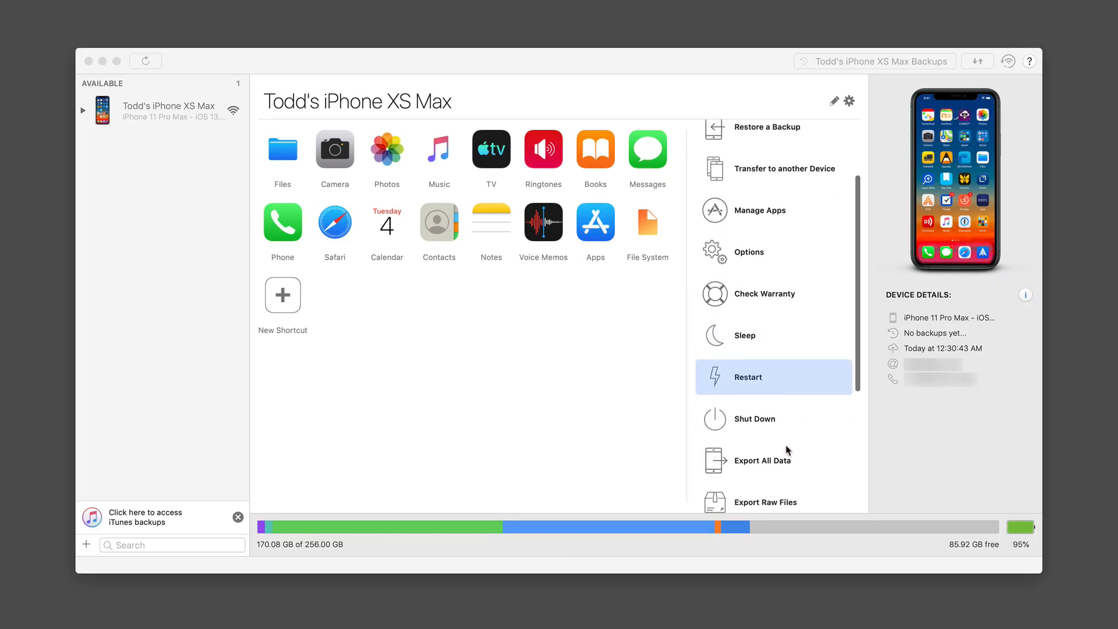
{"action": "scroll", "scroll_direction": "down", "scroll_amount": 3}
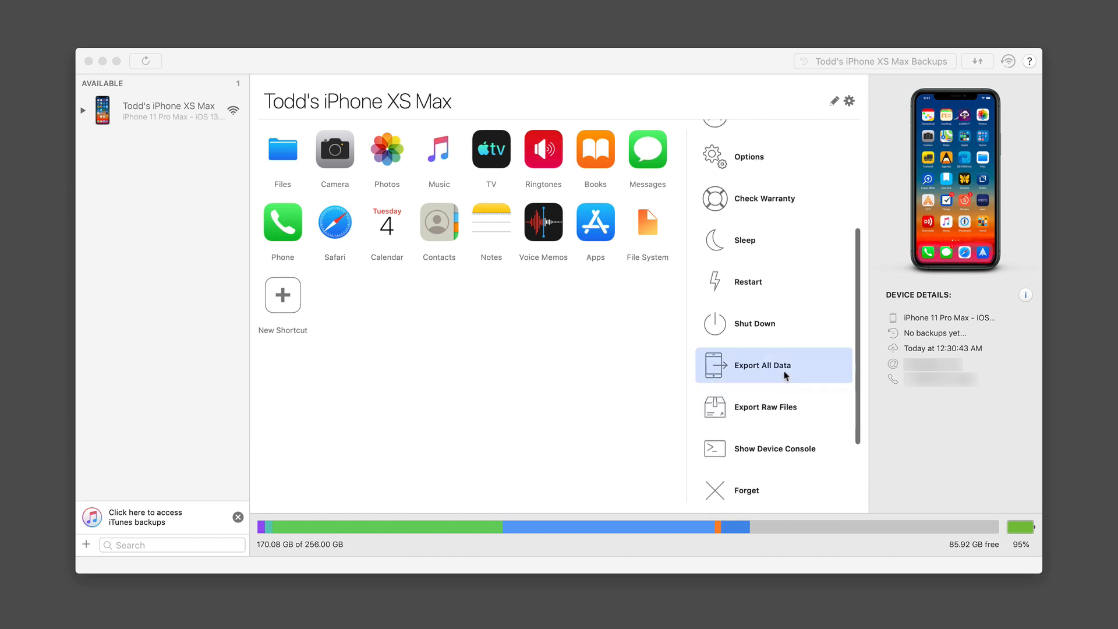
{"action": "mouse_move", "coordinate": [778, 412]}
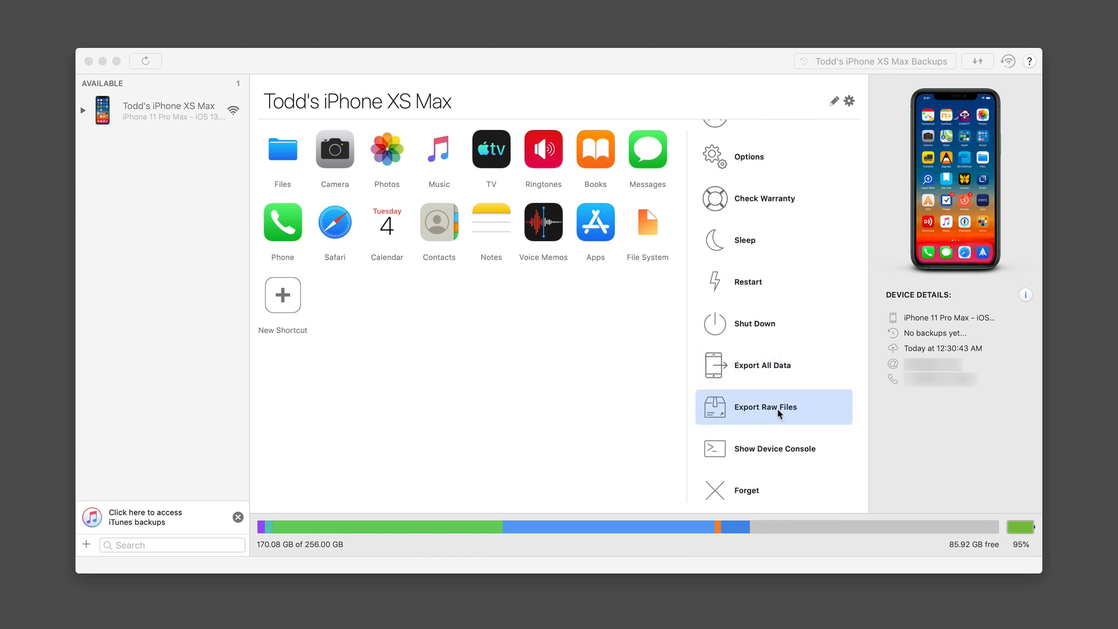
{"action": "scroll", "scroll_direction": "down", "scroll_amount": 3}
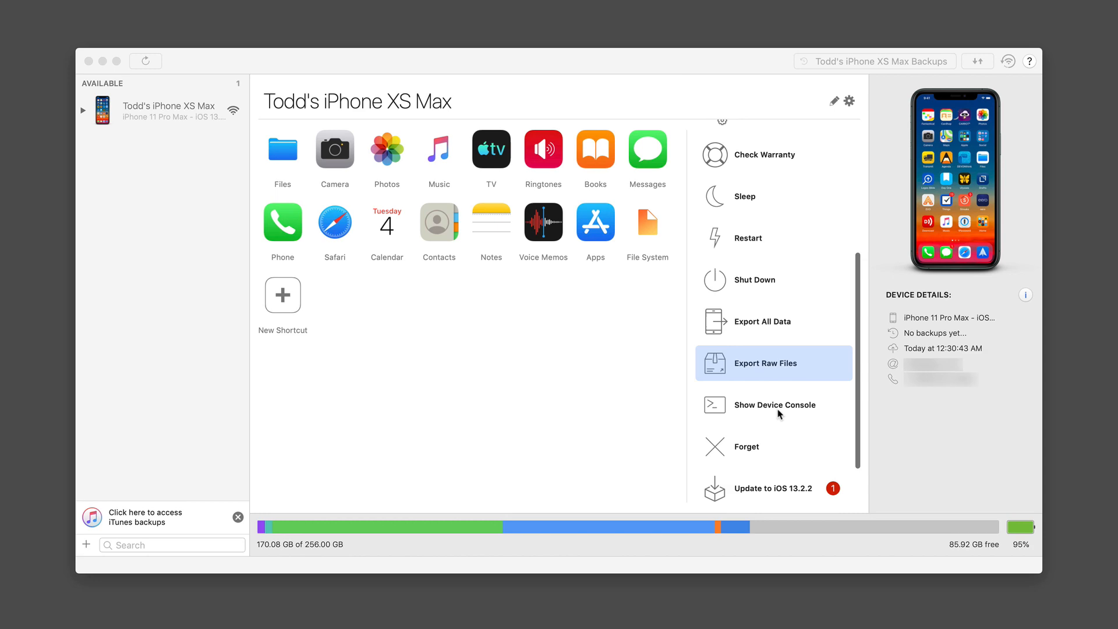
{"action": "left_click", "coordinate": [774, 405]}
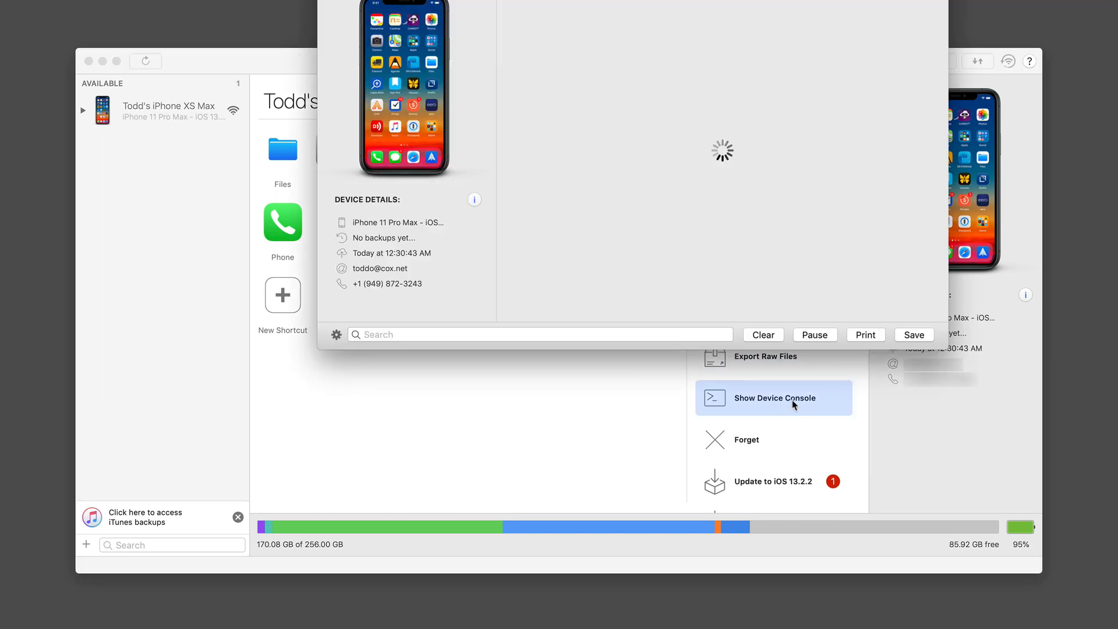
Let the console log finish loading and close the console window
{"action": "left_click", "coordinate": [775, 399]}
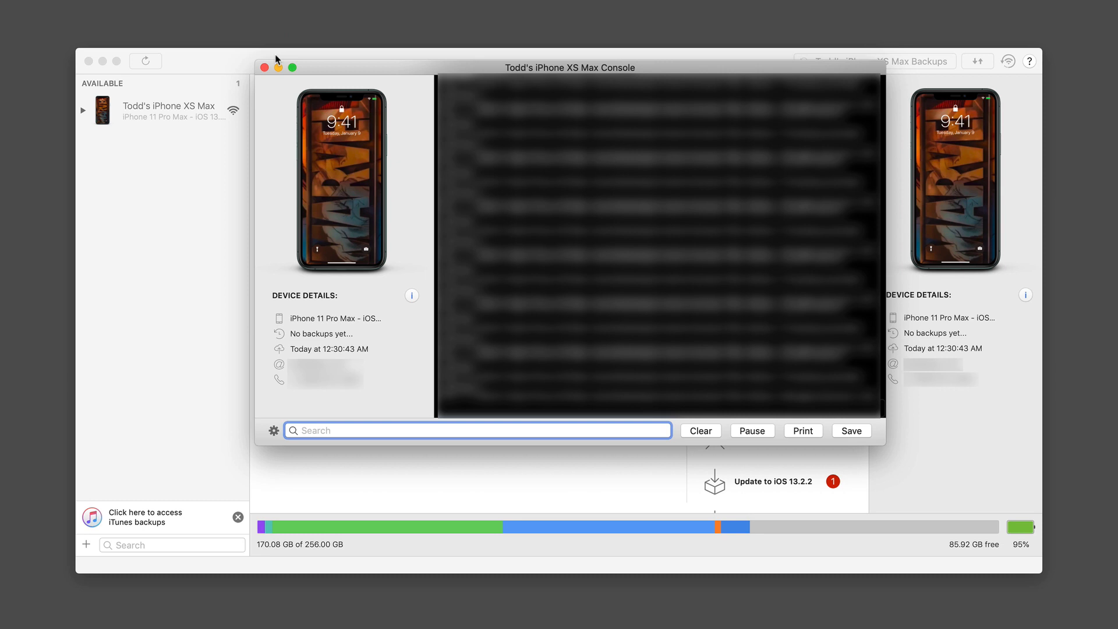
{"action": "left_click", "coordinate": [263, 68]}
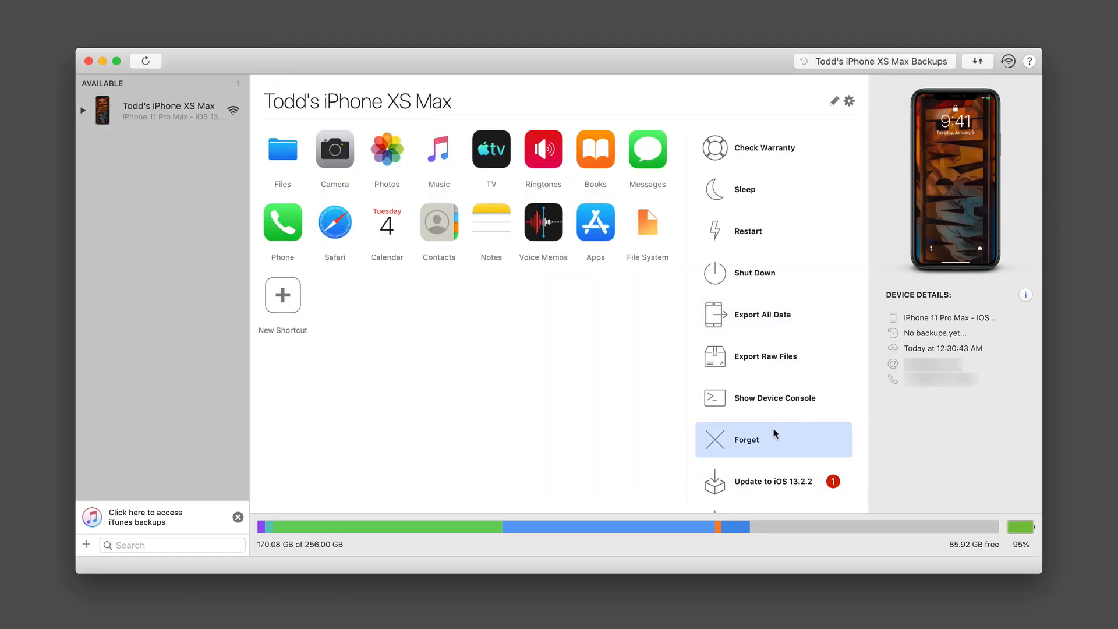
{"action": "mouse_move", "coordinate": [775, 434]}
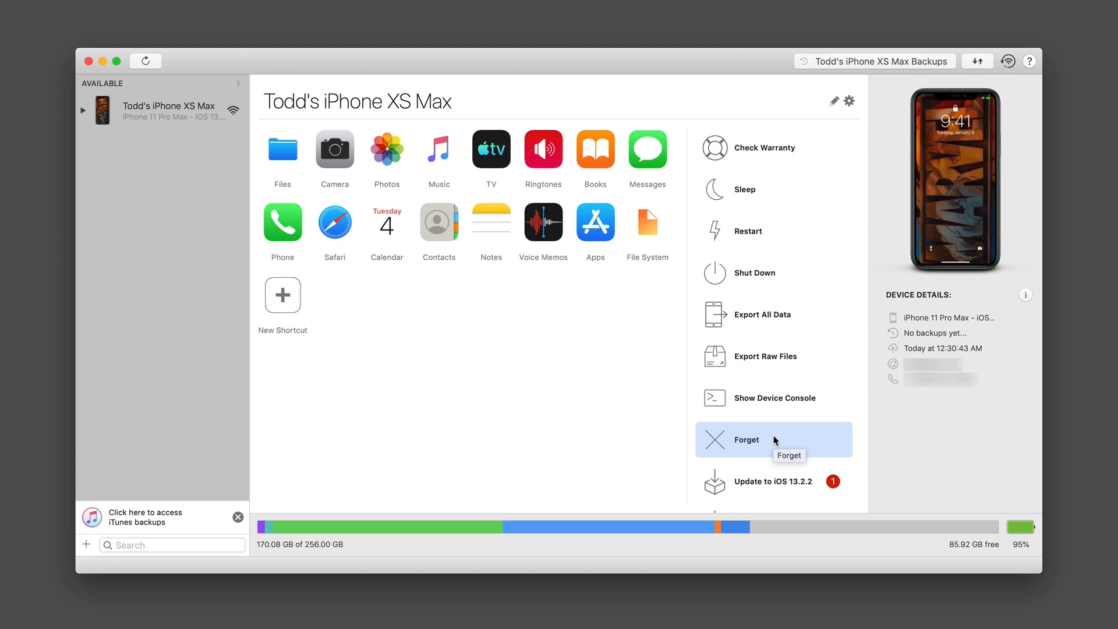
{"action": "scroll", "scroll_direction": "down", "scroll_amount": 3}
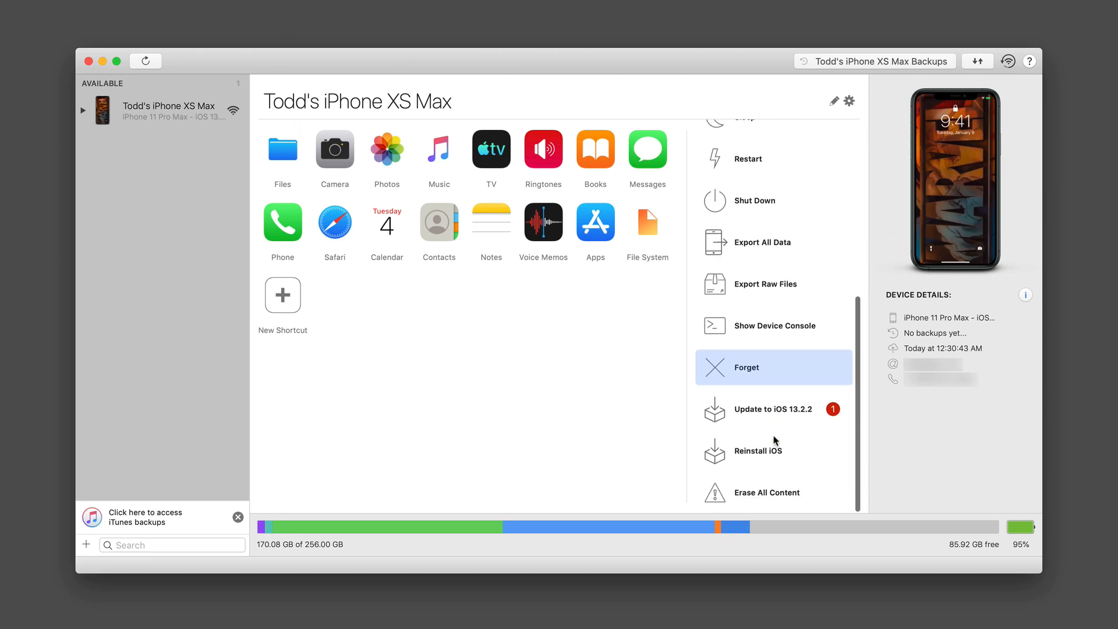
{"action": "mouse_move", "coordinate": [803, 418]}
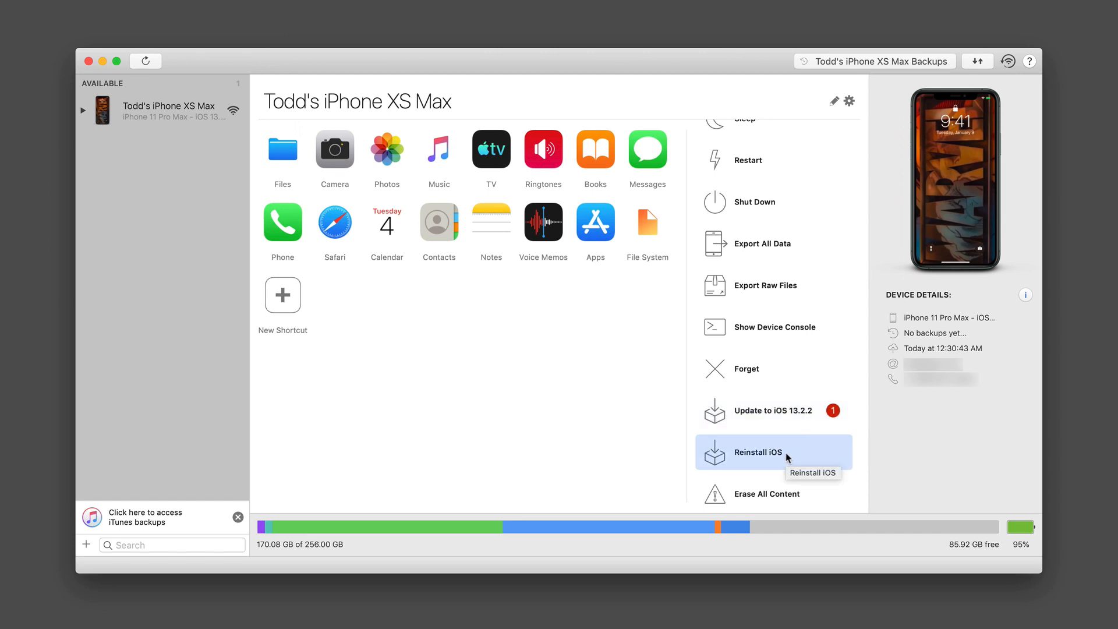
{"action": "mouse_move", "coordinate": [790, 497]}
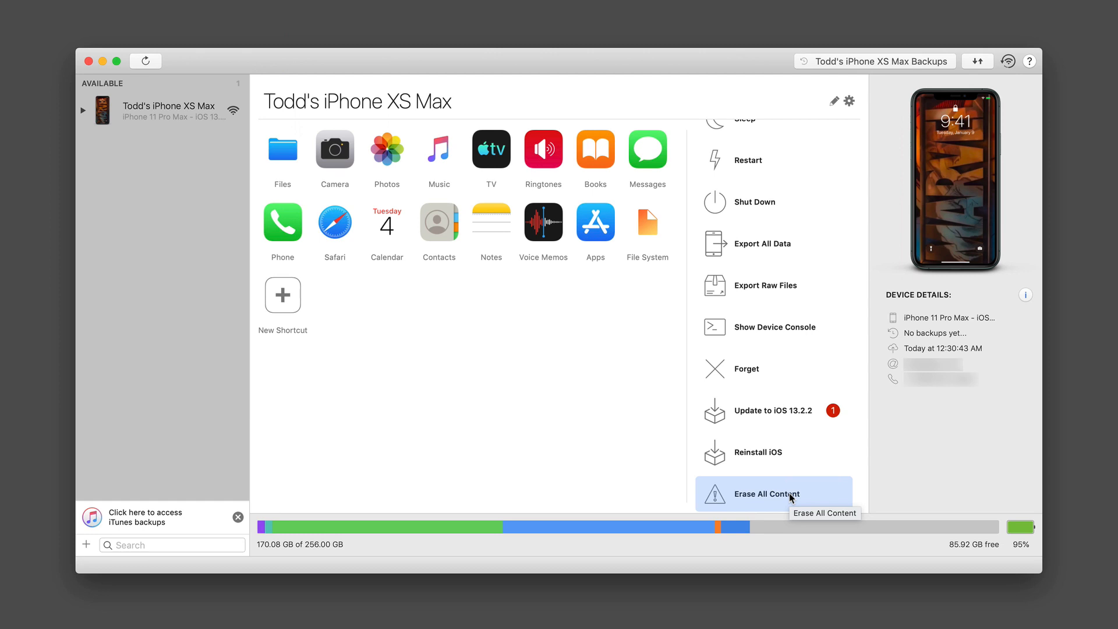
{"action": "mouse_move", "coordinate": [475, 462]}
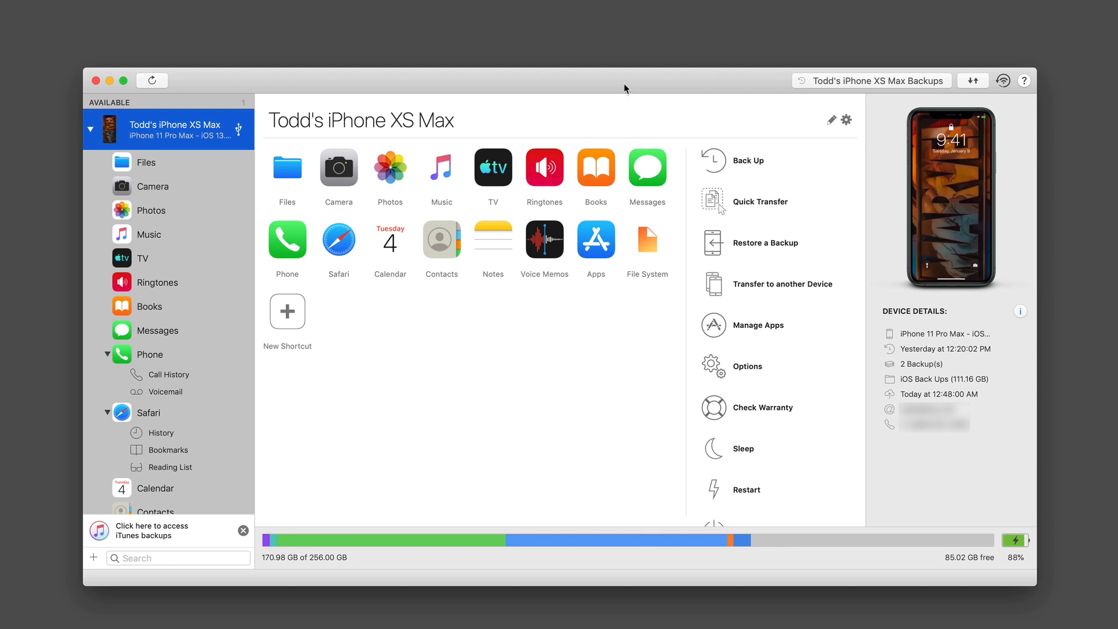
{"action": "mouse_move", "coordinate": [901, 93]}
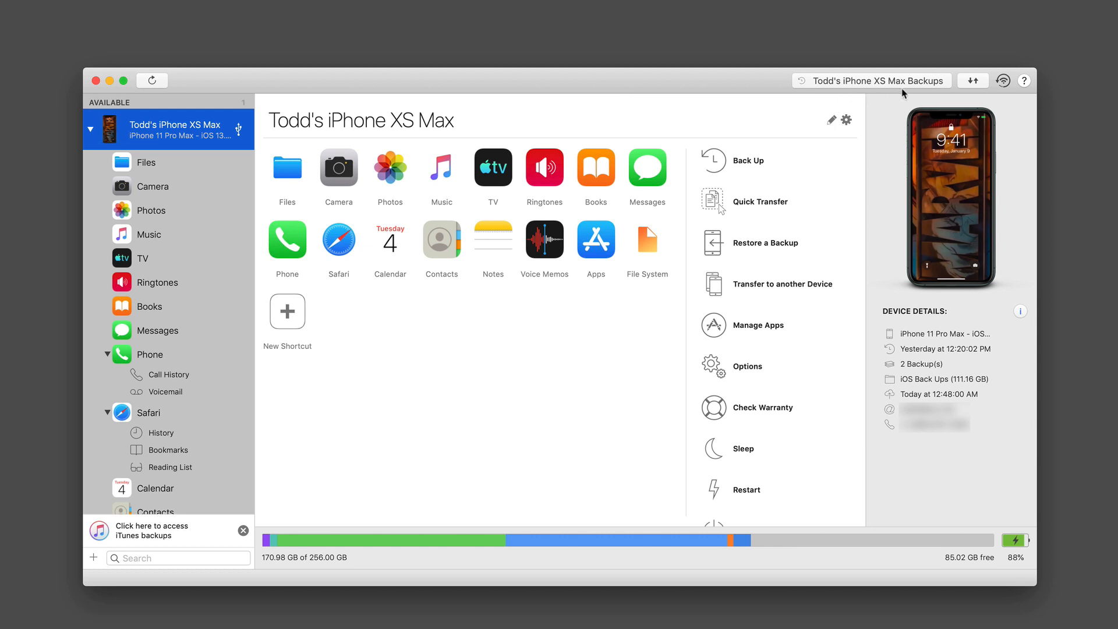
{"action": "mouse_move", "coordinate": [912, 257]}
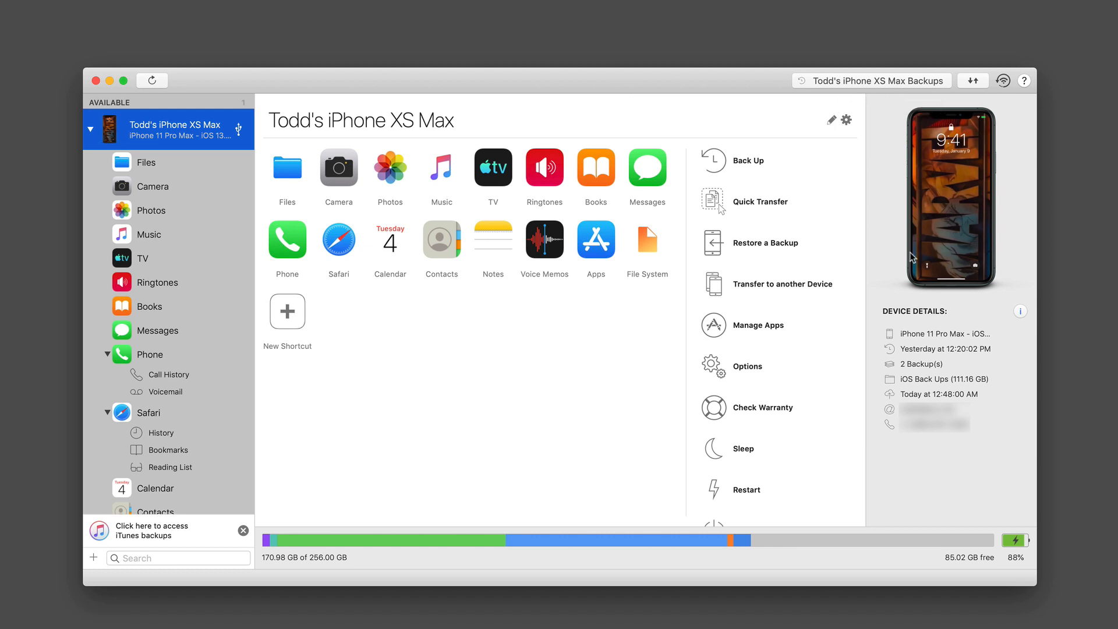
{"action": "mouse_move", "coordinate": [904, 374]}
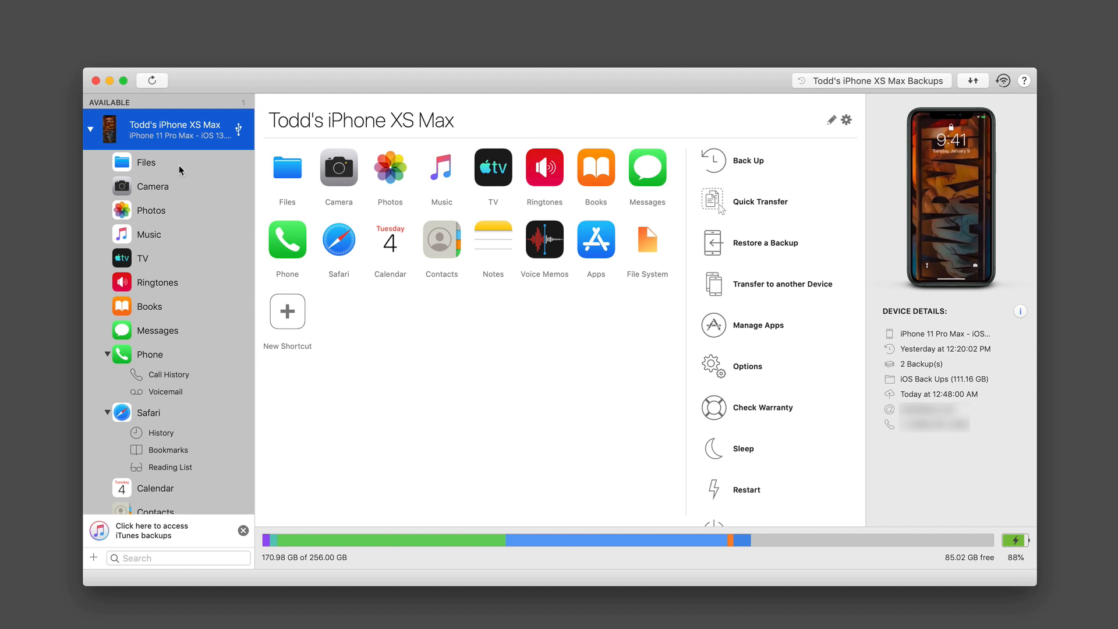
{"action": "mouse_move", "coordinate": [166, 166]}
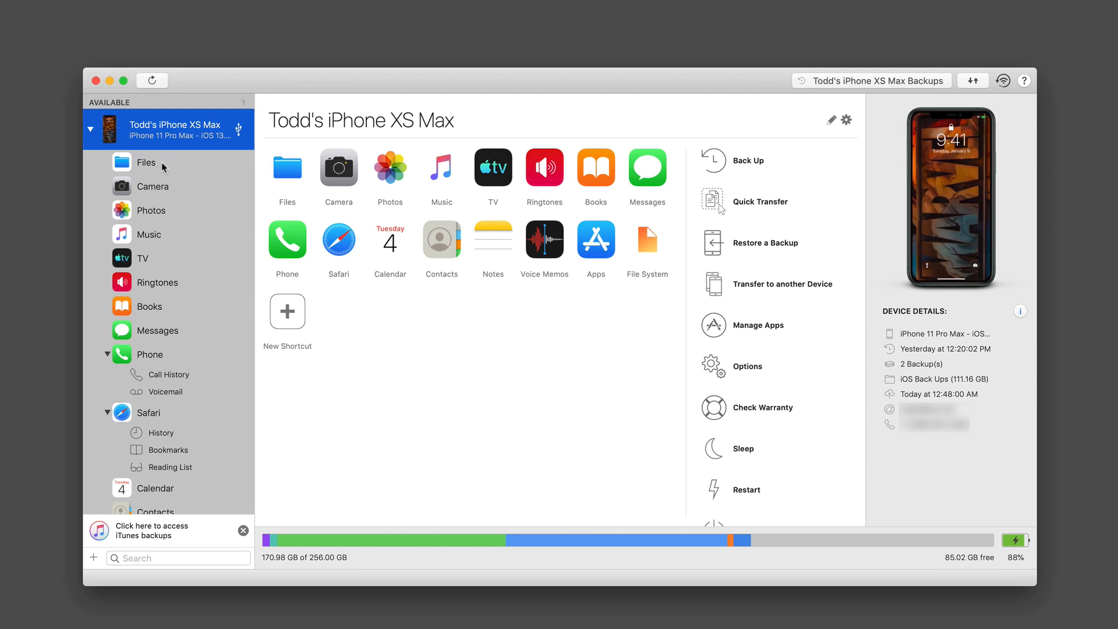
Open the Files category, listing 42 app folders such as 1Password, DEVONthink and Kindle
{"action": "left_click", "coordinate": [146, 162]}
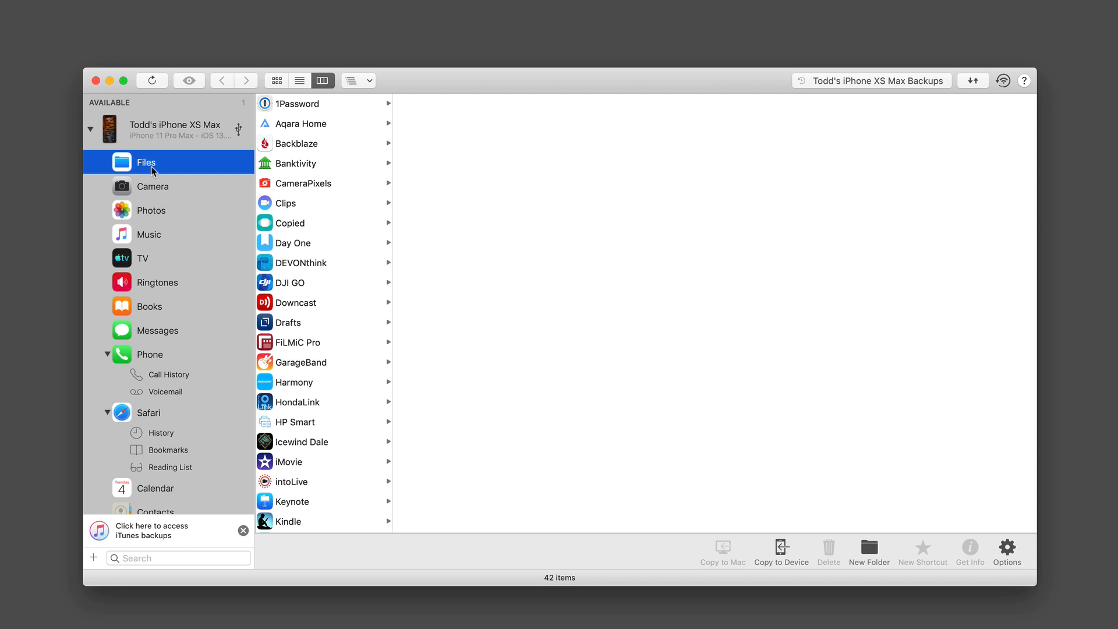
{"action": "mouse_move", "coordinate": [306, 149]}
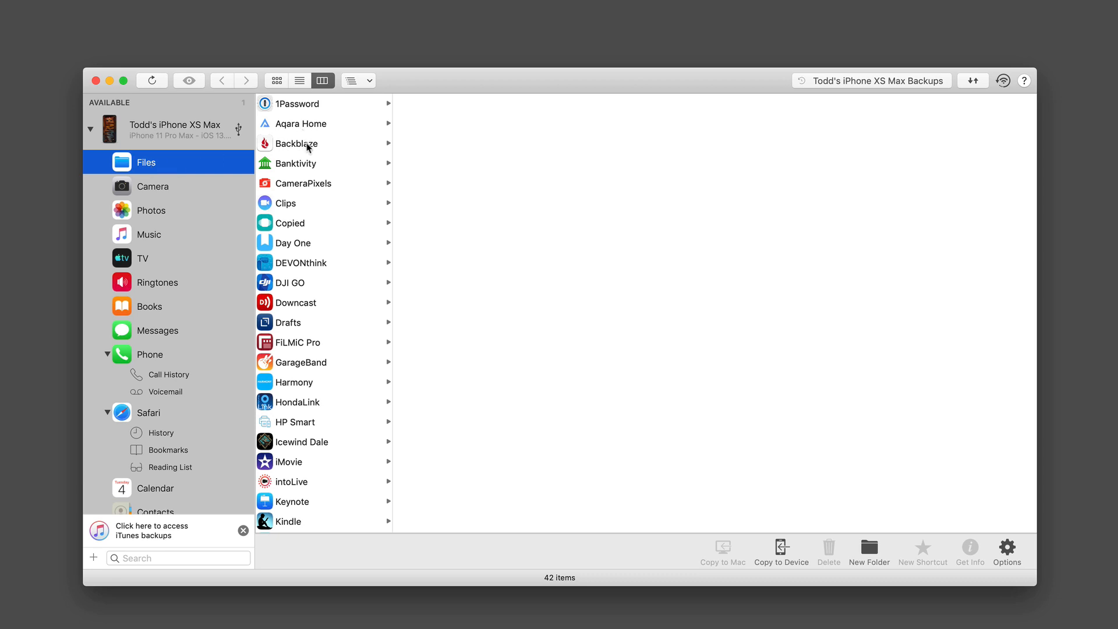
{"action": "mouse_move", "coordinate": [313, 270]}
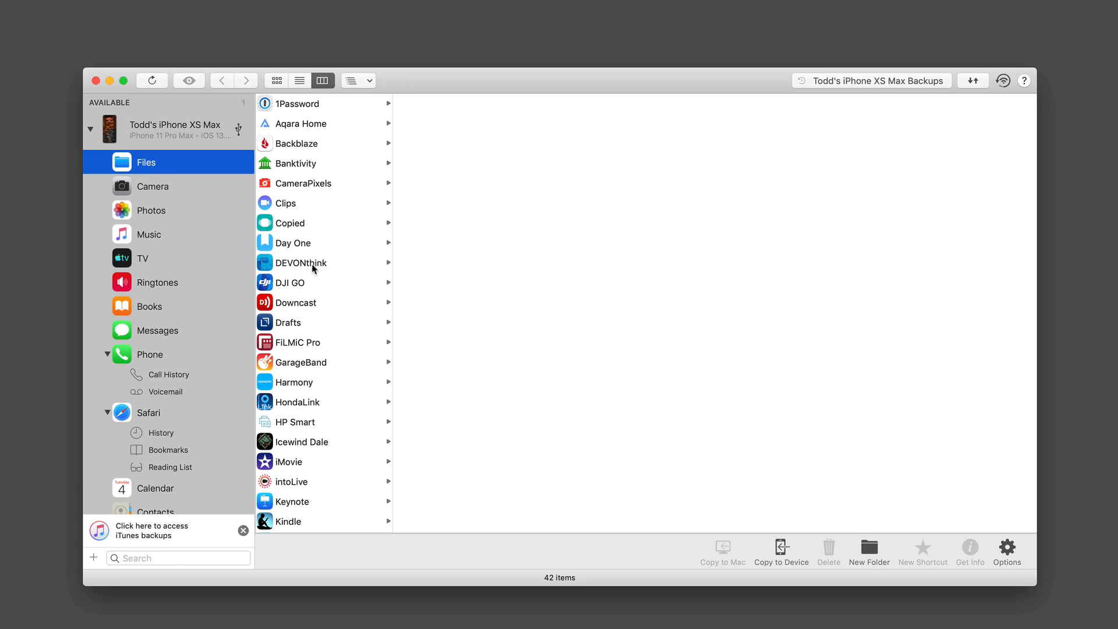
{"action": "mouse_move", "coordinate": [326, 273]}
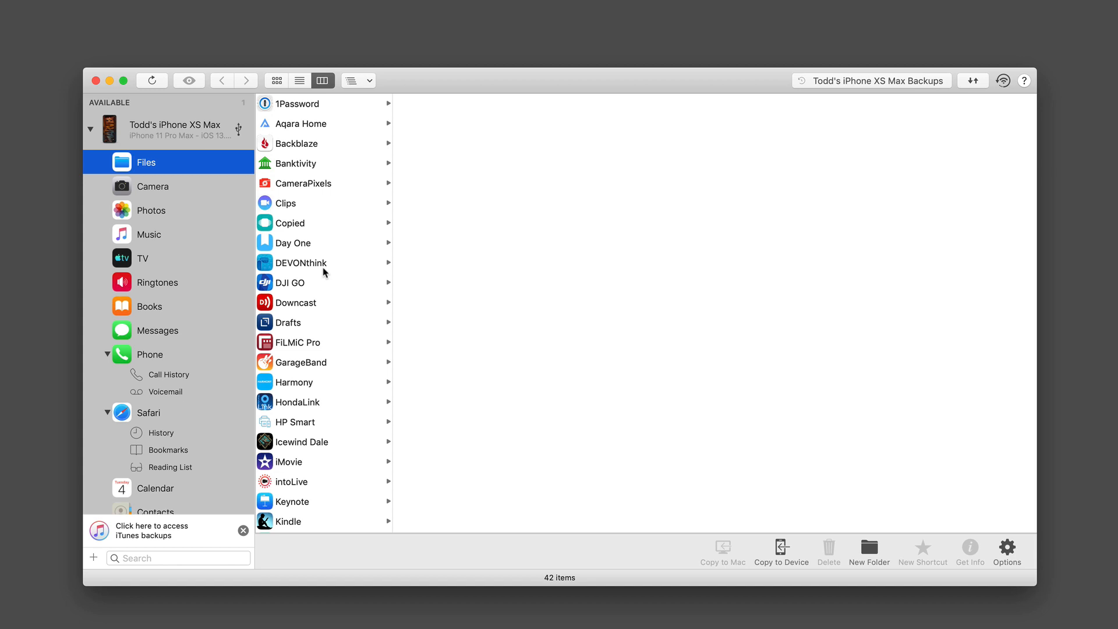
{"action": "mouse_move", "coordinate": [616, 554]}
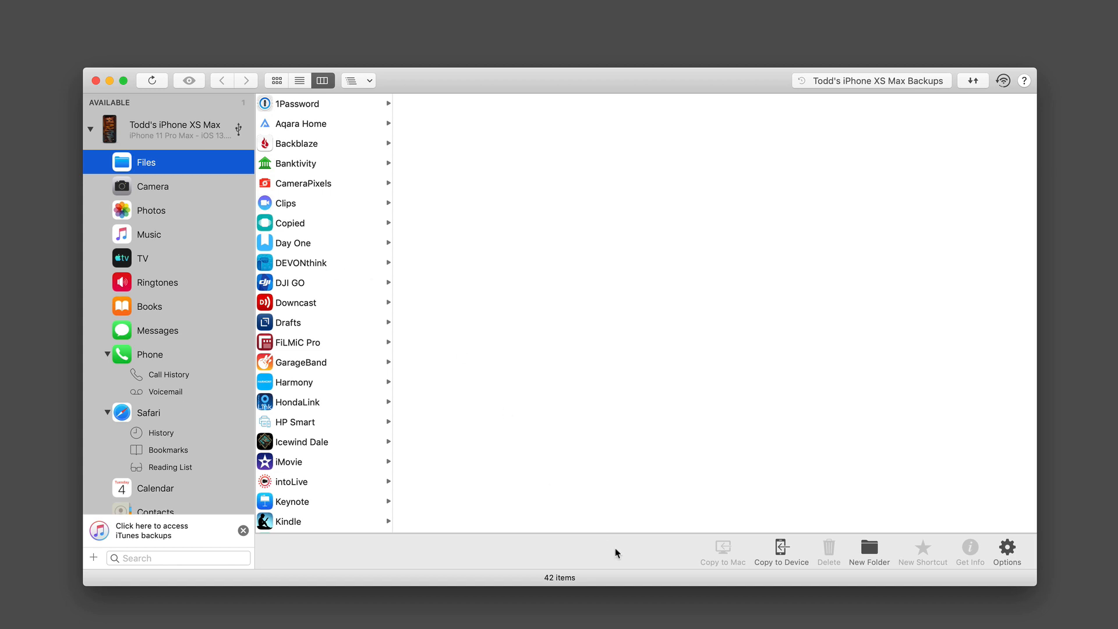
{"action": "mouse_move", "coordinate": [738, 569]}
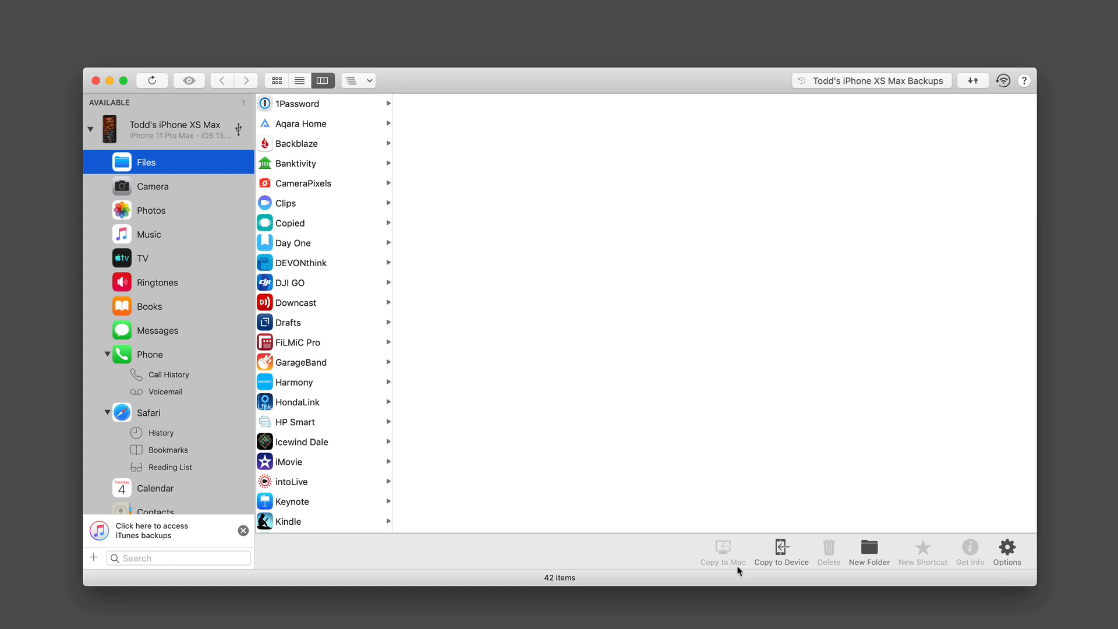
{"action": "mouse_move", "coordinate": [743, 572]}
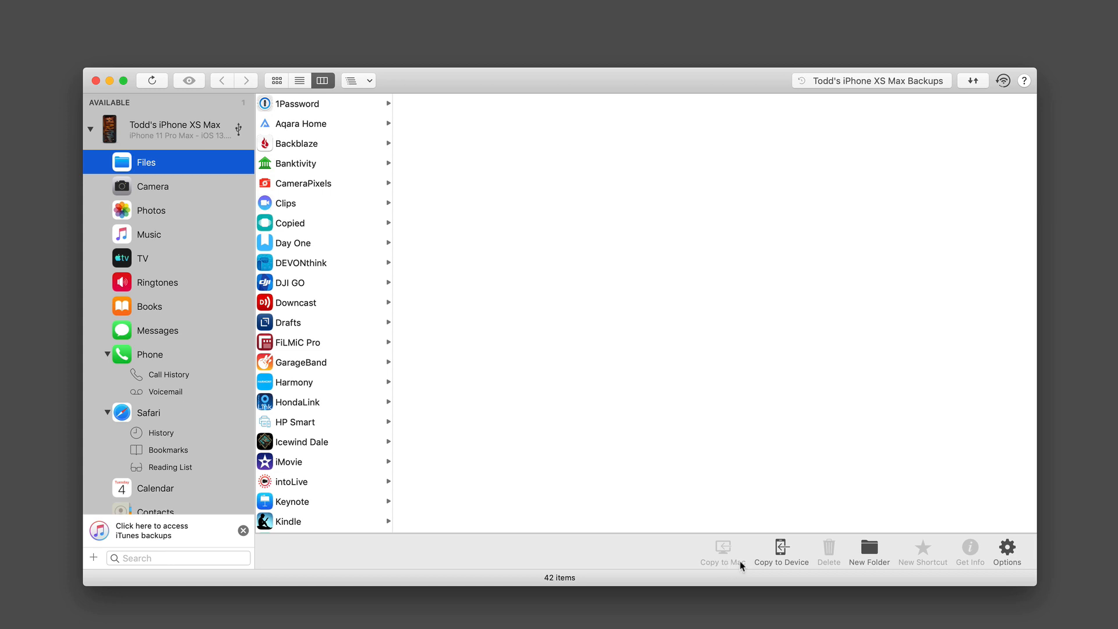
{"action": "mouse_move", "coordinate": [813, 570]}
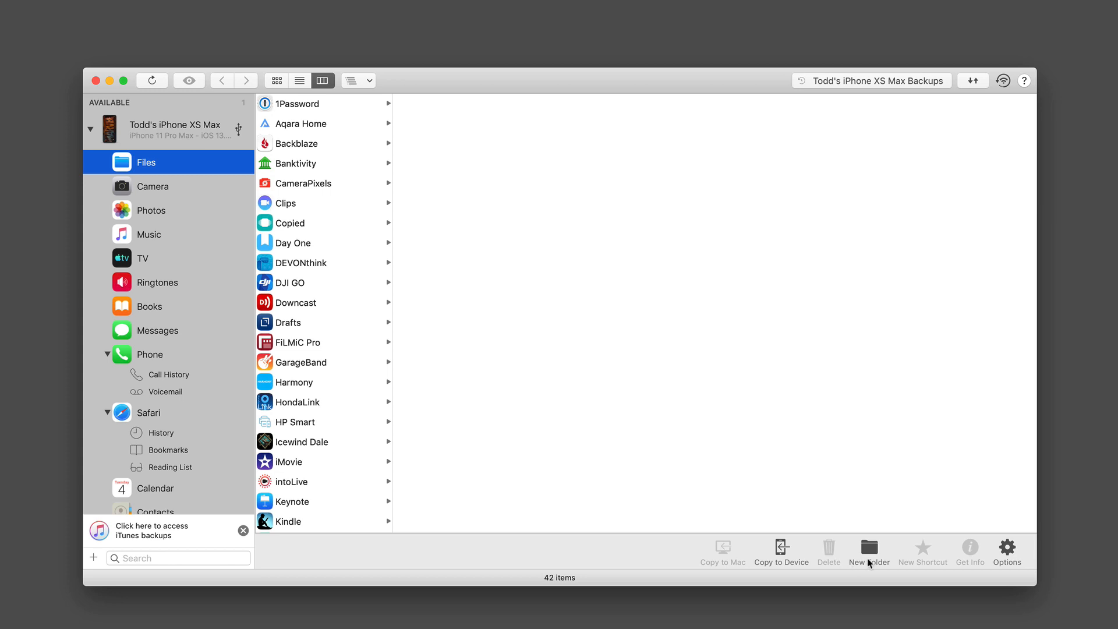
{"action": "mouse_move", "coordinate": [971, 561]}
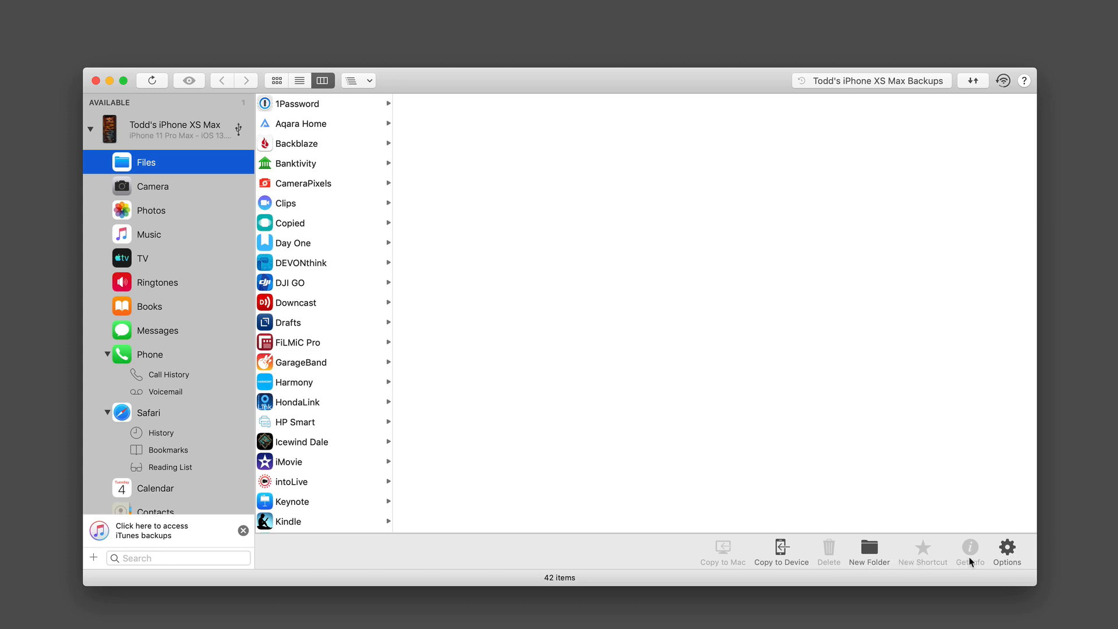
{"action": "mouse_move", "coordinate": [1013, 556]}
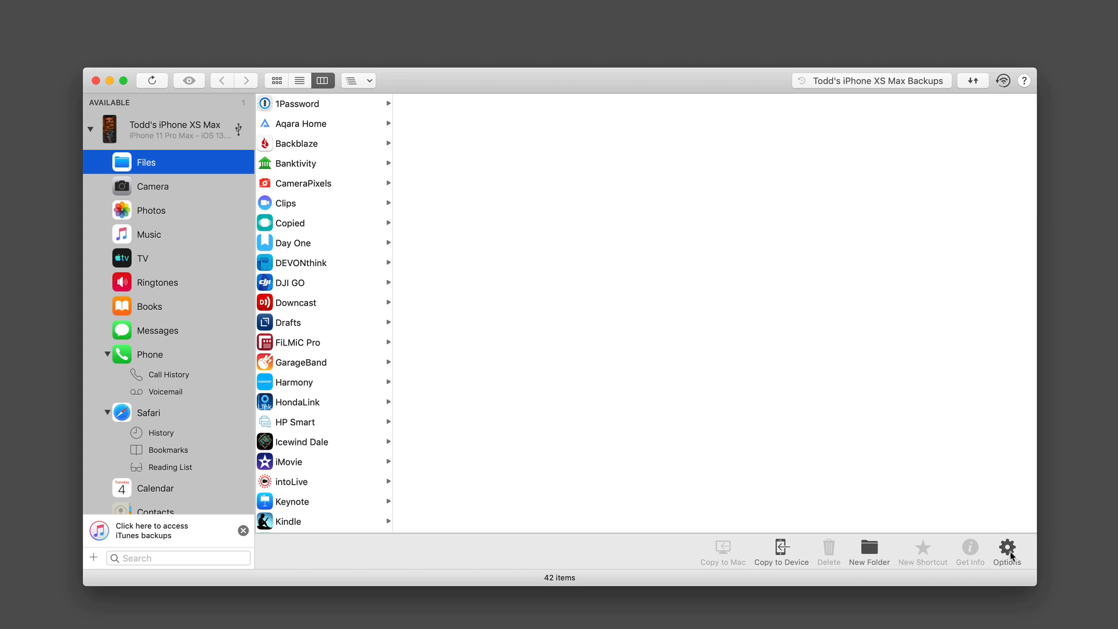
{"action": "mouse_move", "coordinate": [326, 160]}
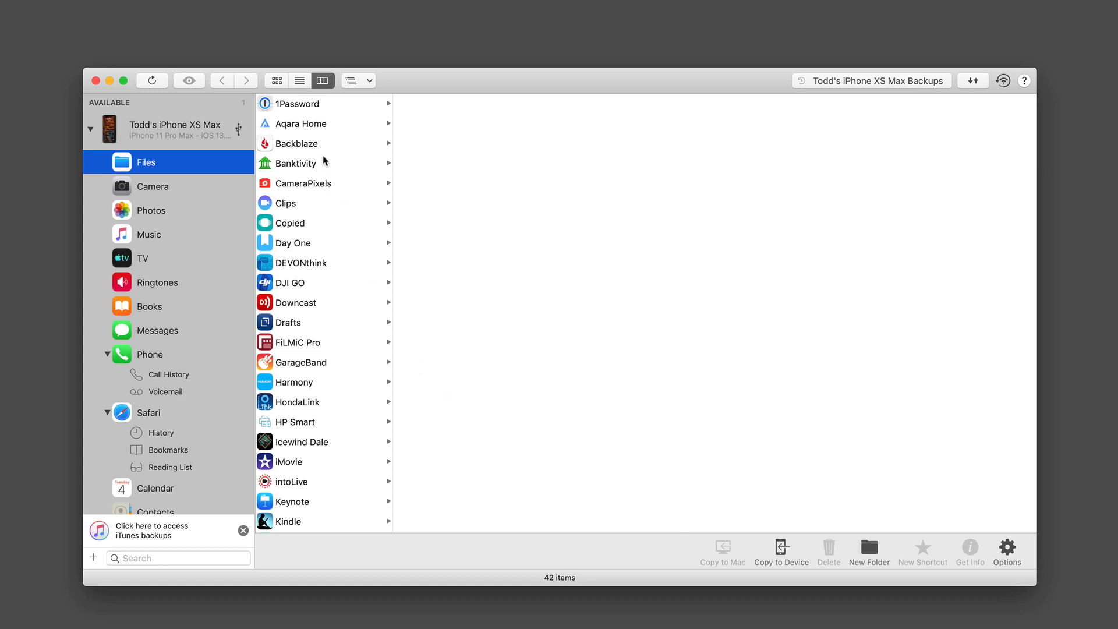
{"action": "mouse_move", "coordinate": [286, 406]}
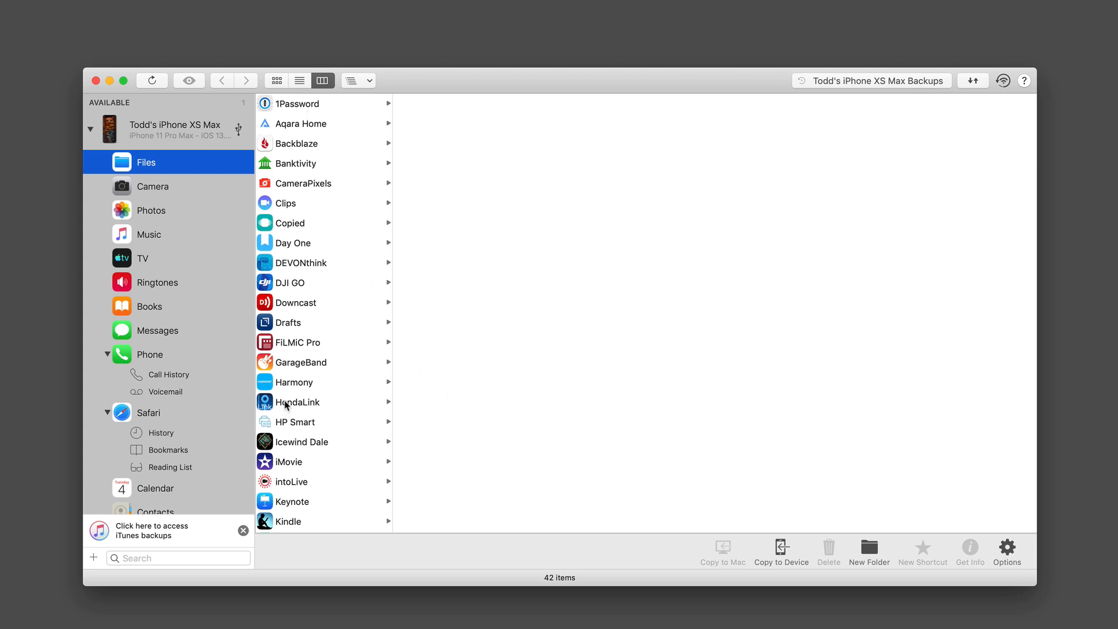
Browse the Camera roll and Photos library, ending on Music with its 54 songs
{"action": "left_click", "coordinate": [153, 186]}
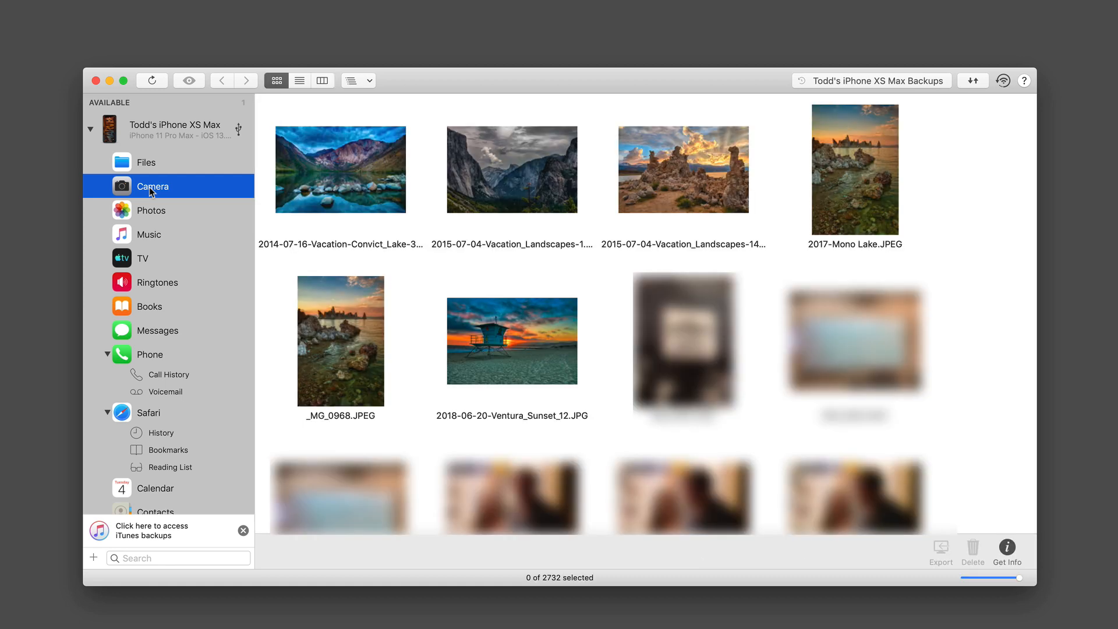
{"action": "left_click", "coordinate": [150, 210]}
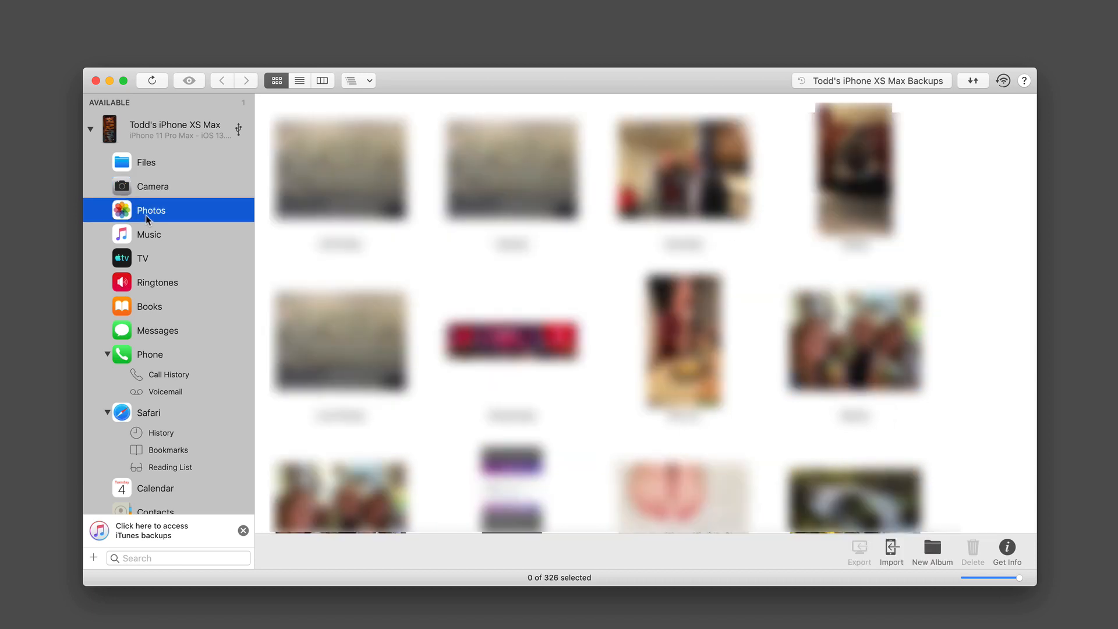
{"action": "mouse_move", "coordinate": [328, 263]}
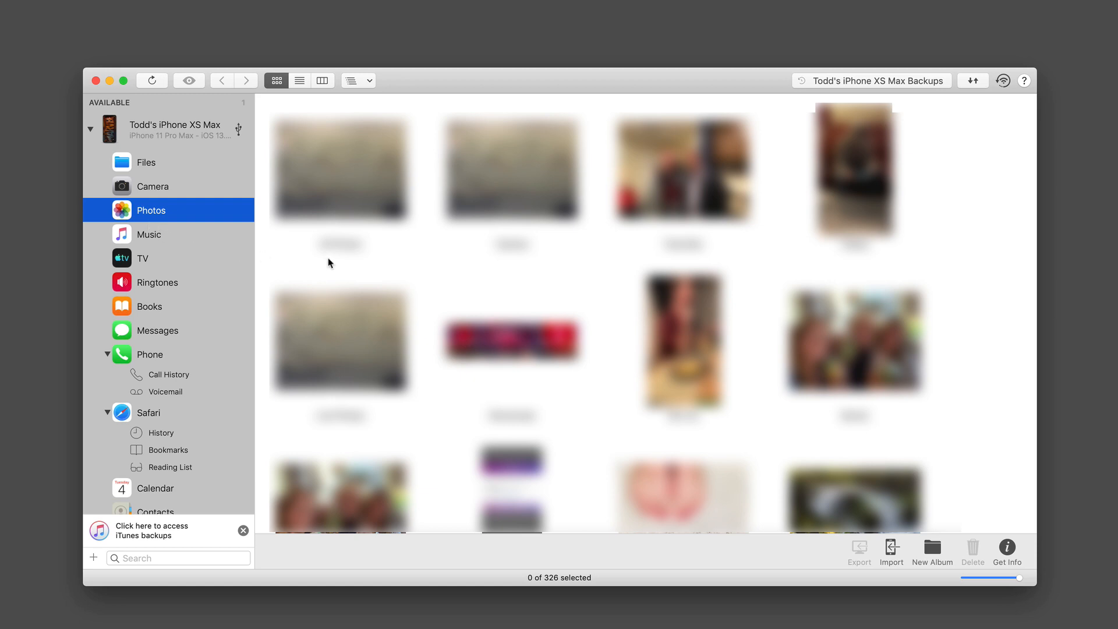
{"action": "mouse_move", "coordinate": [511, 266]}
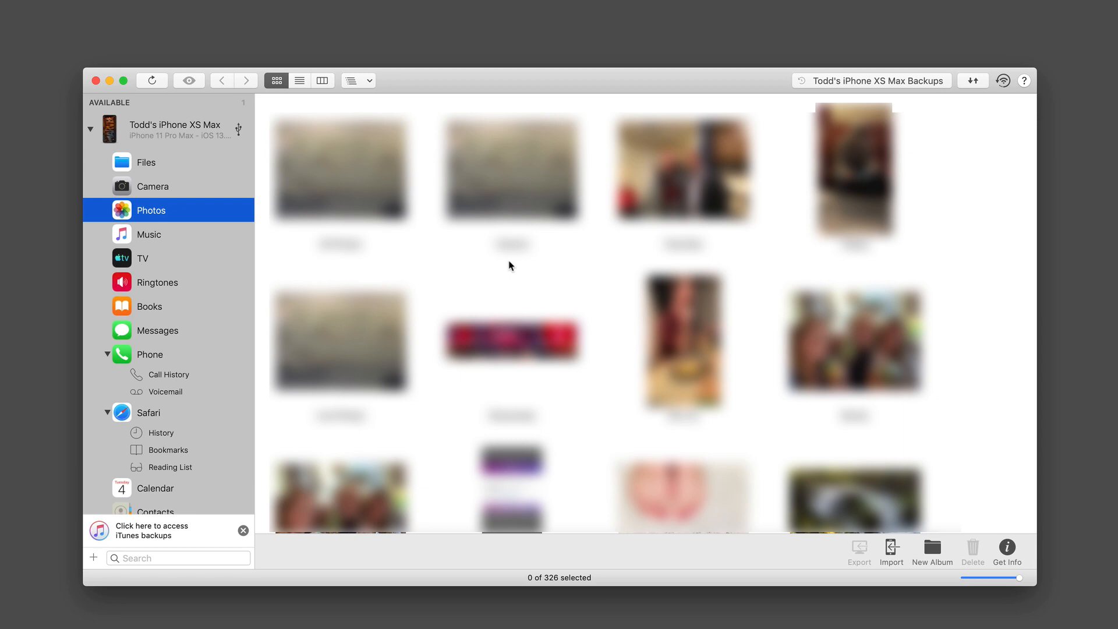
{"action": "left_click", "coordinate": [149, 235]}
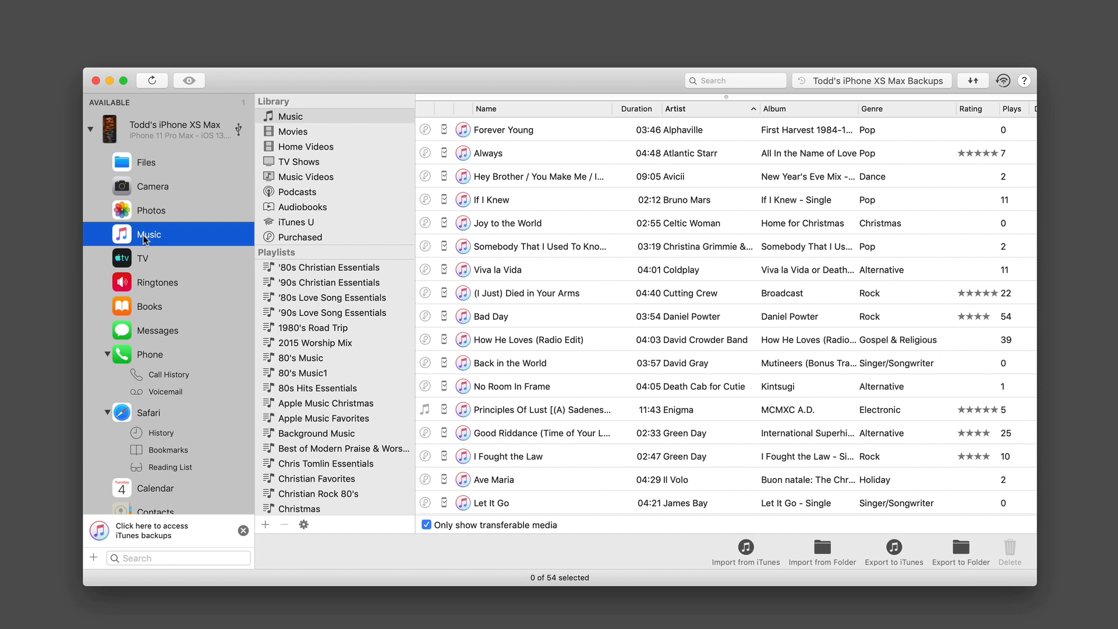
Browse TV, Ringtones and Books, ending on Messages with its 701 conversations
{"action": "left_click", "coordinate": [143, 259]}
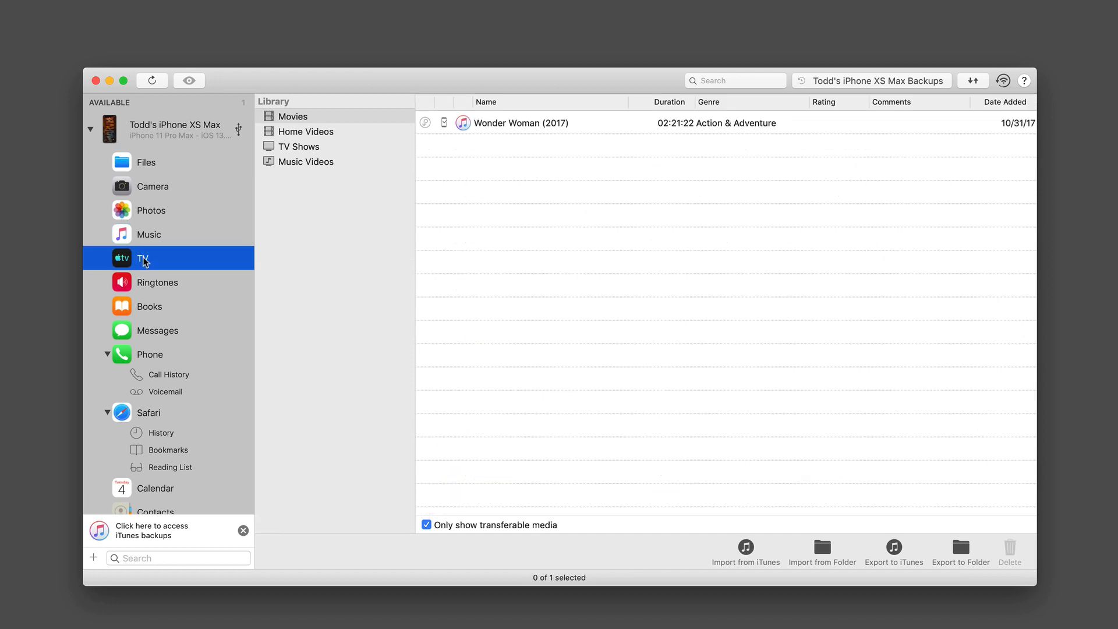
{"action": "mouse_move", "coordinate": [368, 156]}
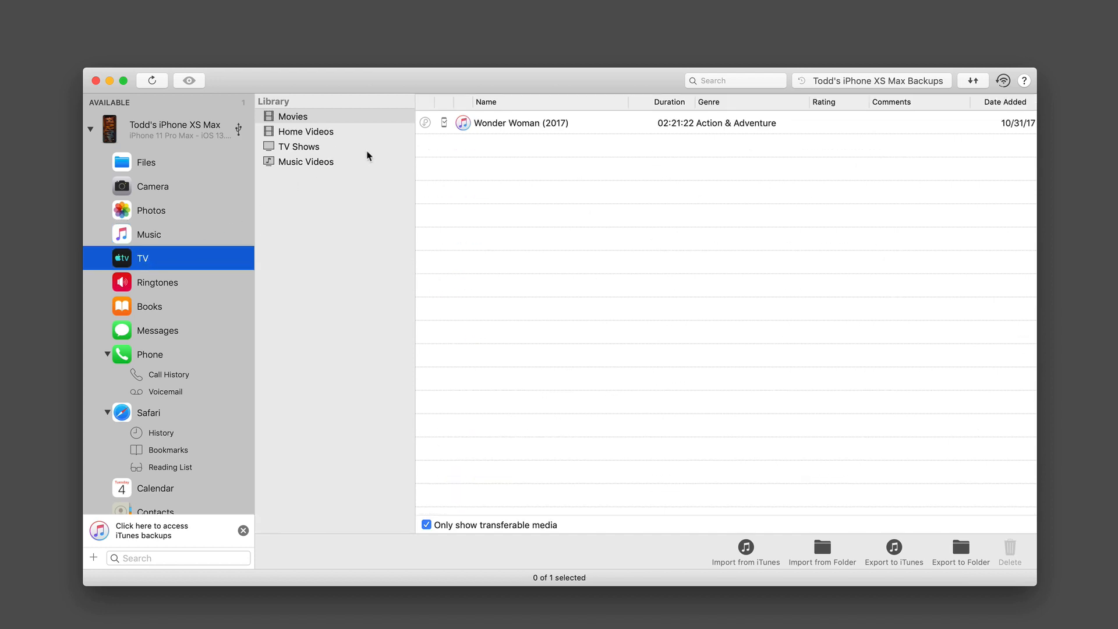
{"action": "mouse_move", "coordinate": [153, 289]}
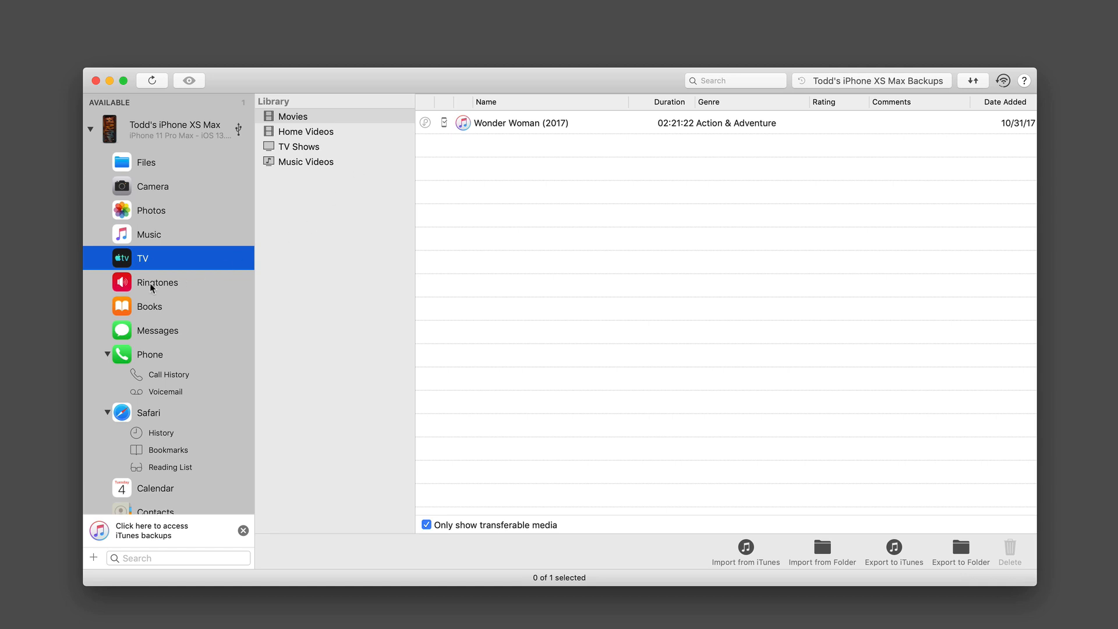
{"action": "left_click", "coordinate": [157, 282]}
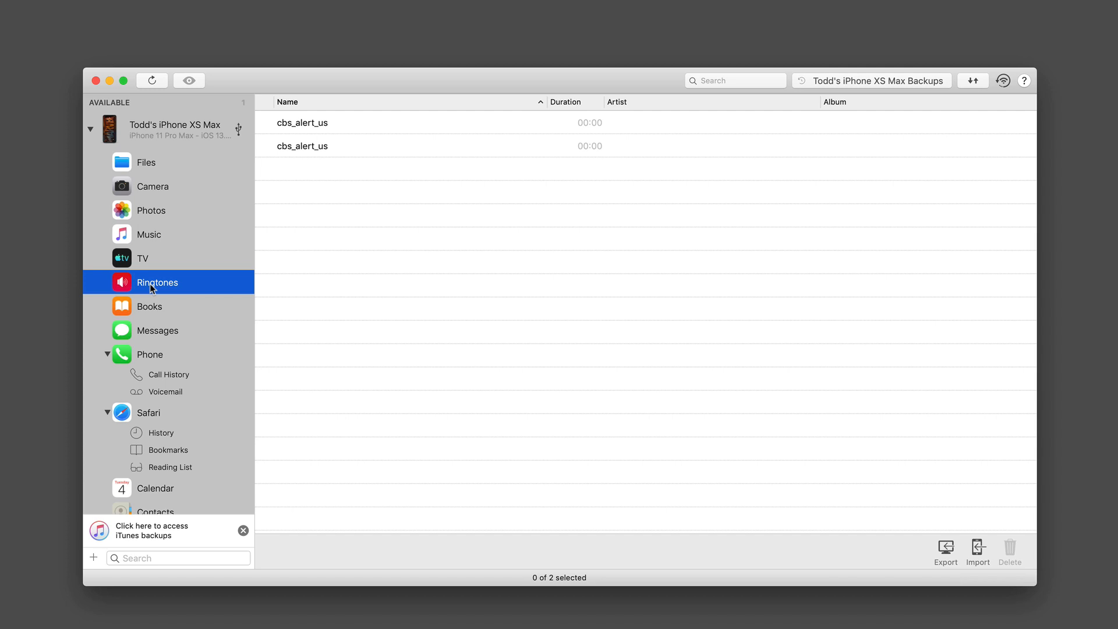
{"action": "left_click", "coordinate": [149, 307]}
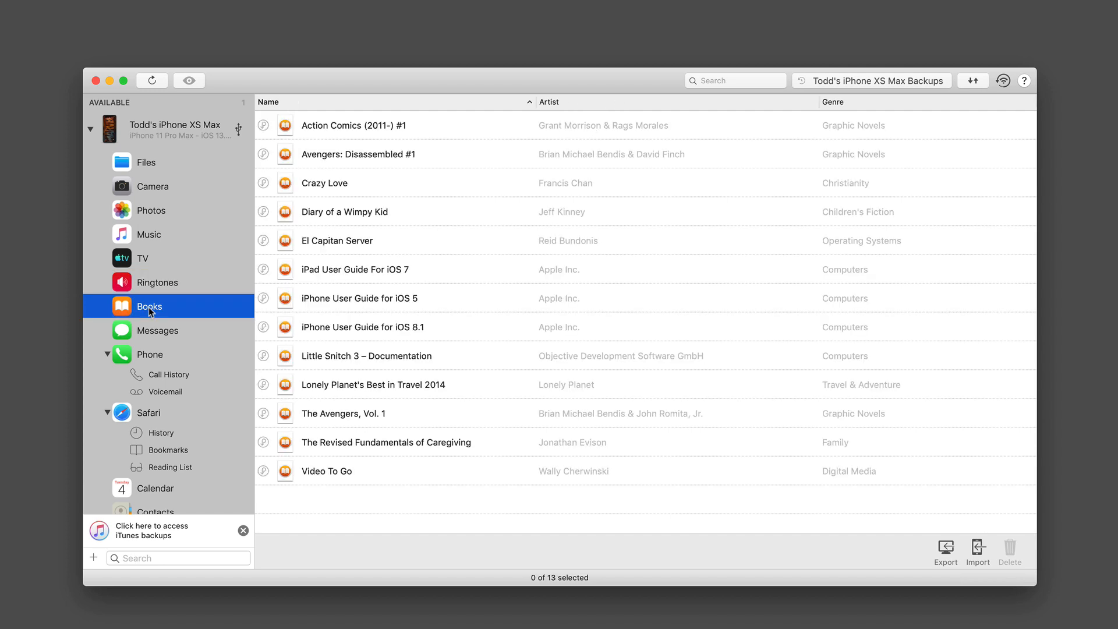
{"action": "left_click", "coordinate": [158, 331]}
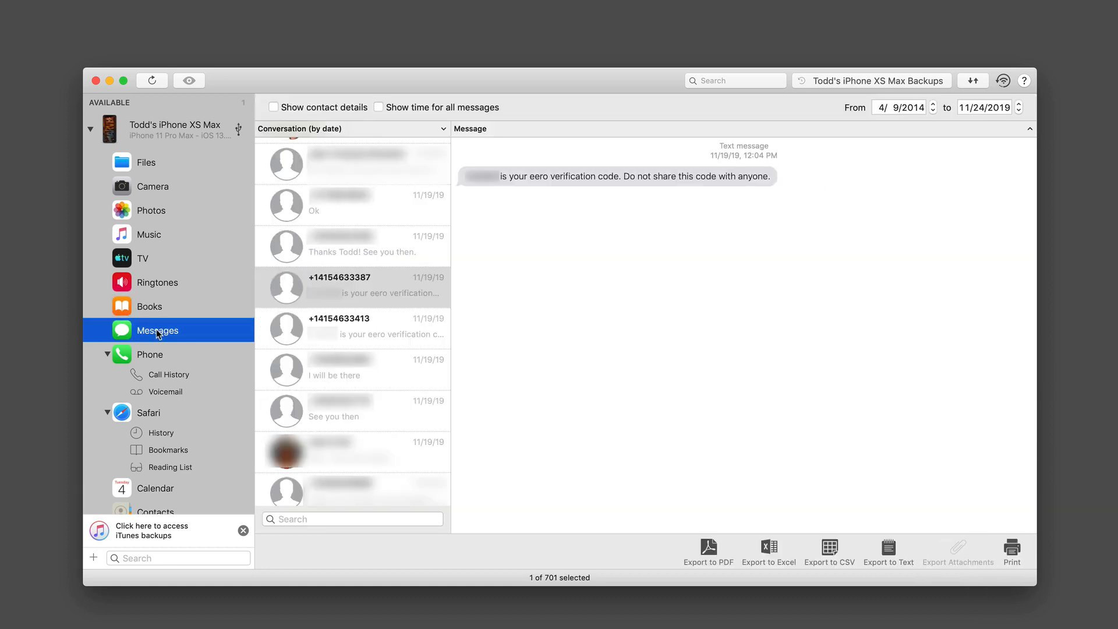
{"action": "mouse_move", "coordinate": [714, 569]}
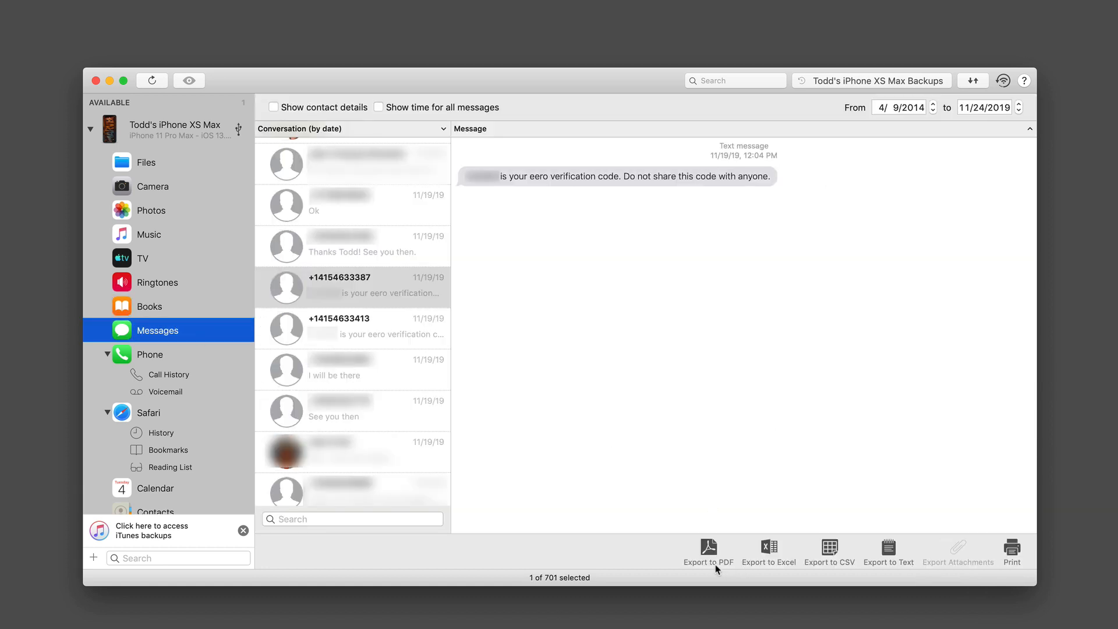
{"action": "mouse_move", "coordinate": [785, 569]}
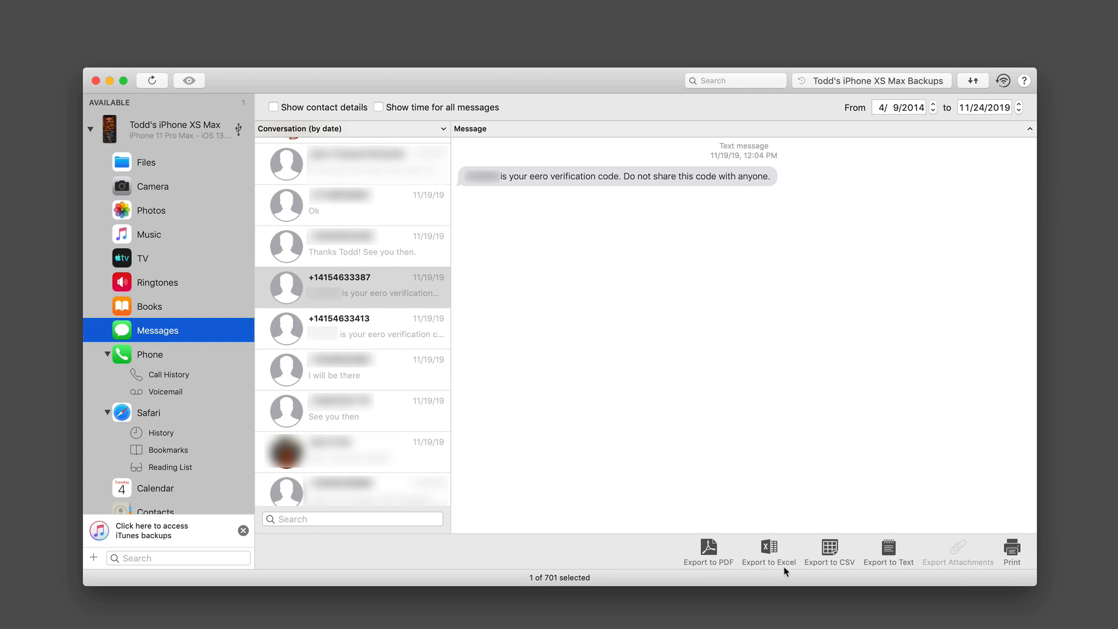
{"action": "mouse_move", "coordinate": [836, 568]}
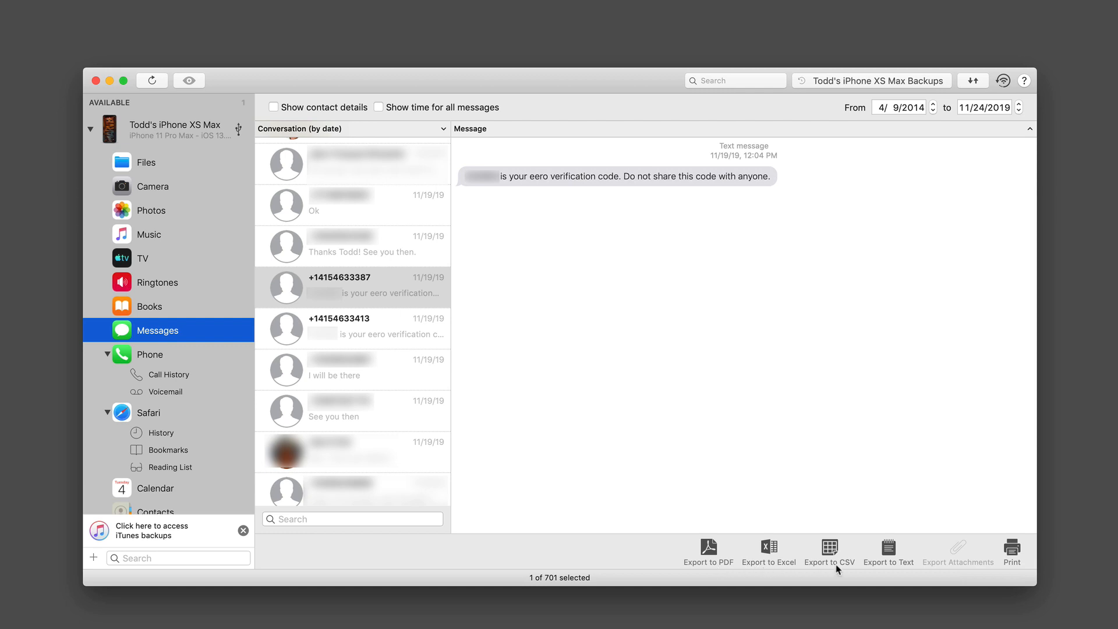
{"action": "mouse_move", "coordinate": [899, 569]}
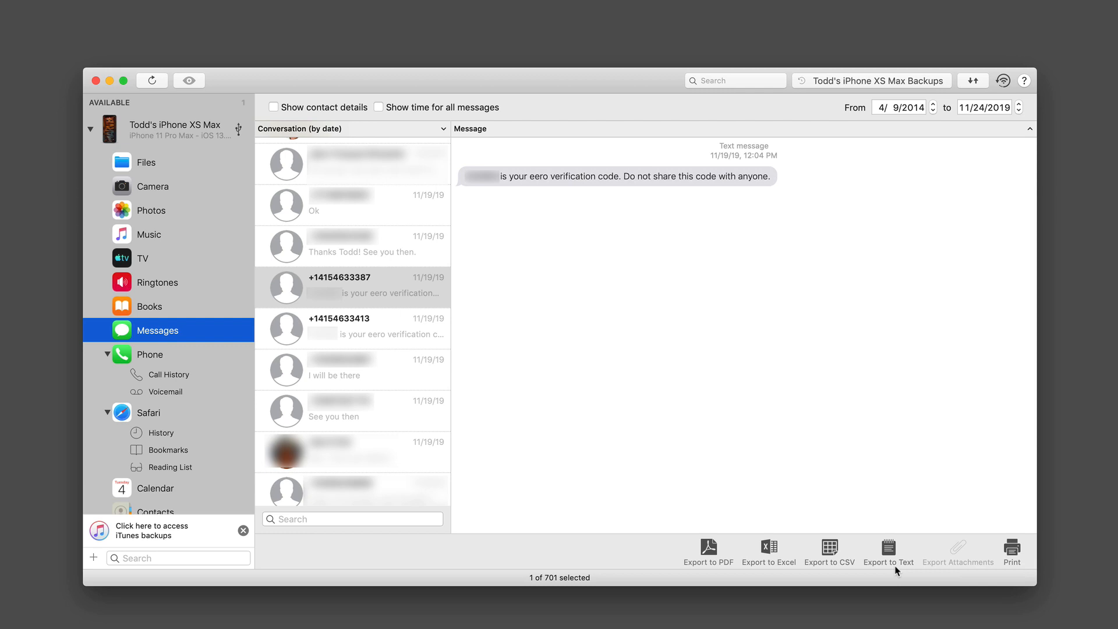
{"action": "mouse_move", "coordinate": [969, 570]}
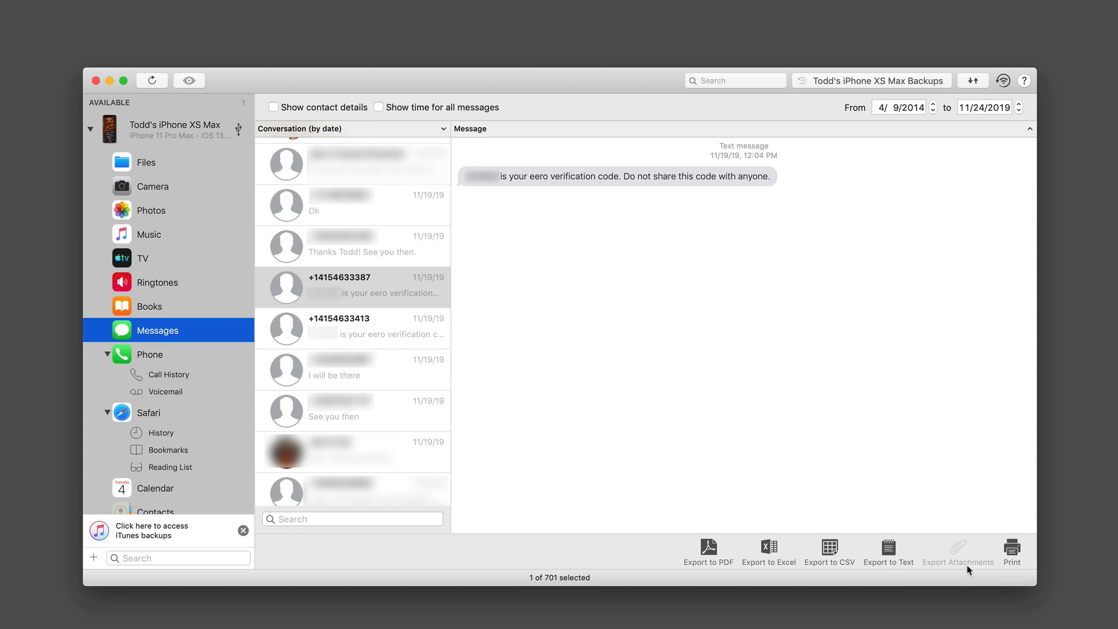
{"action": "mouse_move", "coordinate": [962, 570]}
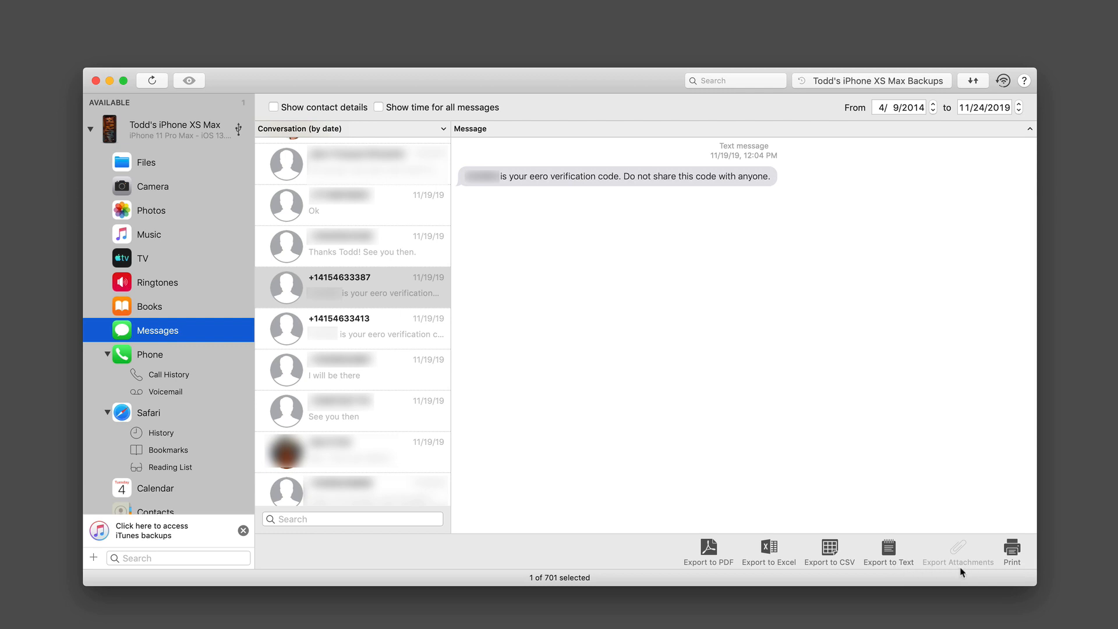
{"action": "mouse_move", "coordinate": [792, 571]}
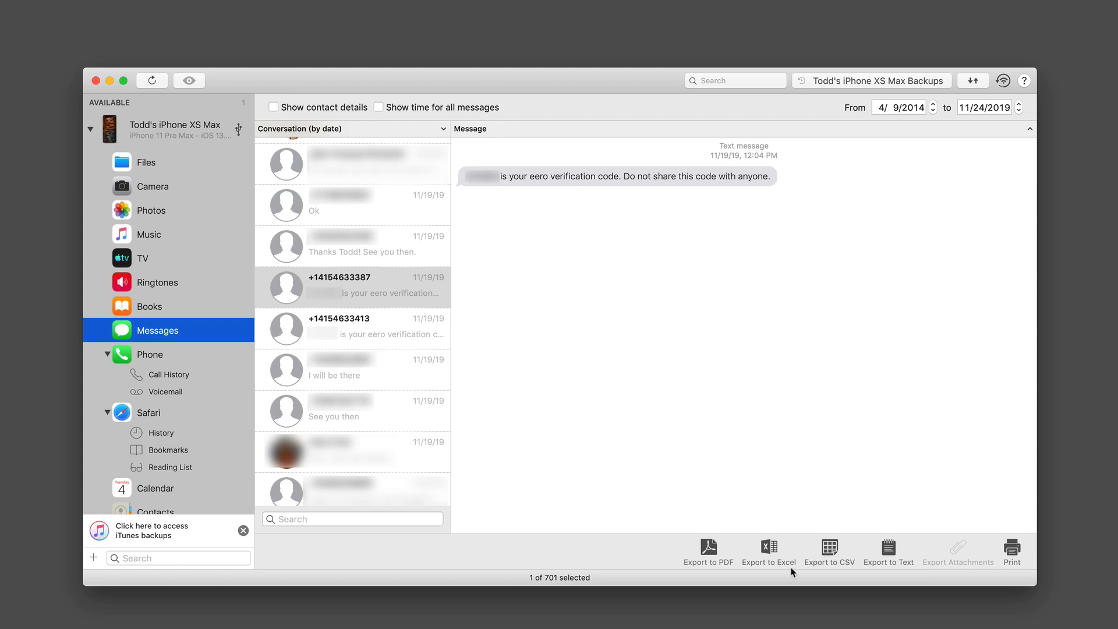
{"action": "mouse_move", "coordinate": [1009, 562]}
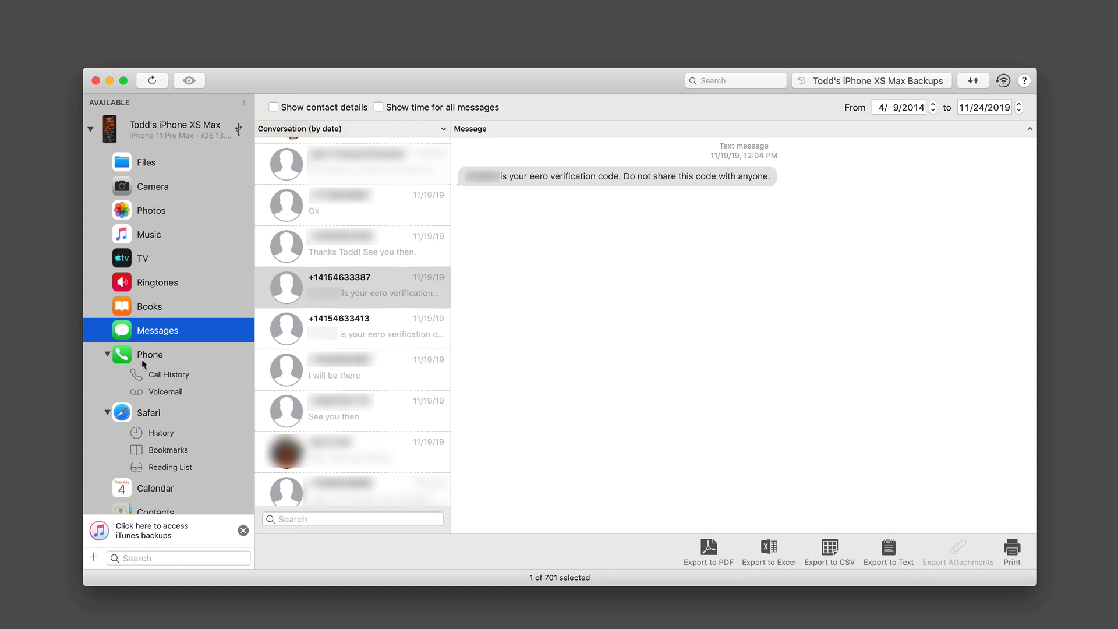
View the phone's Call History, which reports Unable to Load Data without backup encryption
{"action": "left_click", "coordinate": [167, 375]}
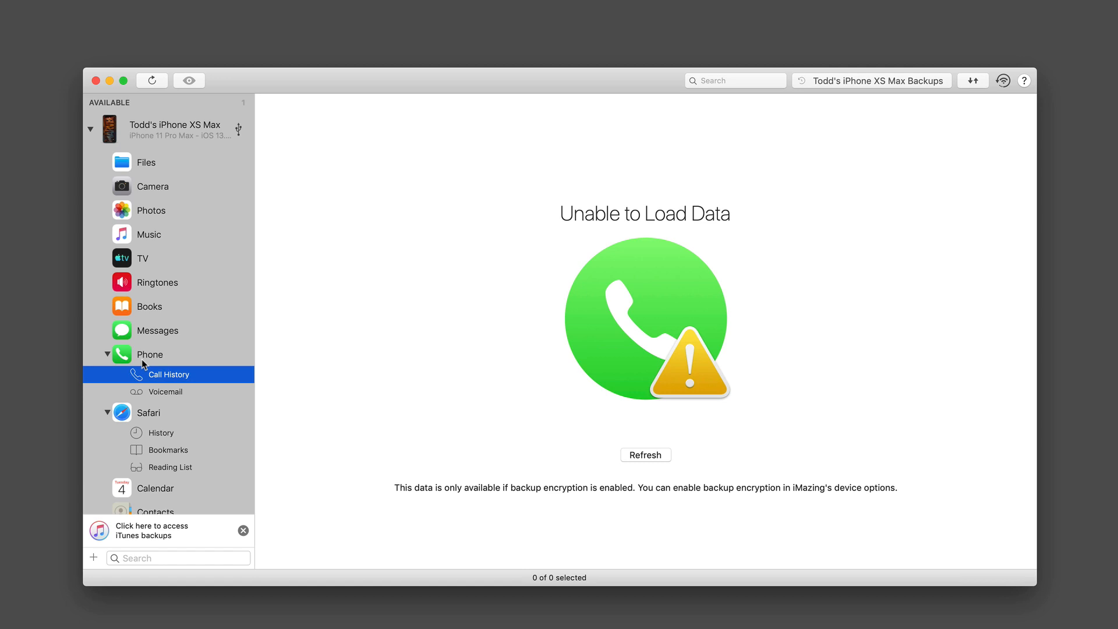
{"action": "mouse_move", "coordinate": [179, 399]}
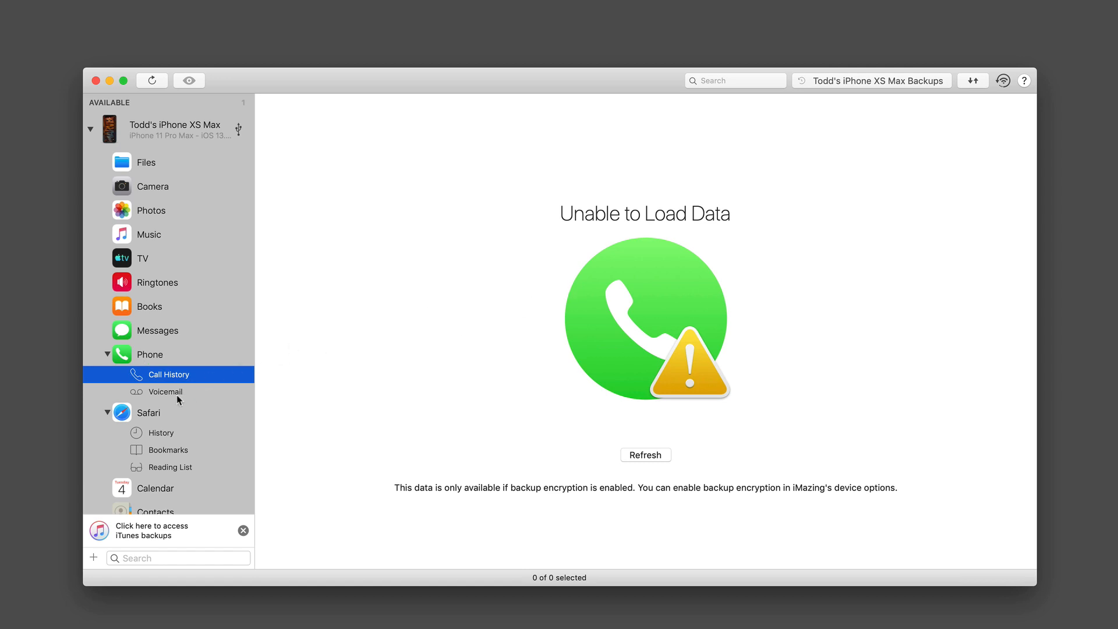
{"action": "mouse_move", "coordinate": [171, 399]}
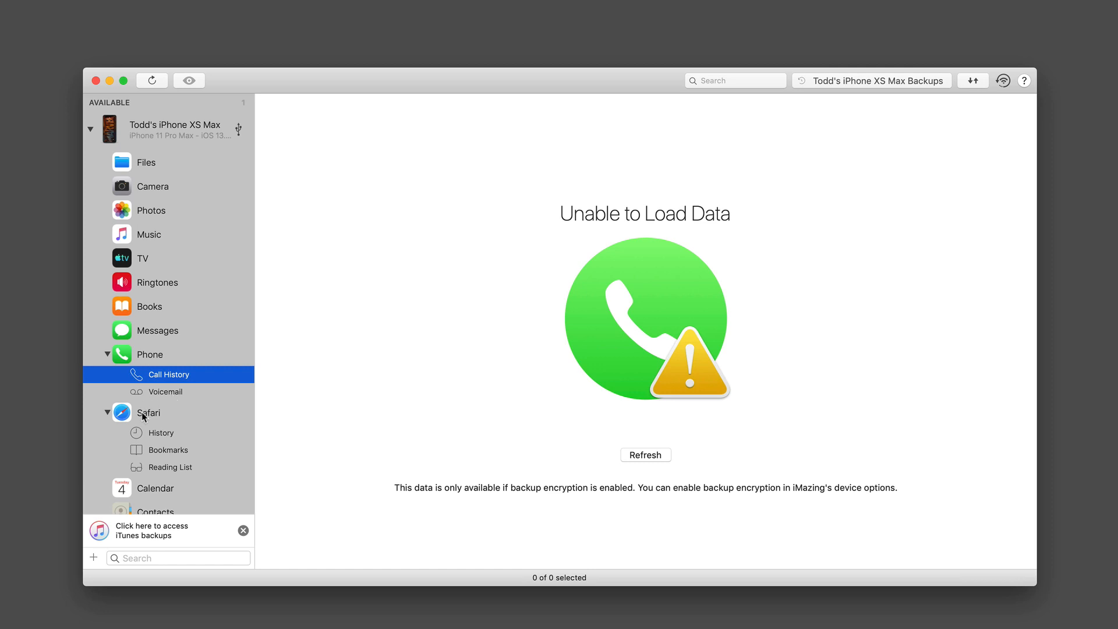
Browse Safari's History, Bookmarks and then the Reading List of 44 saved pages
{"action": "left_click", "coordinate": [162, 432]}
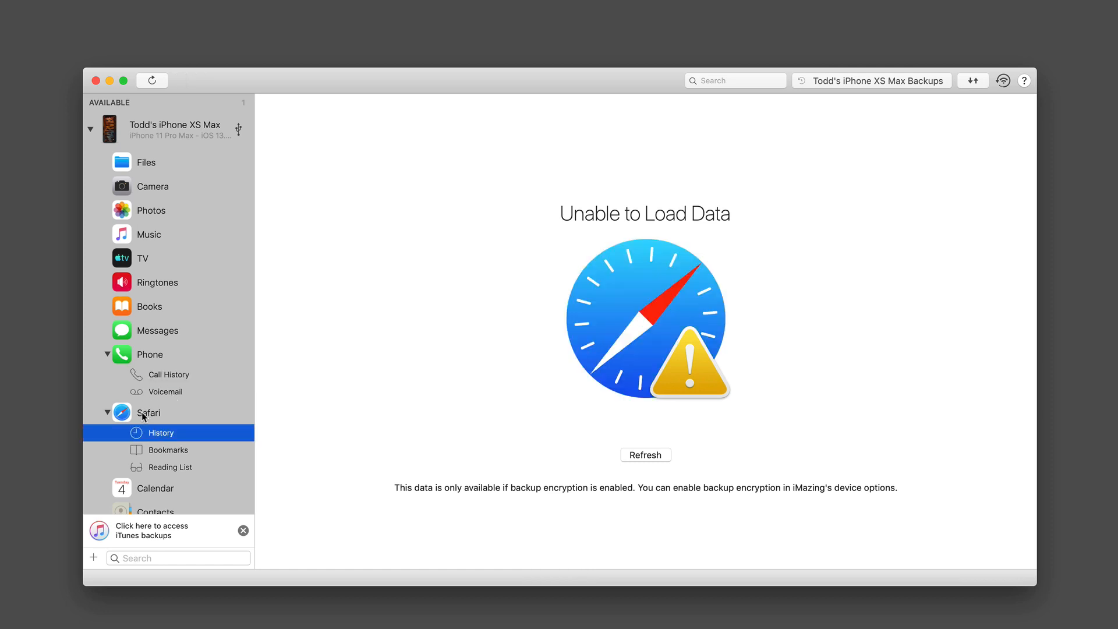
{"action": "left_click", "coordinate": [167, 450]}
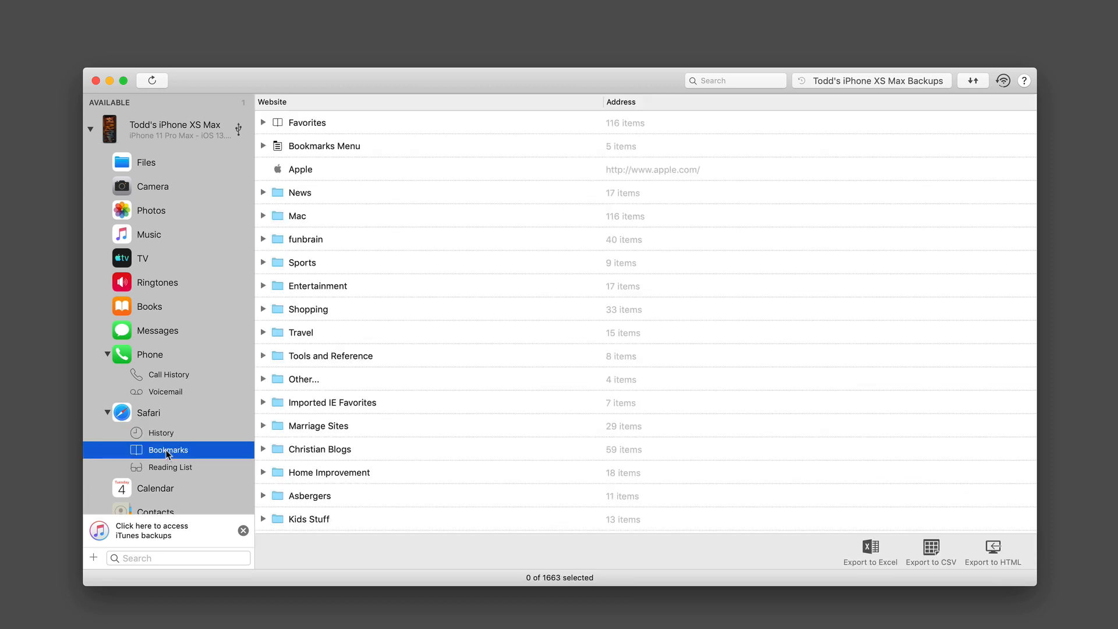
{"action": "mouse_move", "coordinate": [170, 470]}
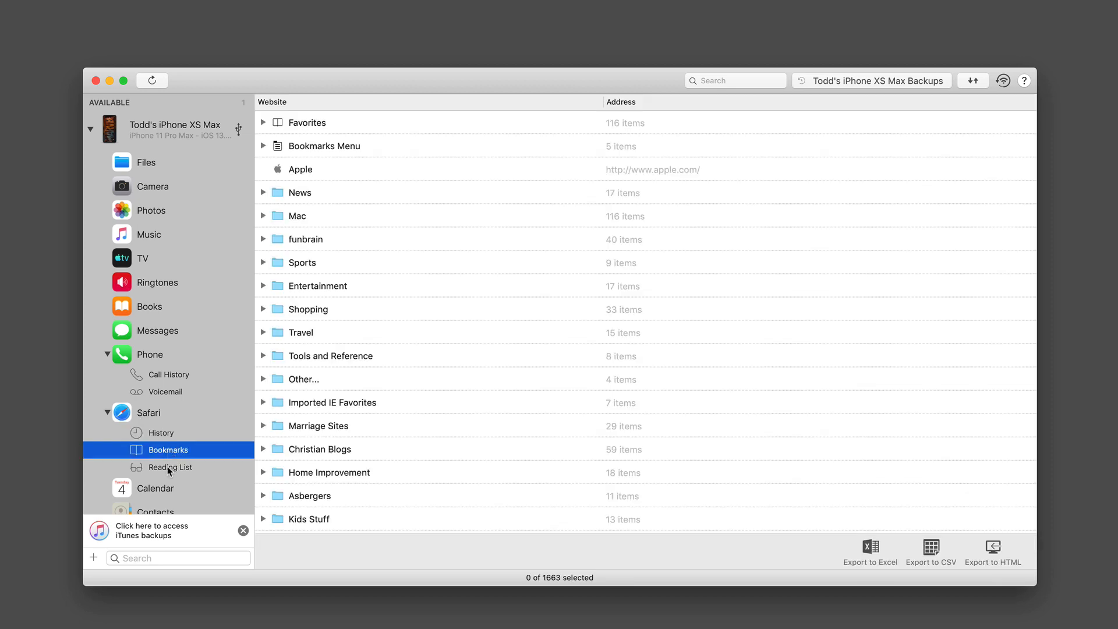
{"action": "left_click", "coordinate": [170, 467]}
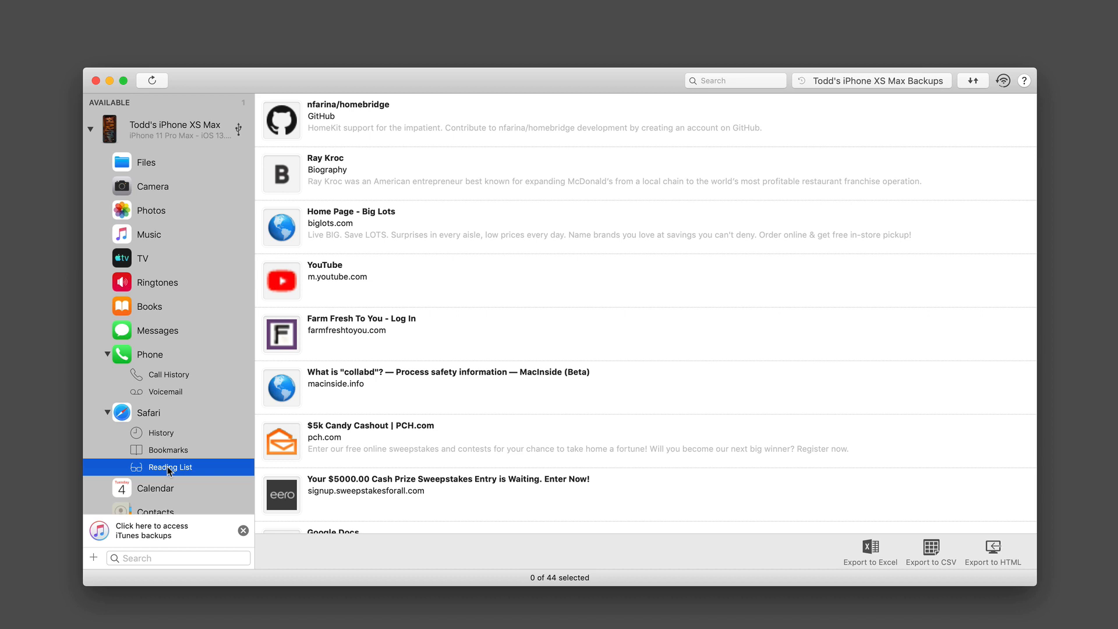
View the Calendar events, including US Holidays like Pearl Harbor Day
{"action": "left_click", "coordinate": [155, 488]}
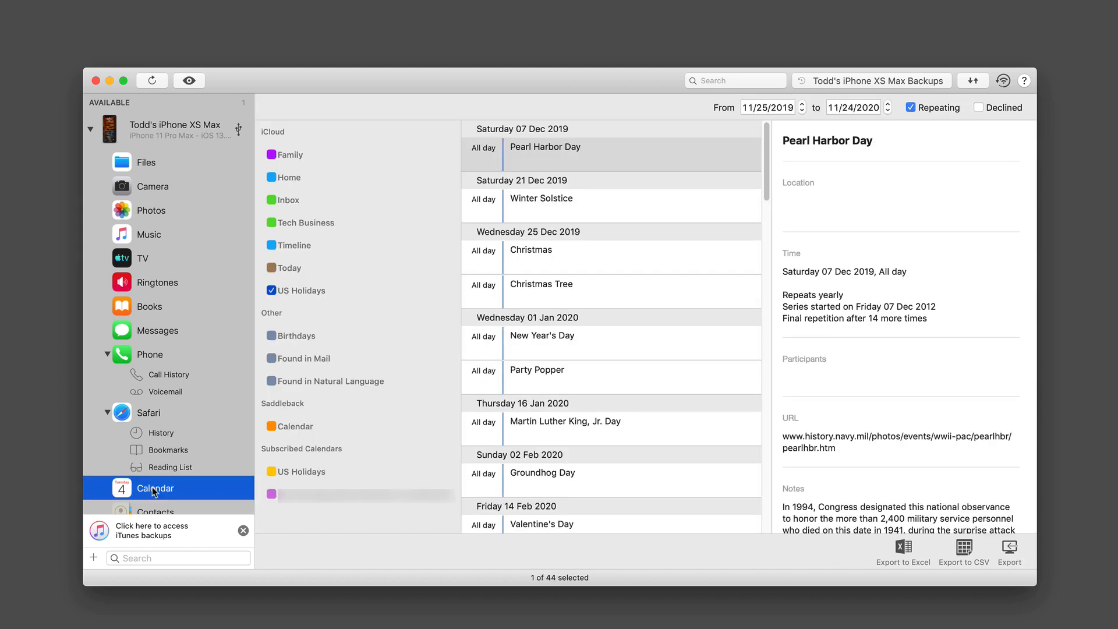
{"action": "mouse_move", "coordinate": [738, 123]}
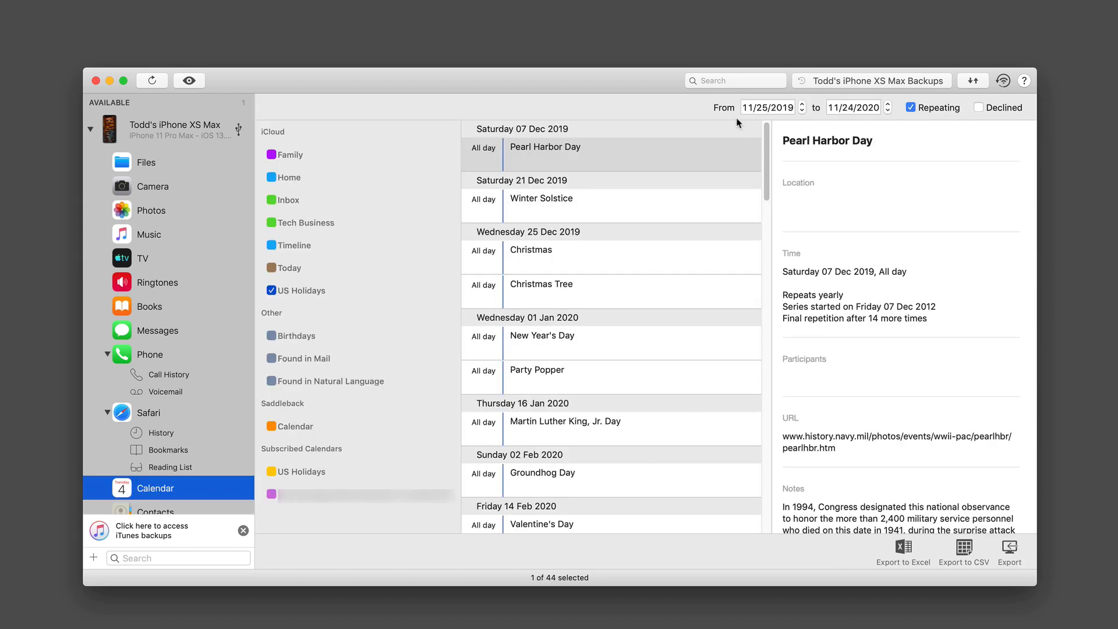
{"action": "mouse_move", "coordinate": [901, 123]}
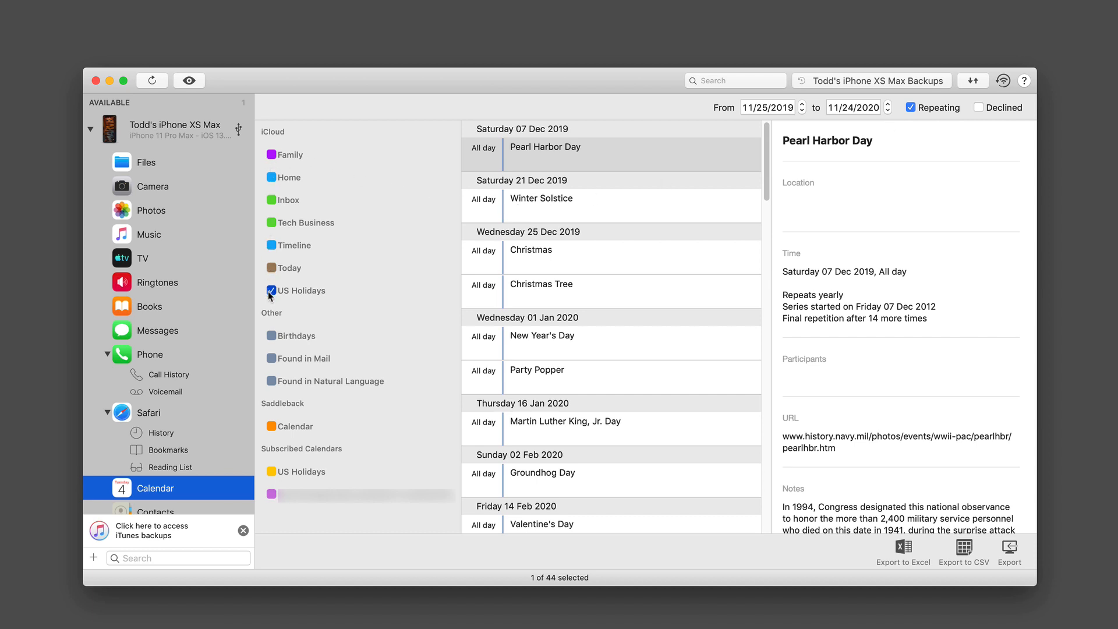
{"action": "mouse_move", "coordinate": [318, 292]}
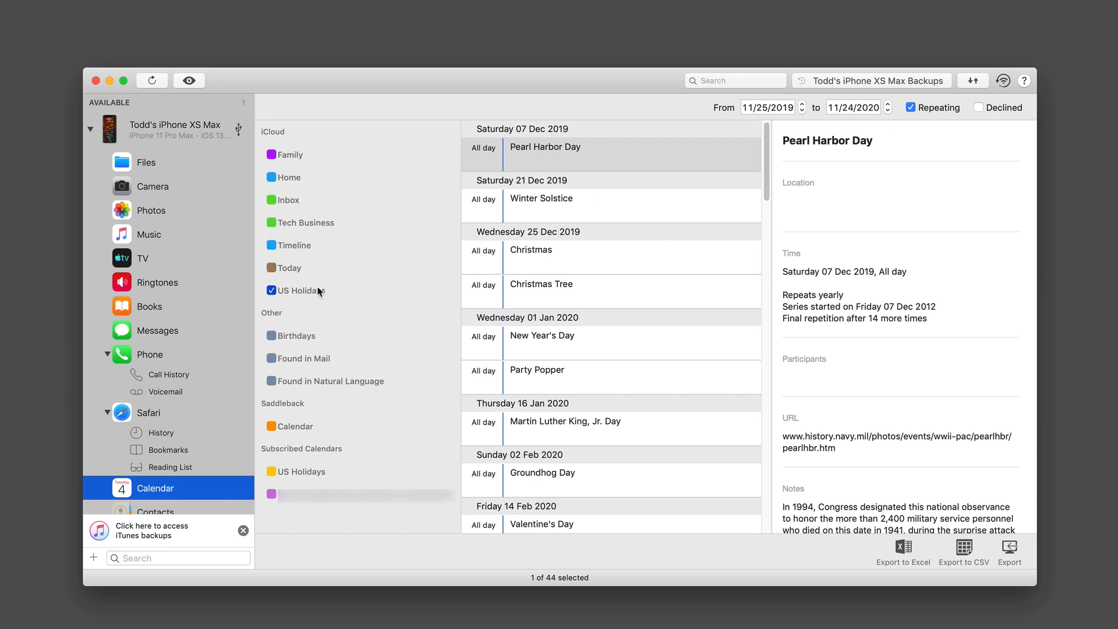
{"action": "mouse_move", "coordinate": [854, 575]}
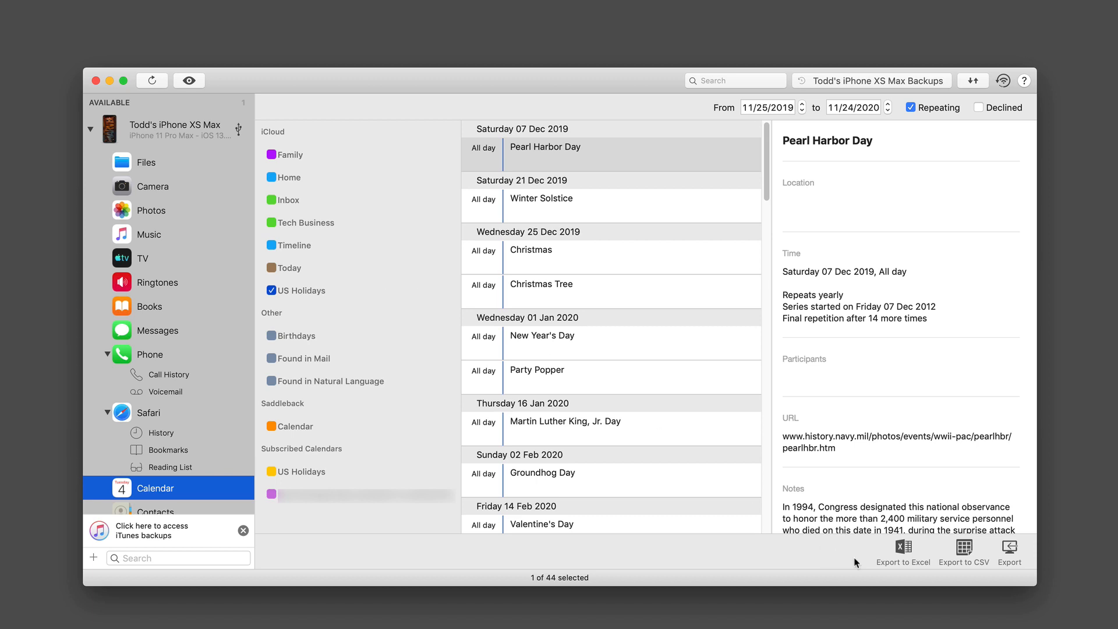
{"action": "mouse_move", "coordinate": [999, 571]}
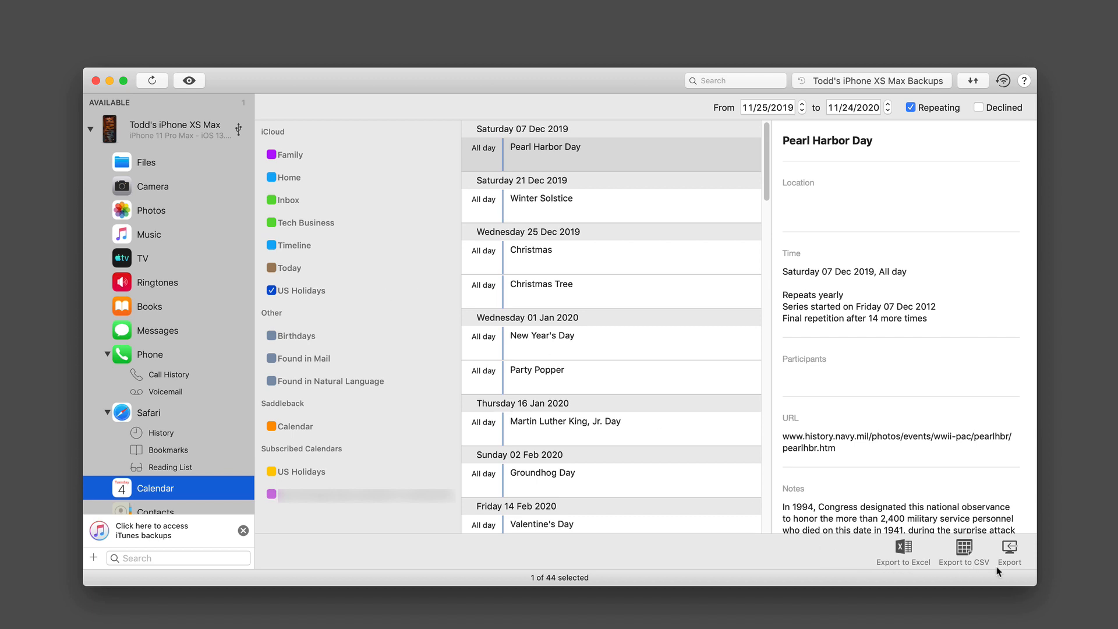
{"action": "mouse_move", "coordinate": [180, 437]}
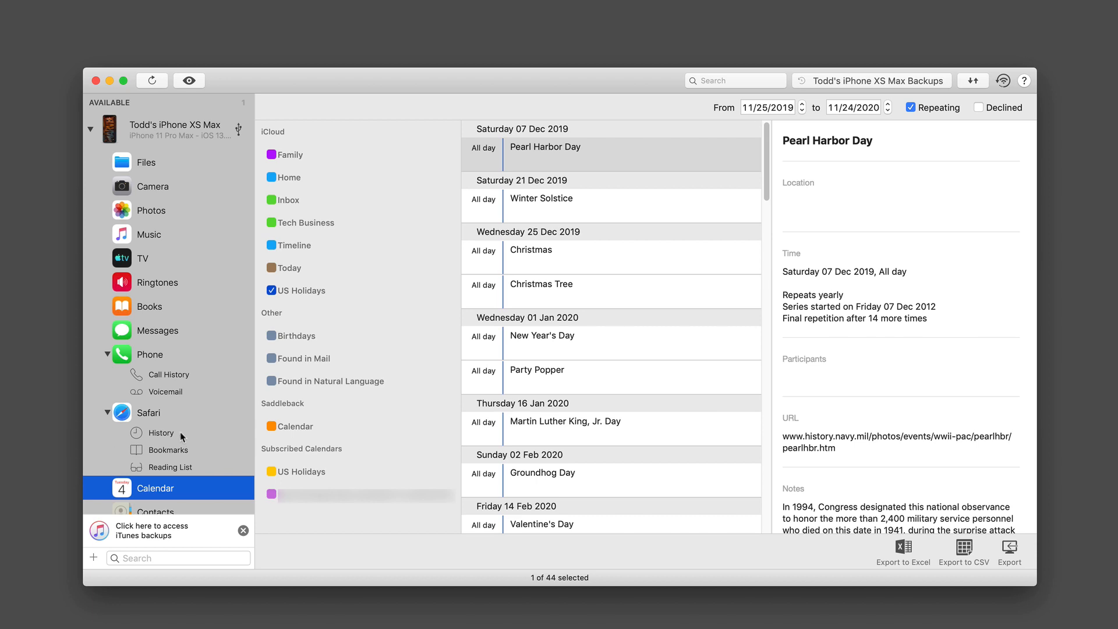
{"action": "scroll", "scroll_direction": "down", "scroll_amount": 3}
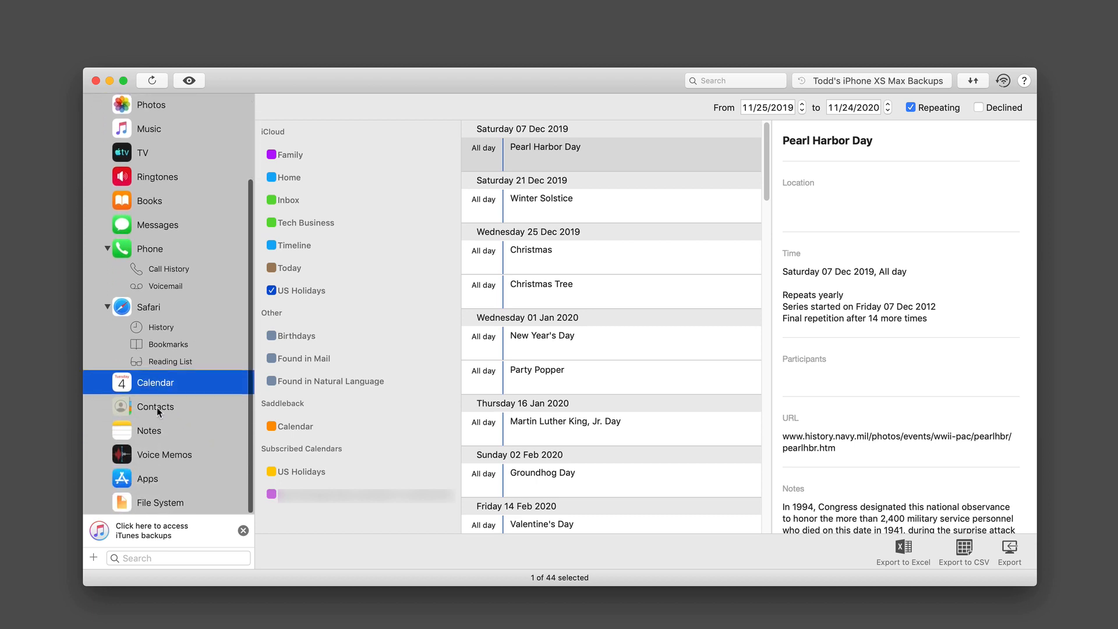
View the Contacts category with its iCloud groups and empty Unknown list
{"action": "left_click", "coordinate": [155, 406]}
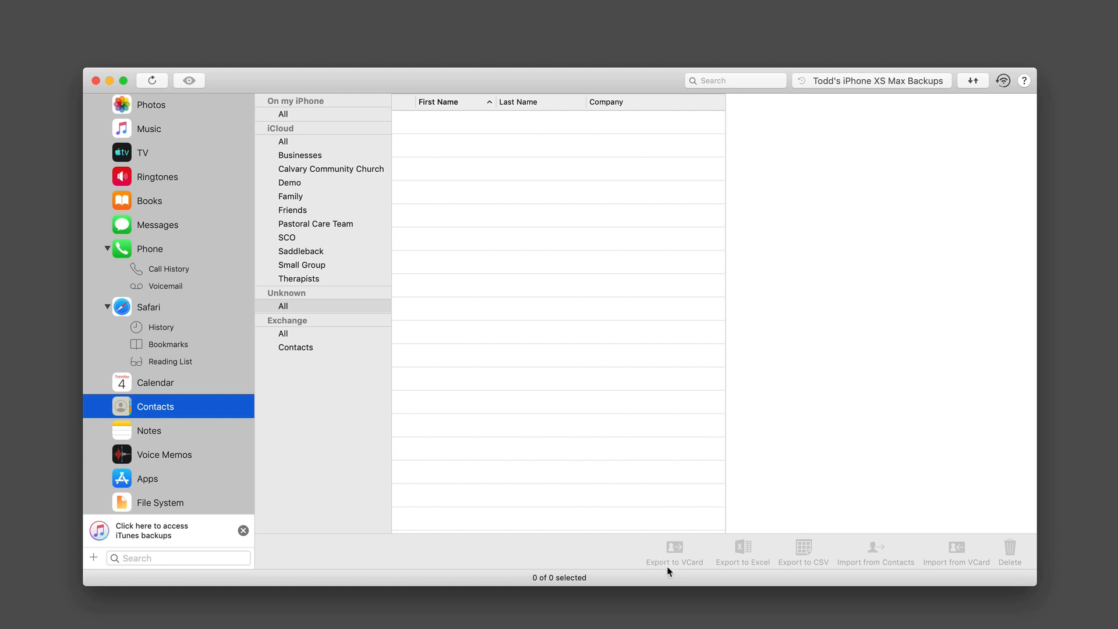
{"action": "mouse_move", "coordinate": [692, 571]}
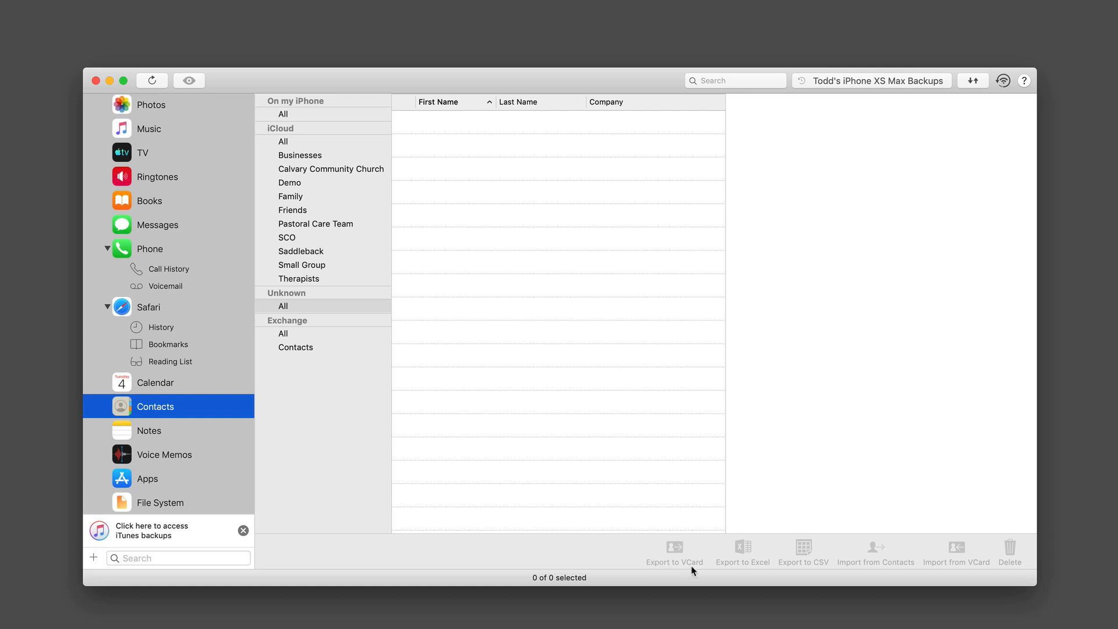
{"action": "mouse_move", "coordinate": [891, 587]}
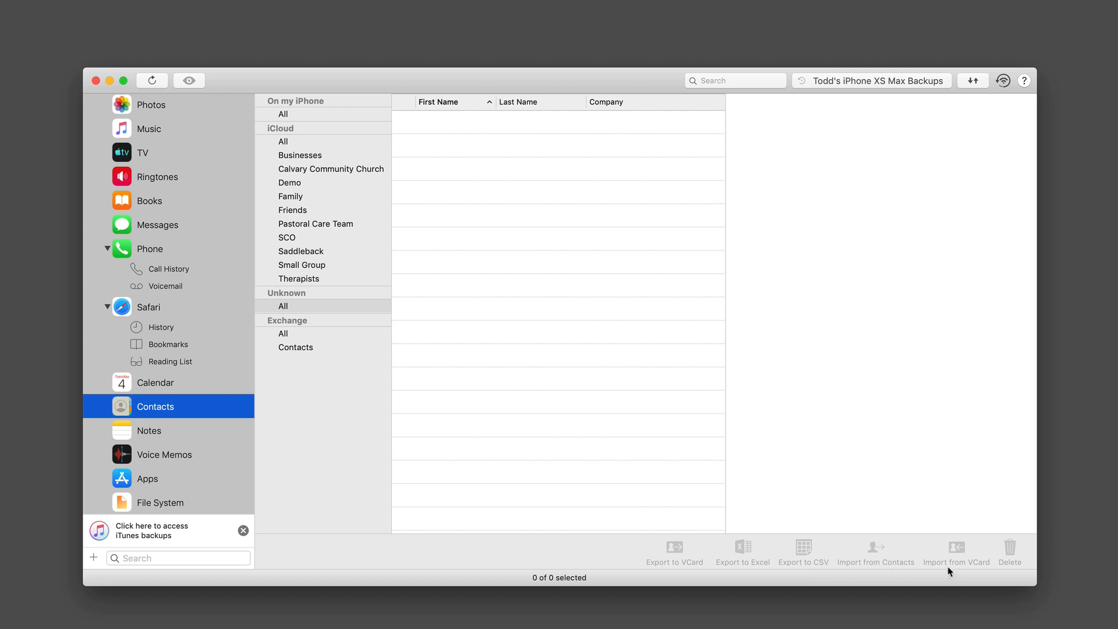
{"action": "mouse_move", "coordinate": [159, 438]}
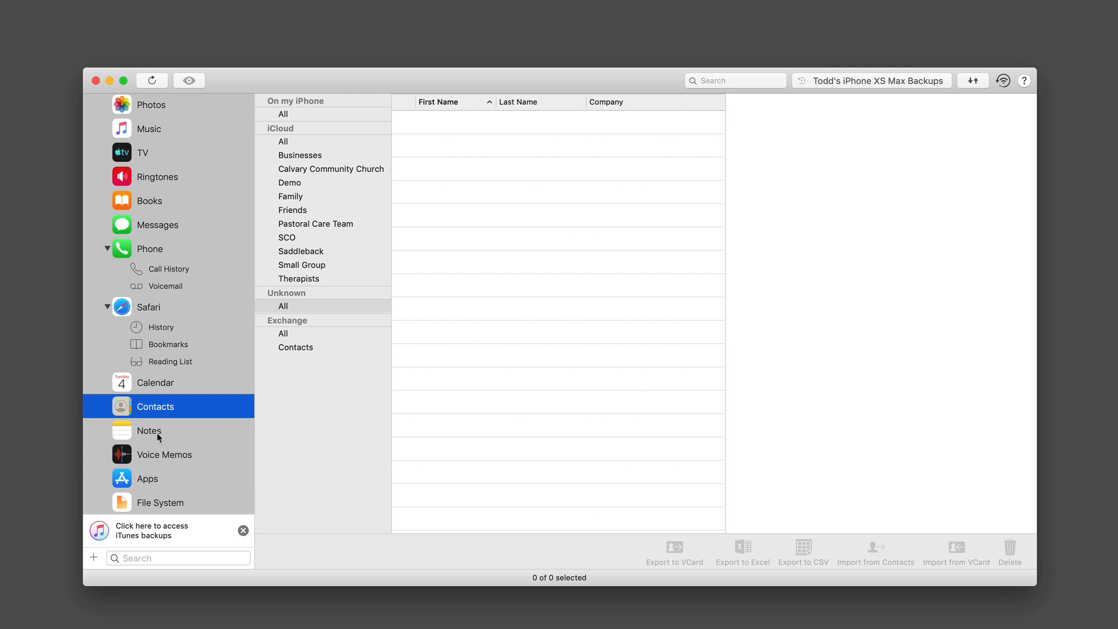
Browse Notes, Voice Memos and then the Apps category listing 285 apps
{"action": "left_click", "coordinate": [149, 431]}
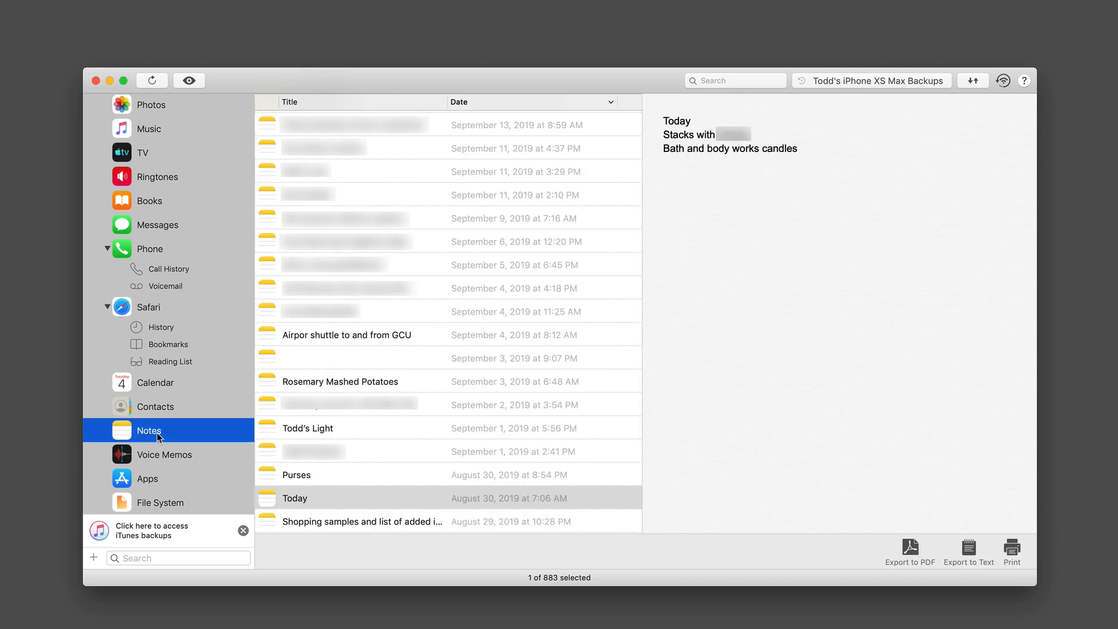
{"action": "mouse_move", "coordinate": [965, 574]}
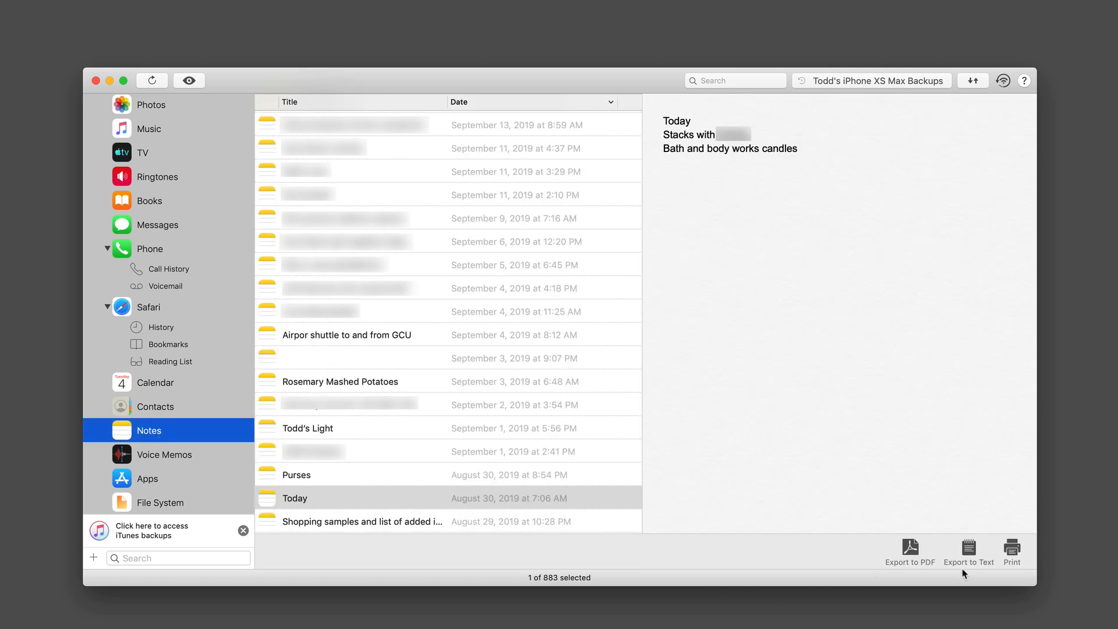
{"action": "left_click", "coordinate": [164, 455]}
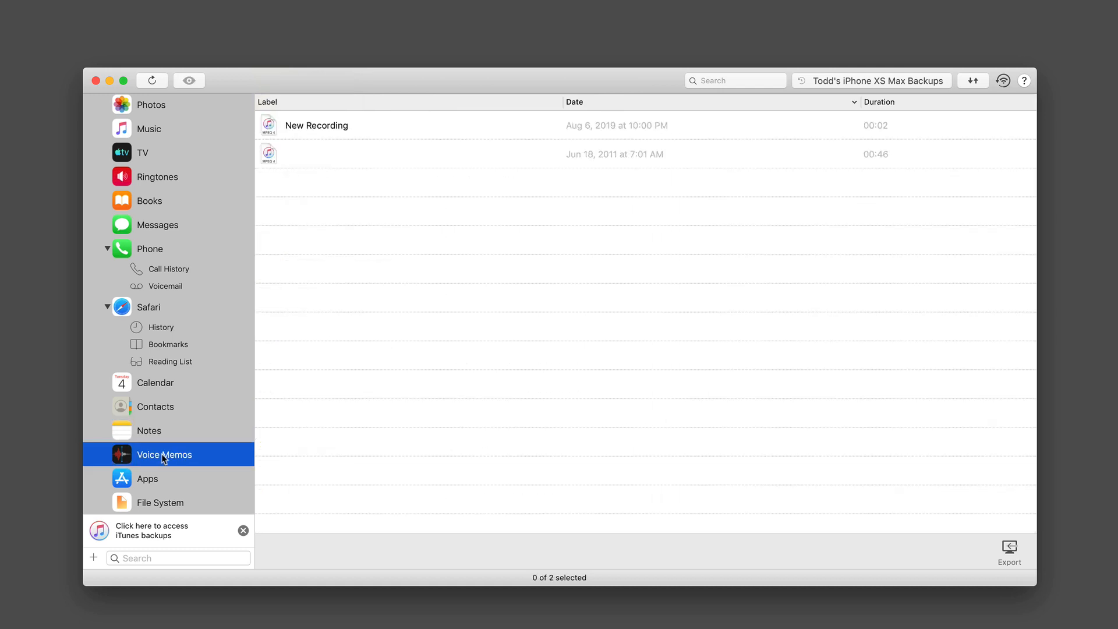
{"action": "mouse_move", "coordinate": [151, 482]}
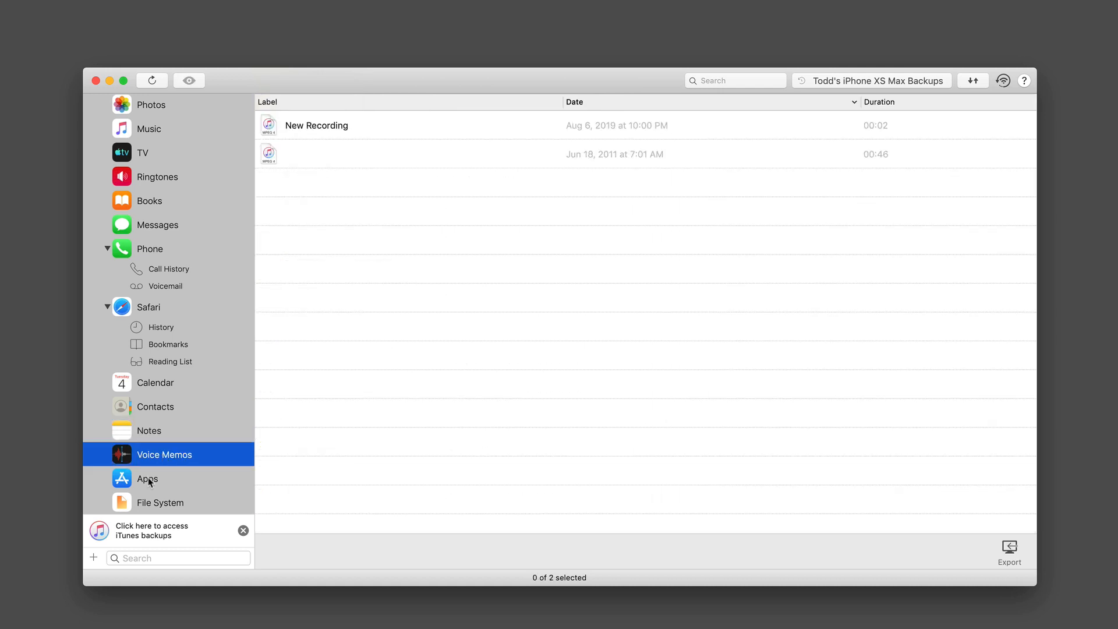
{"action": "left_click", "coordinate": [147, 478]}
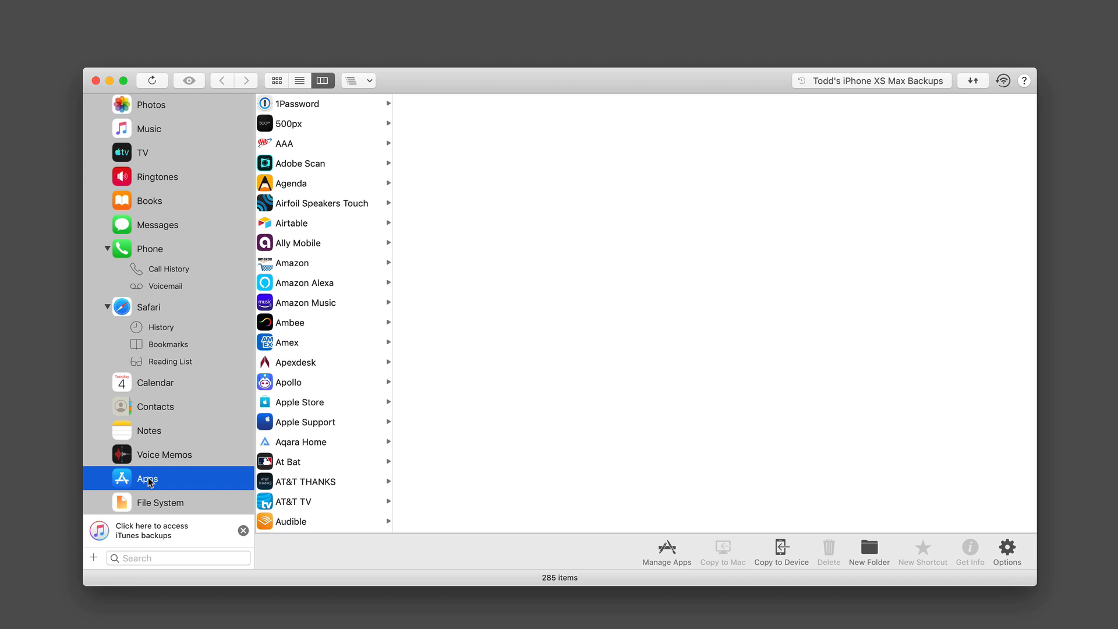
{"action": "mouse_move", "coordinate": [708, 590]}
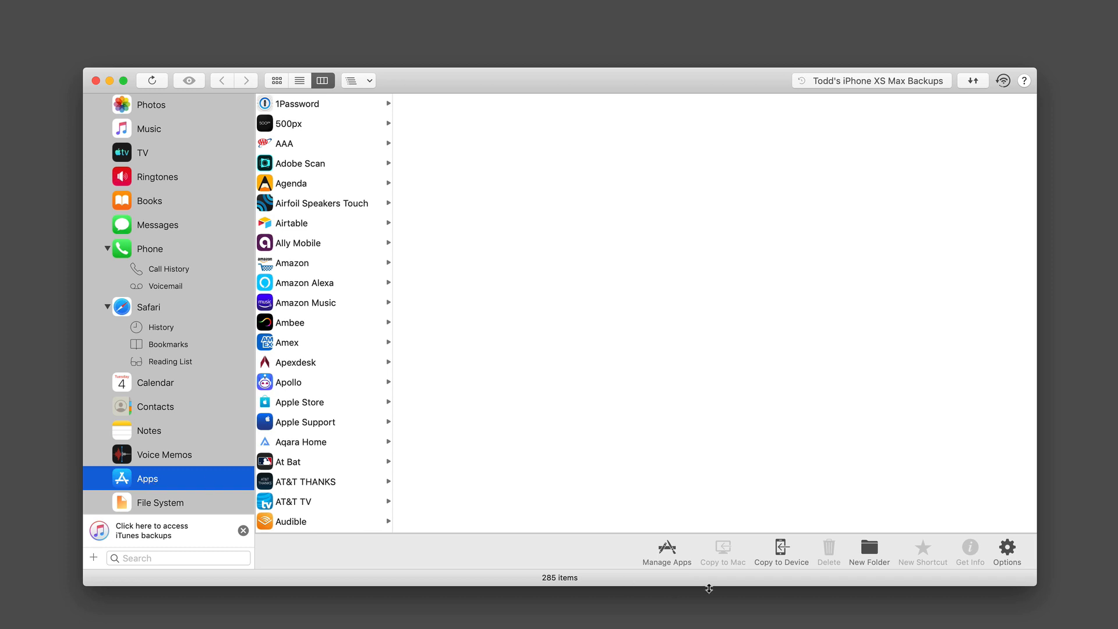
{"action": "mouse_move", "coordinate": [112, 496]}
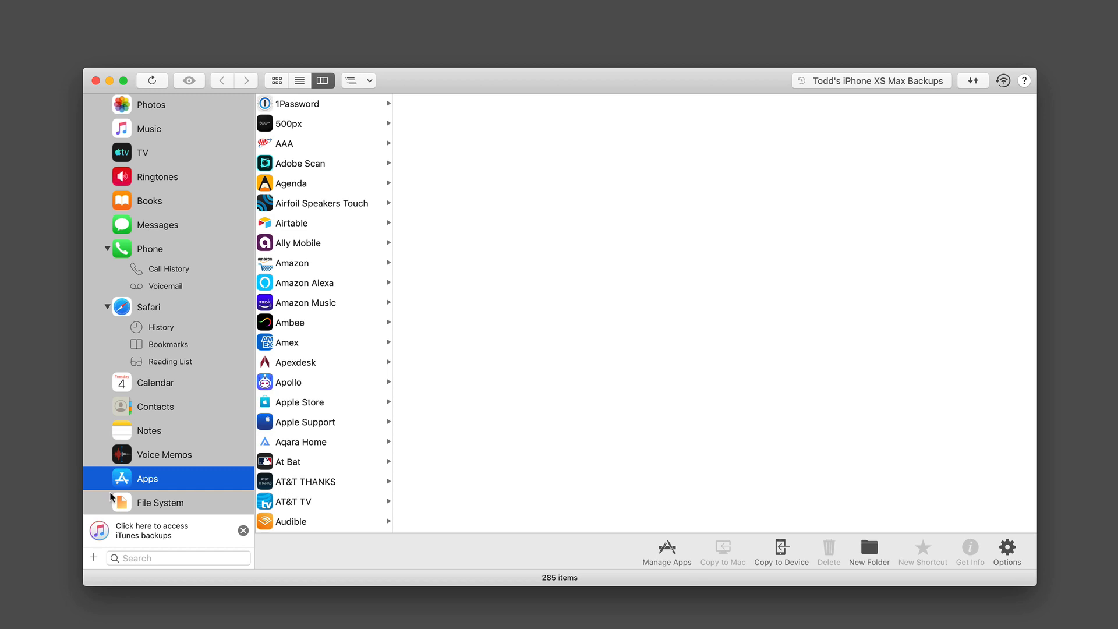
Browse the File System with its Apps, Documents, Media, Logs and Backup folders
{"action": "left_click", "coordinate": [159, 504]}
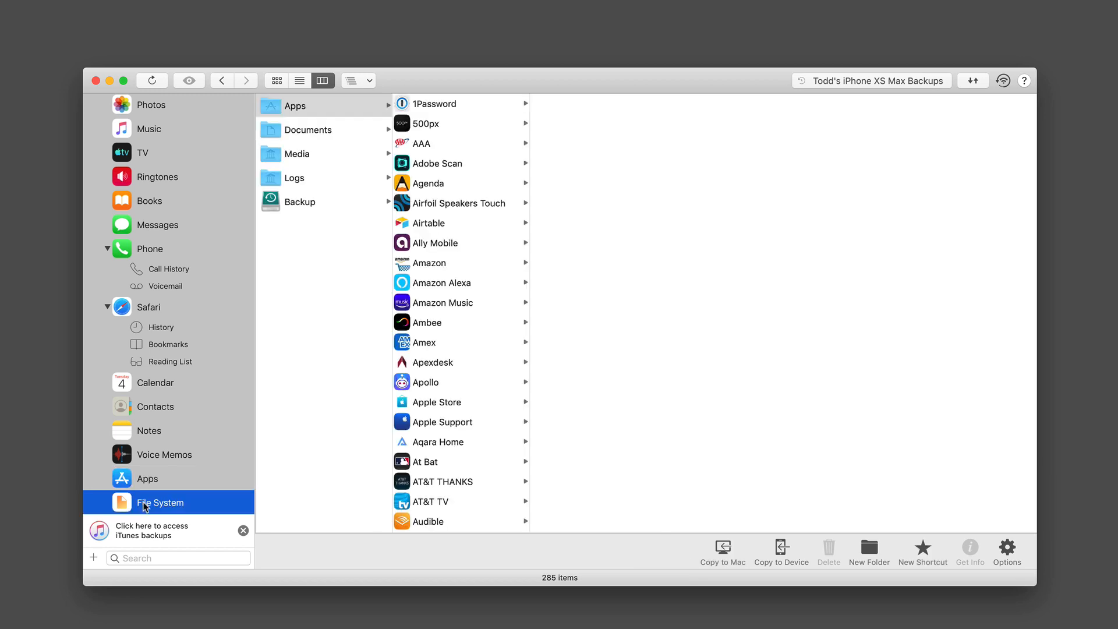
{"action": "mouse_move", "coordinate": [318, 127]}
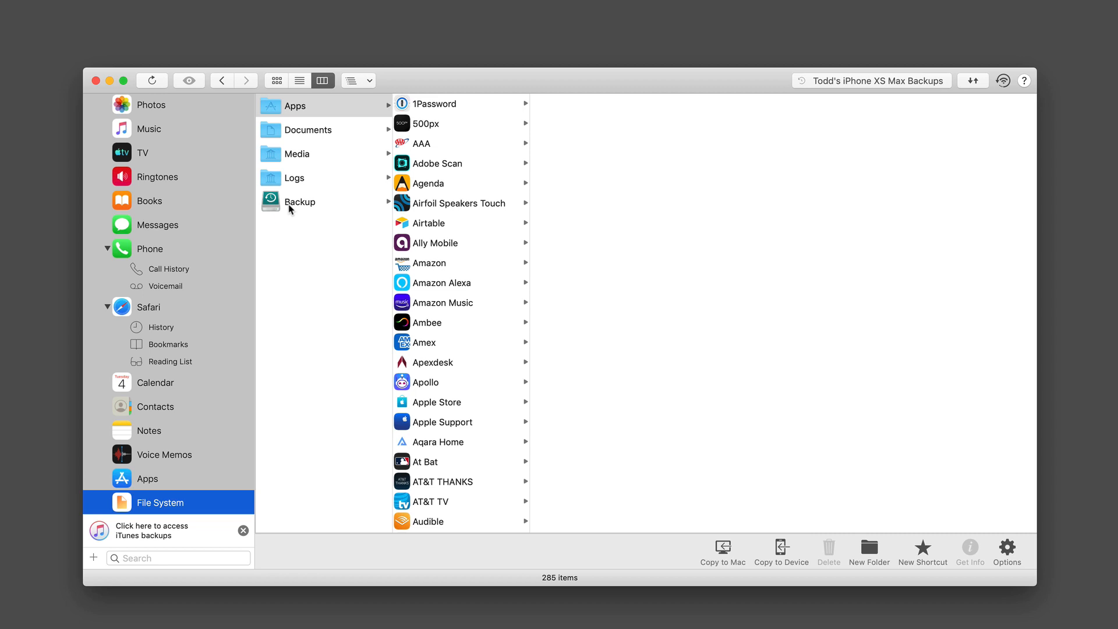
{"action": "mouse_move", "coordinate": [278, 238]}
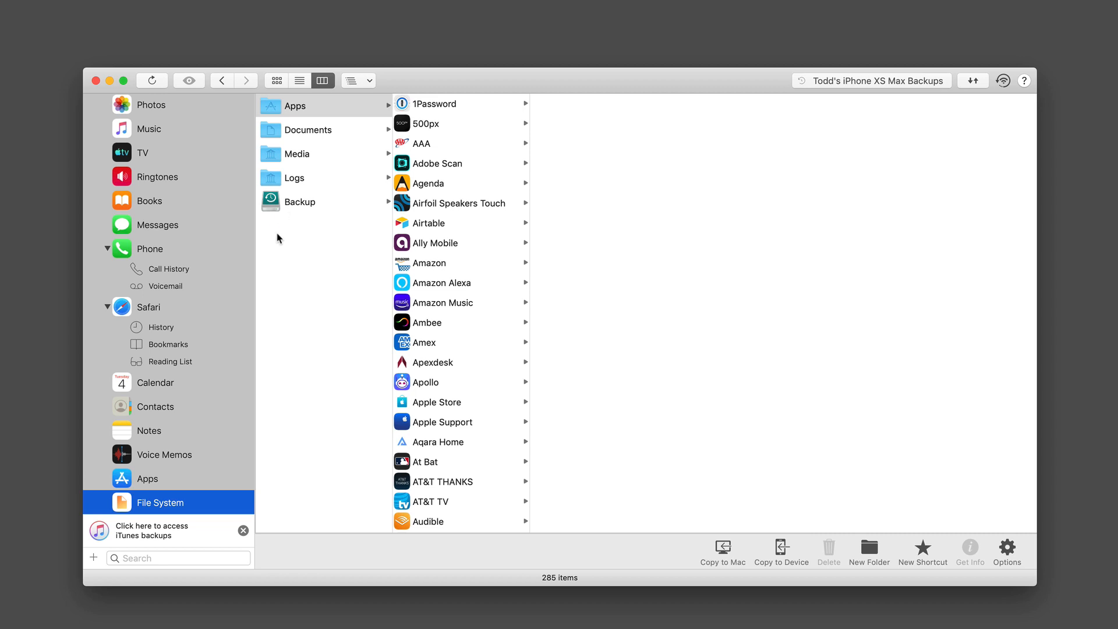
{"action": "mouse_move", "coordinate": [242, 242]}
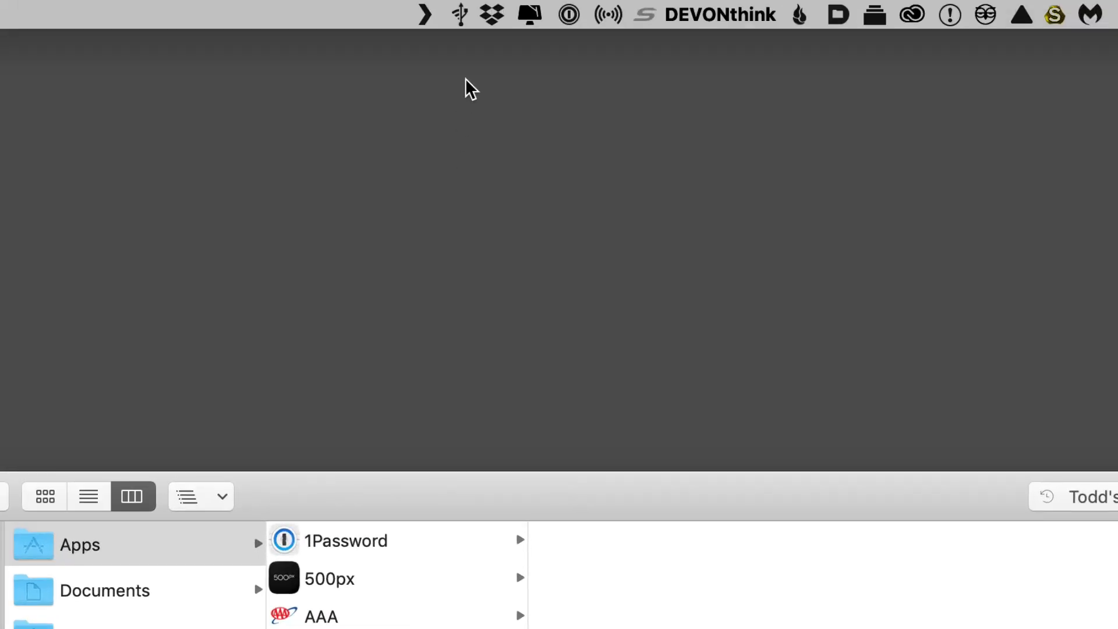
{"action": "left_click", "coordinate": [459, 13]}
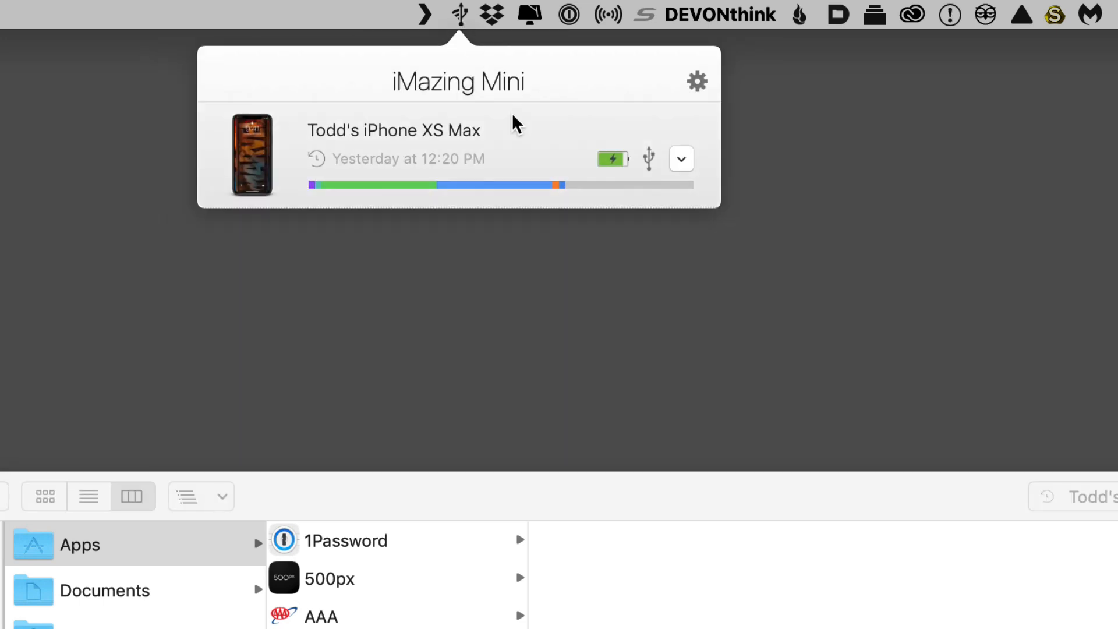
{"action": "mouse_move", "coordinate": [613, 174]}
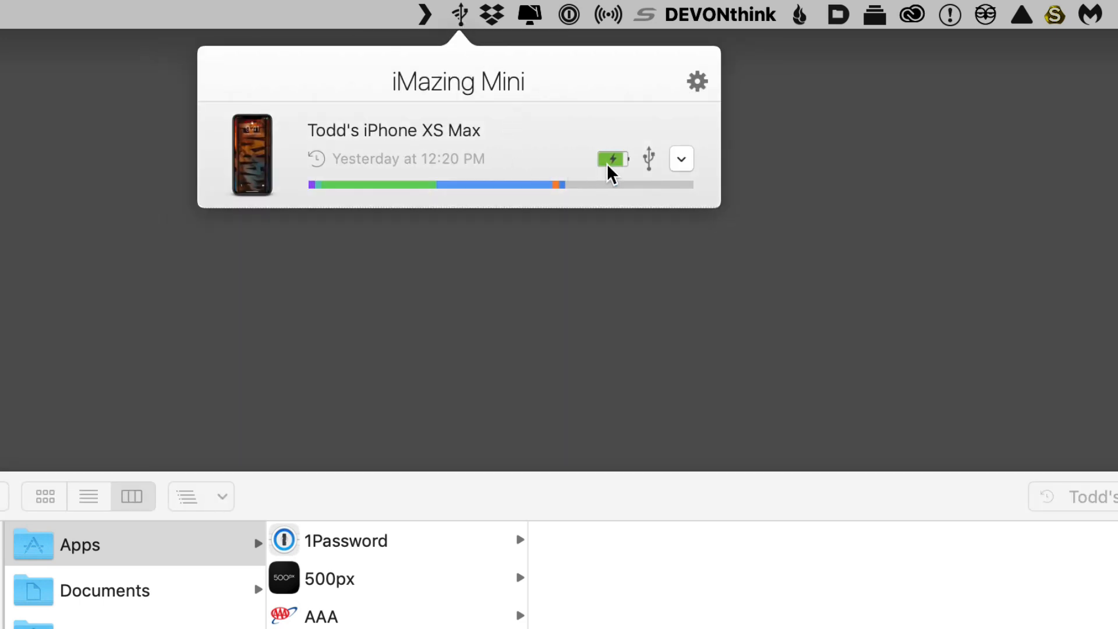
{"action": "mouse_move", "coordinate": [588, 192]}
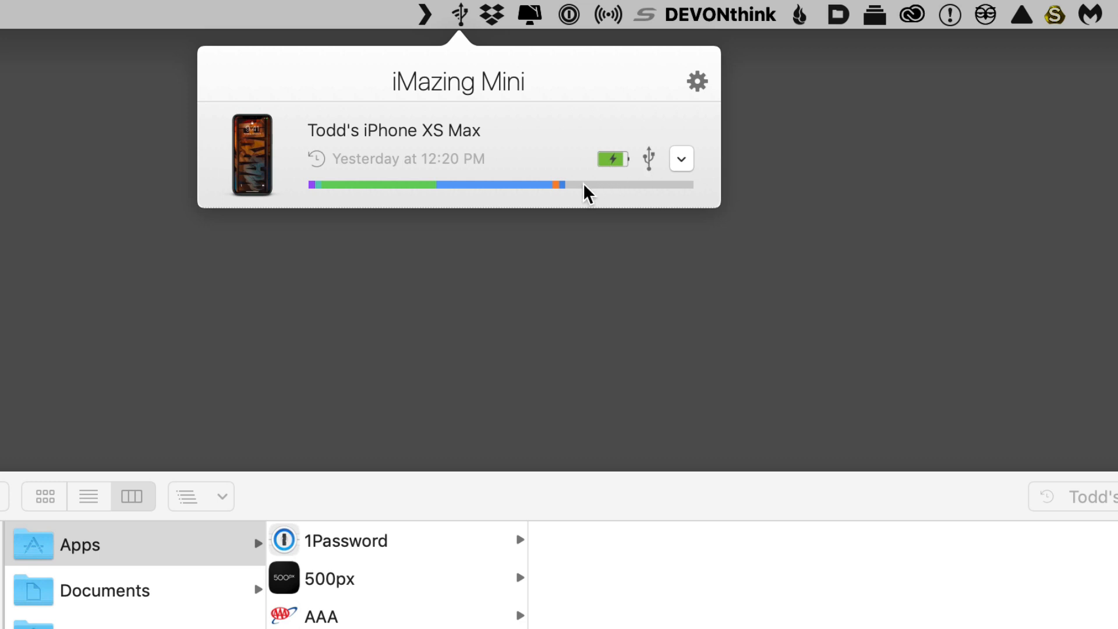
{"action": "mouse_move", "coordinate": [494, 192]}
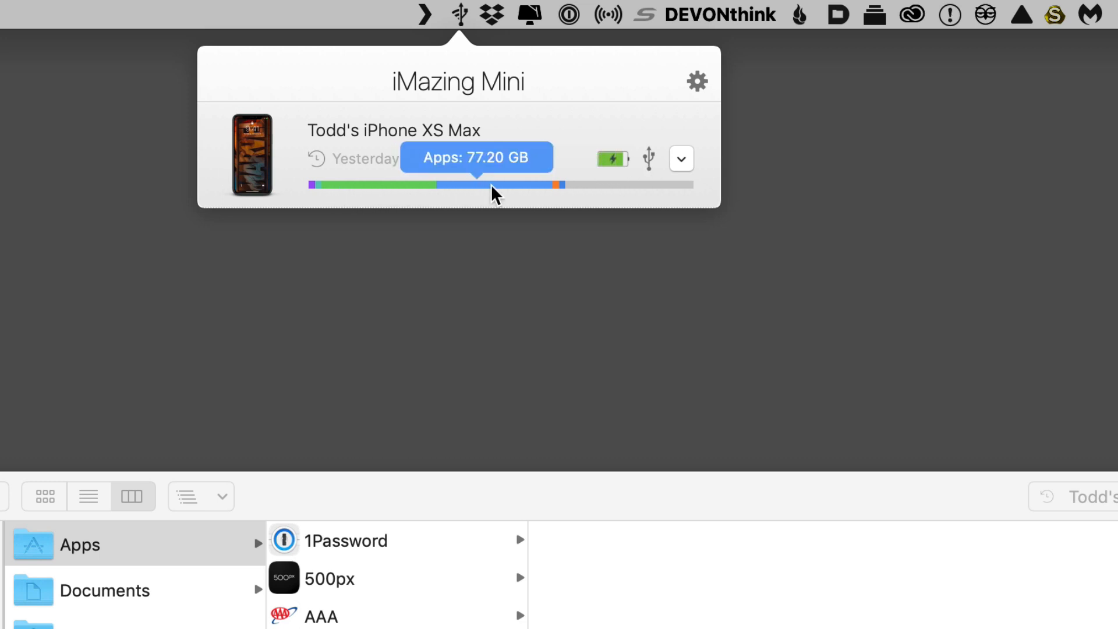
{"action": "mouse_move", "coordinate": [410, 189]}
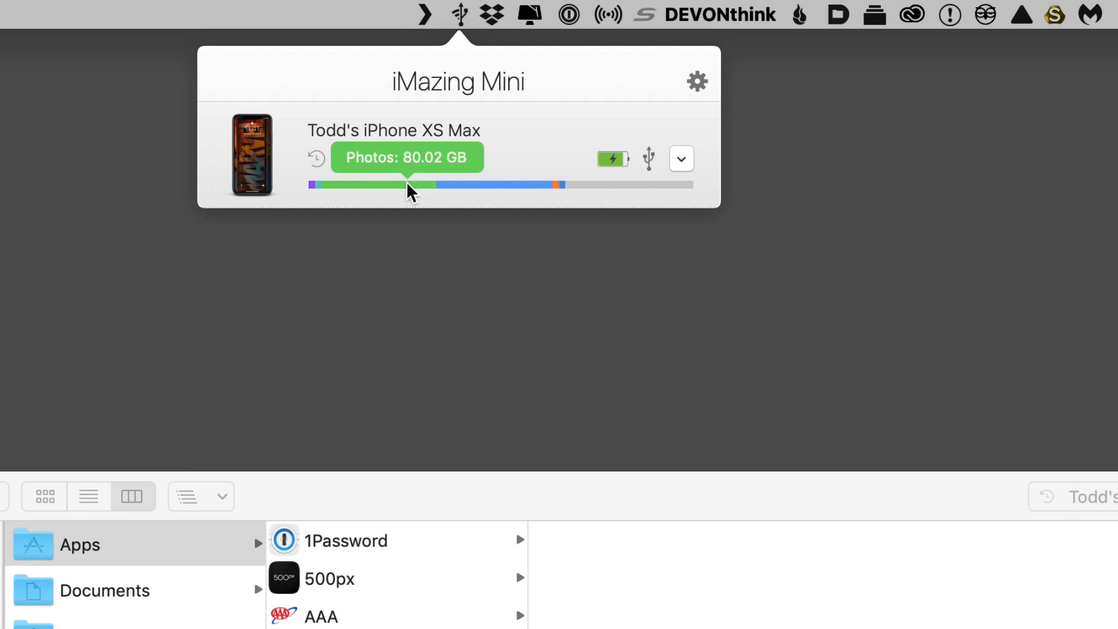
{"action": "mouse_move", "coordinate": [496, 186]}
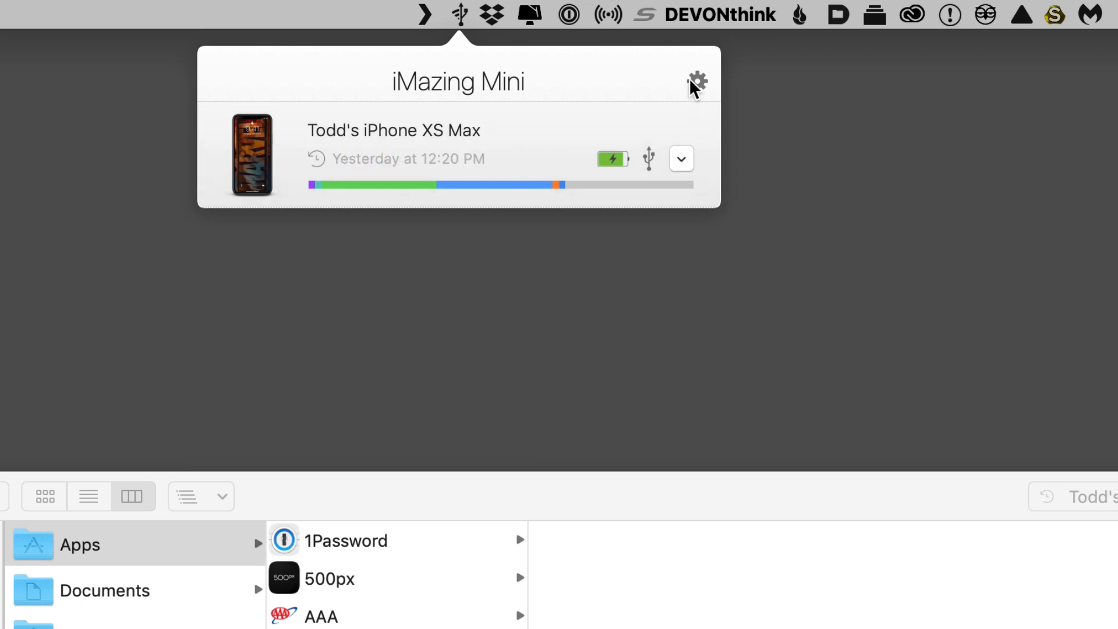
Check the iMazing Mini settings menu, then show the iPhone's actions menu with backup, restore and power options
{"action": "left_click", "coordinate": [697, 79]}
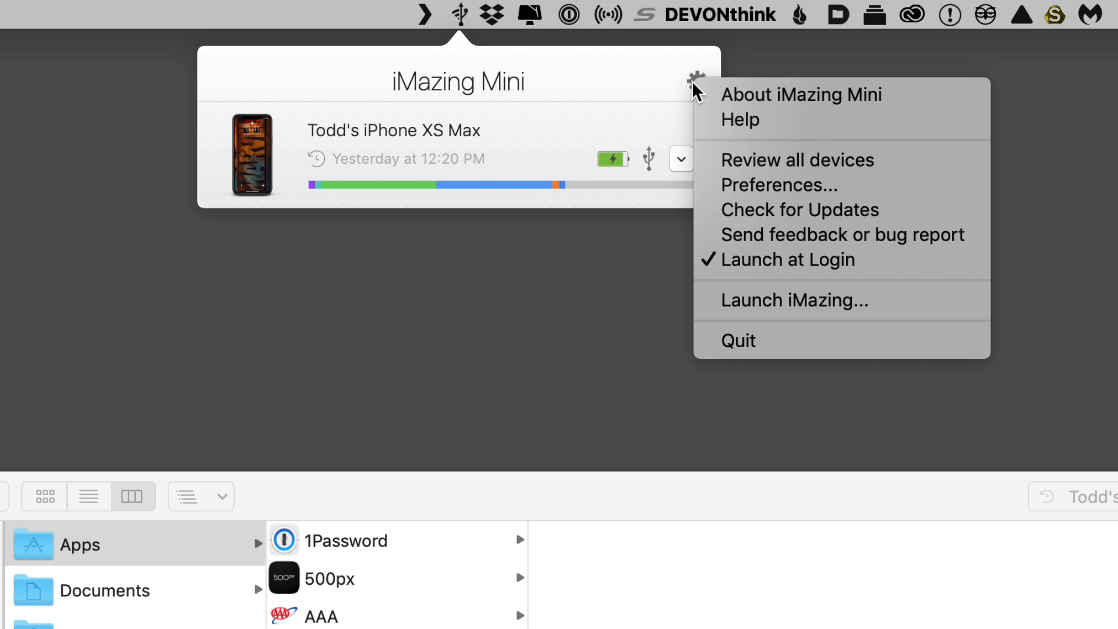
{"action": "mouse_move", "coordinate": [769, 391]}
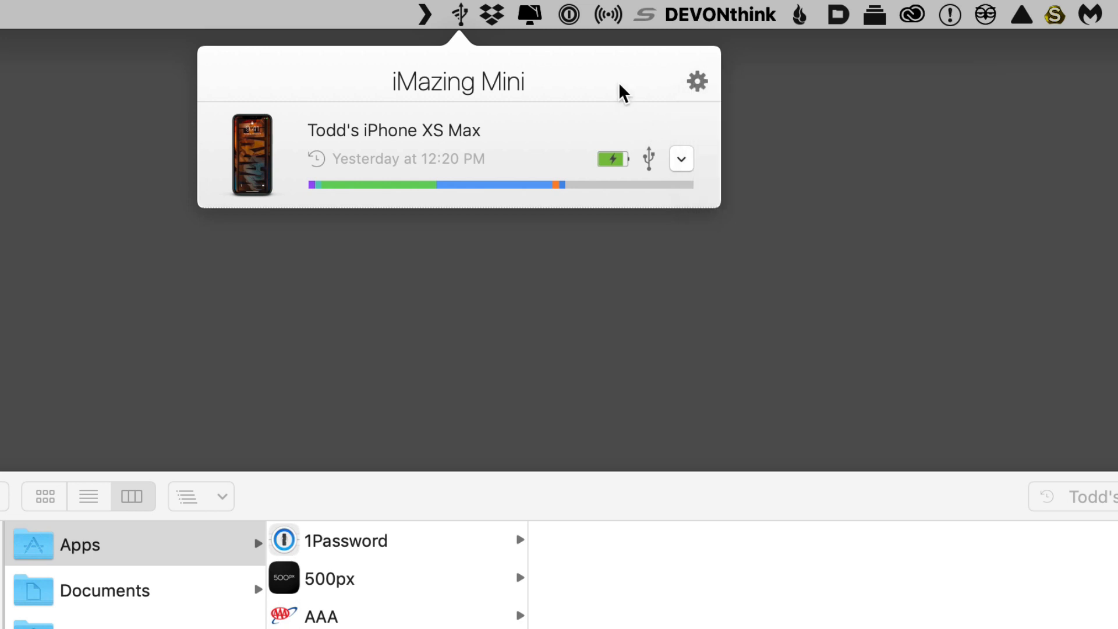
{"action": "left_click", "coordinate": [680, 158]}
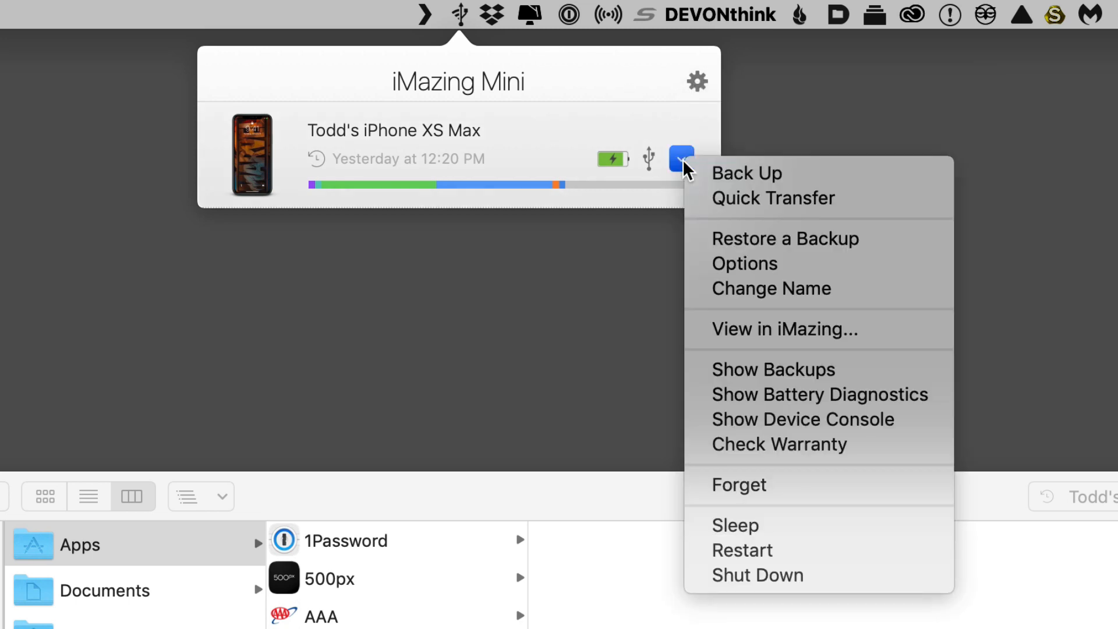
{"action": "mouse_move", "coordinate": [813, 305]}
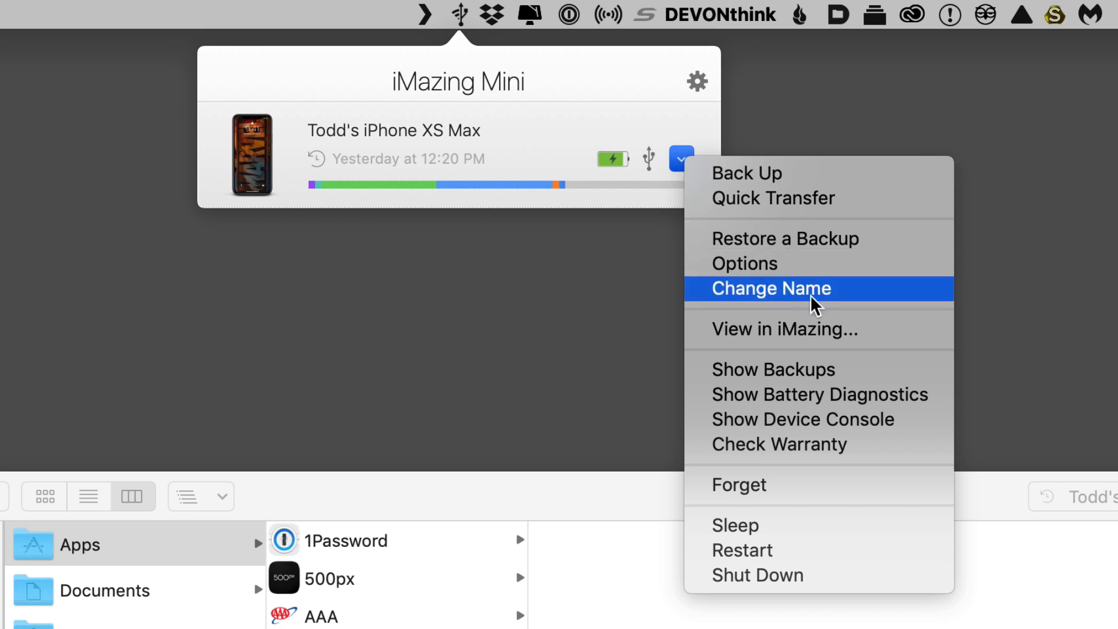
{"action": "mouse_move", "coordinate": [907, 426]}
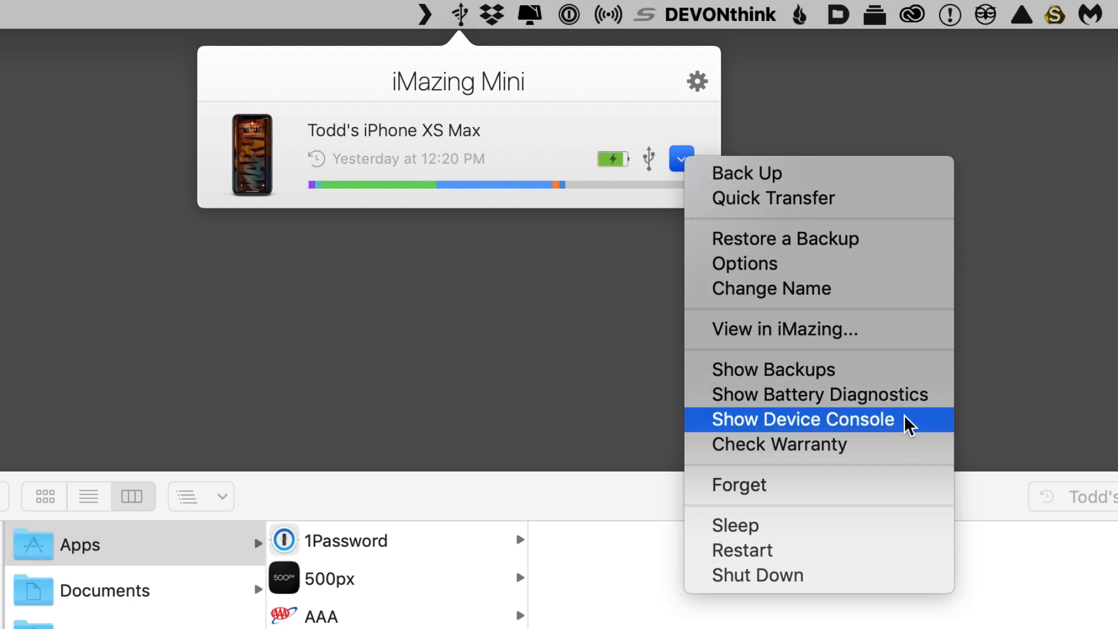